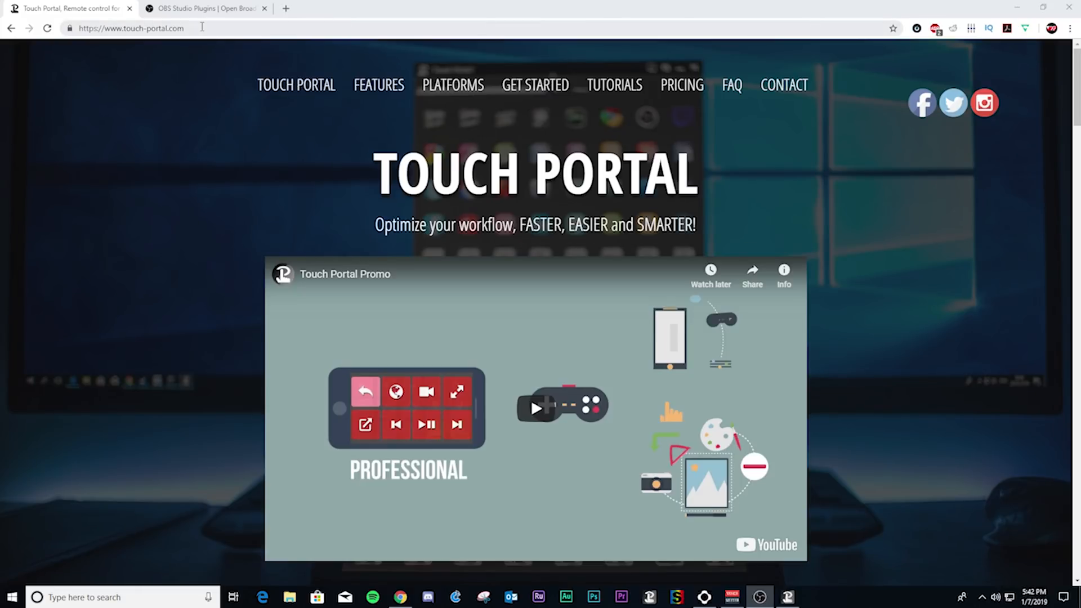
pyautogui.moveTo(270, 165)
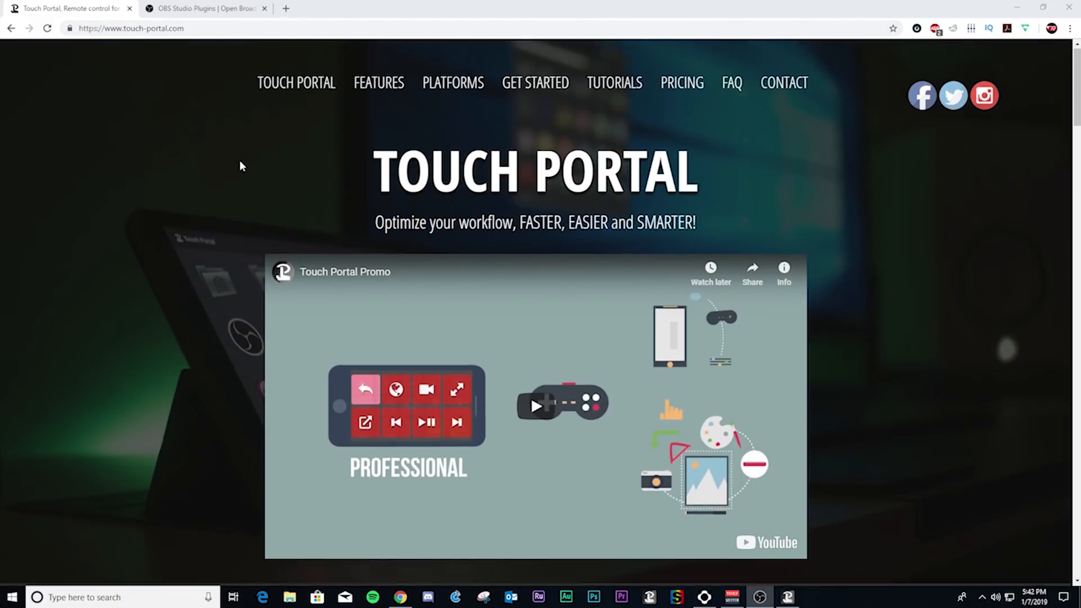
# Step: Scroll the touch-portal.com homepage down past Features to the Multi-Platform section
pyautogui.scroll(-3)
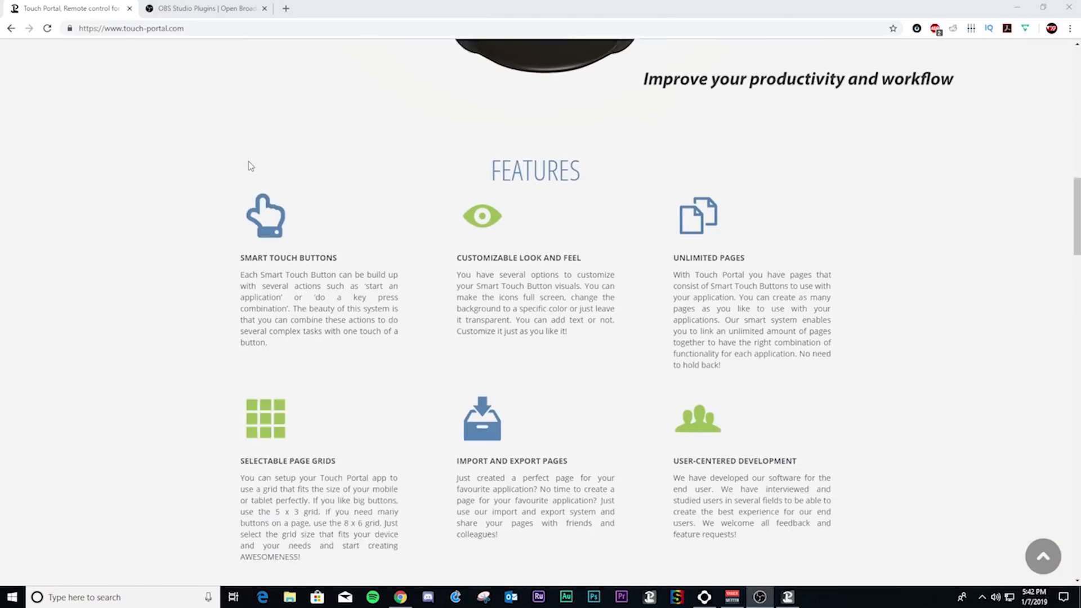
pyautogui.scroll(-3)
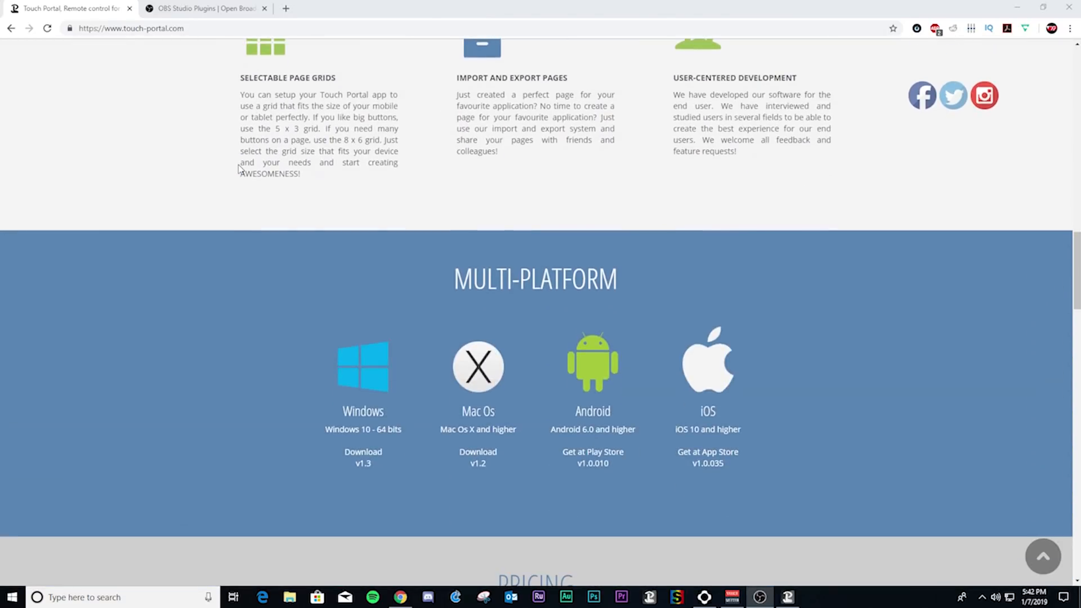
pyautogui.scroll(-3)
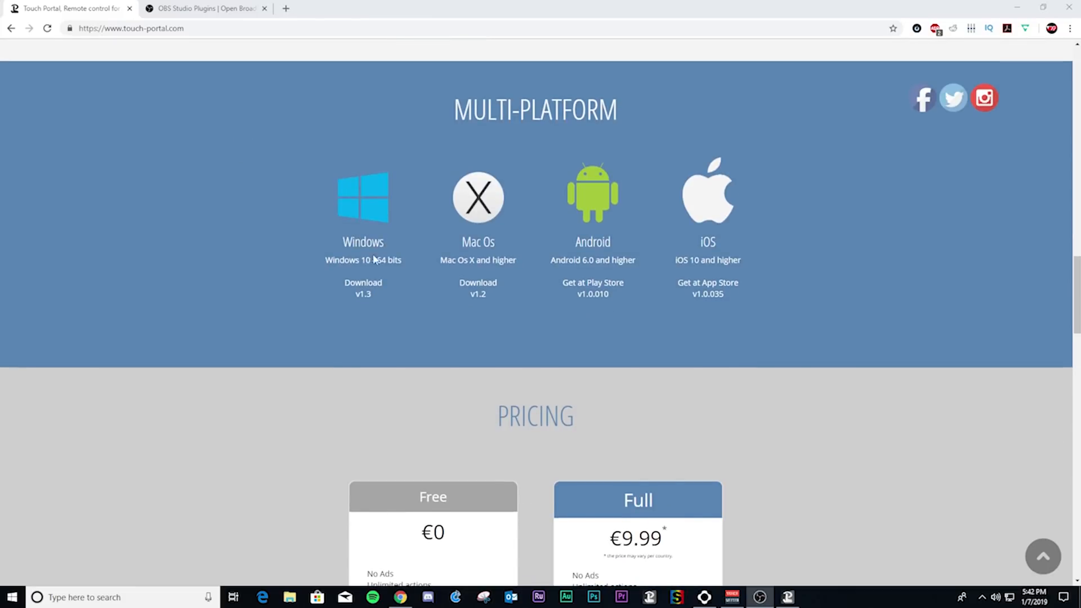
pyautogui.moveTo(363, 286)
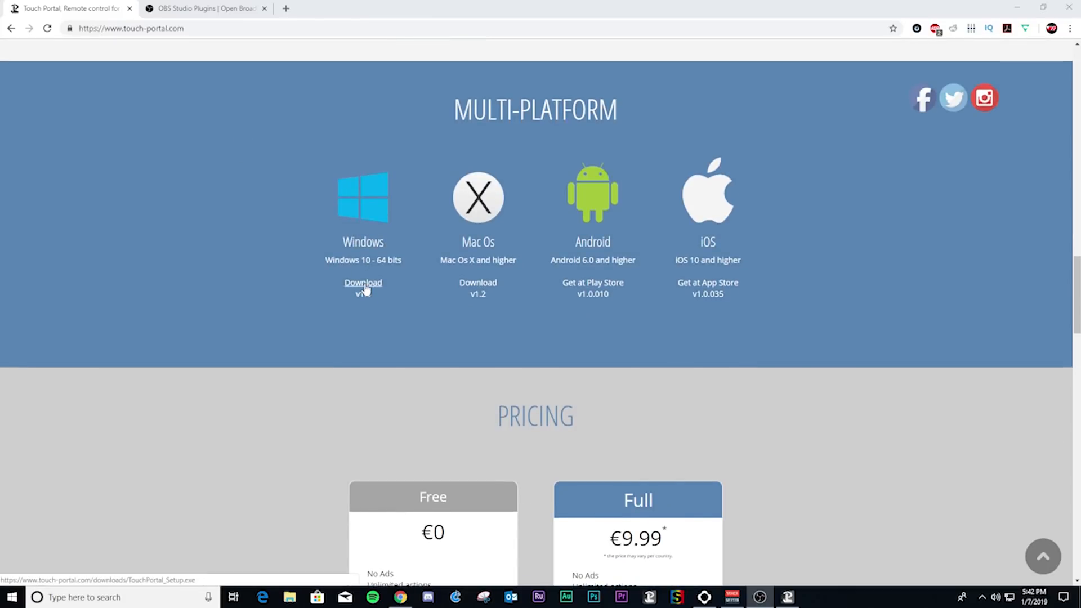
pyautogui.moveTo(634, 204)
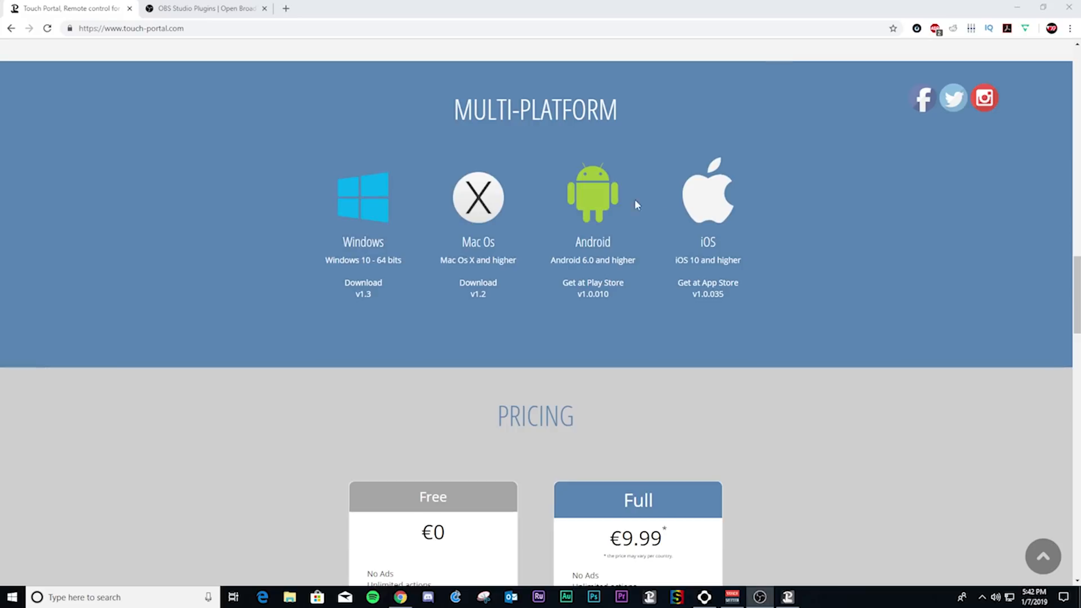
pyautogui.moveTo(592, 282)
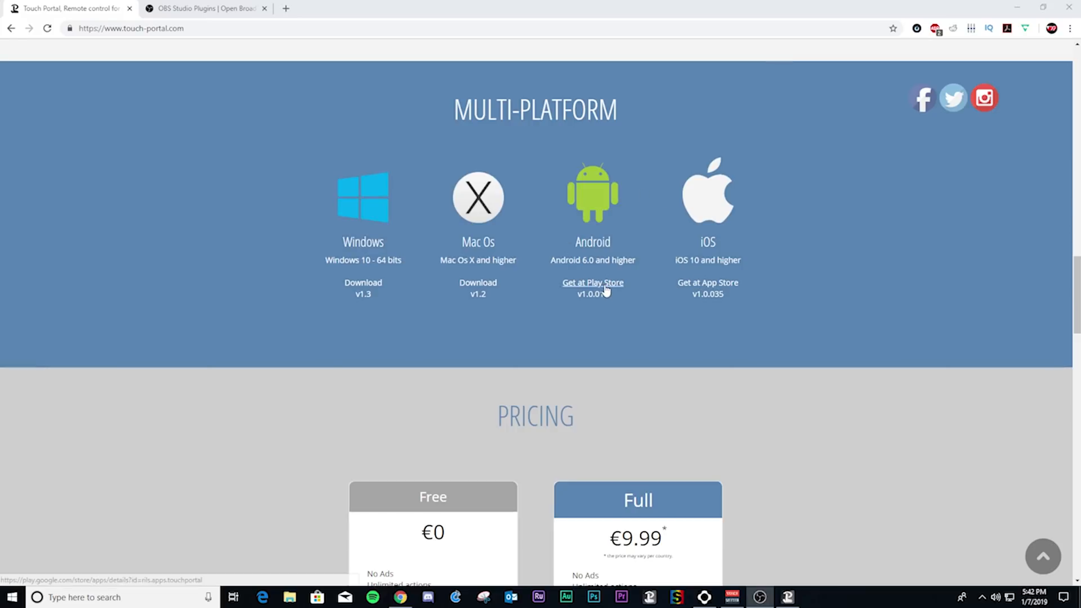
pyautogui.moveTo(513, 321)
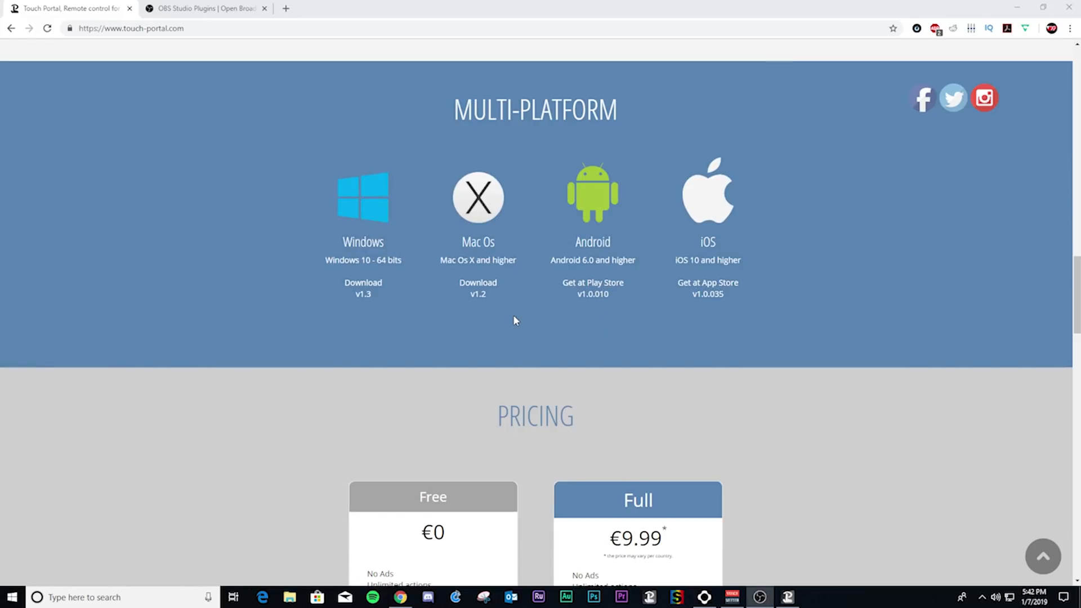
pyautogui.moveTo(253, 302)
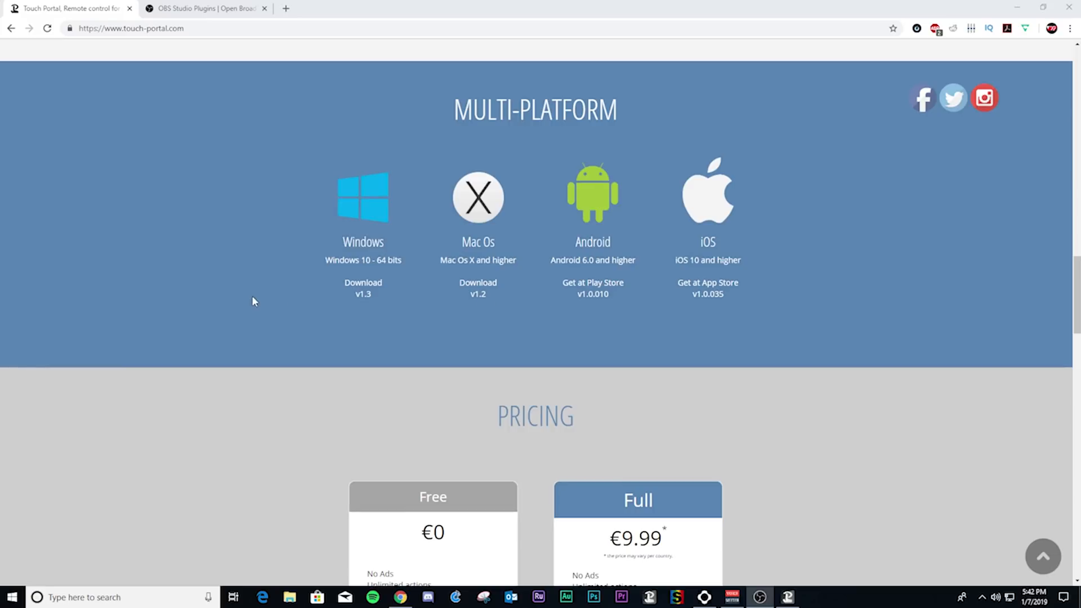
pyautogui.moveTo(387, 290)
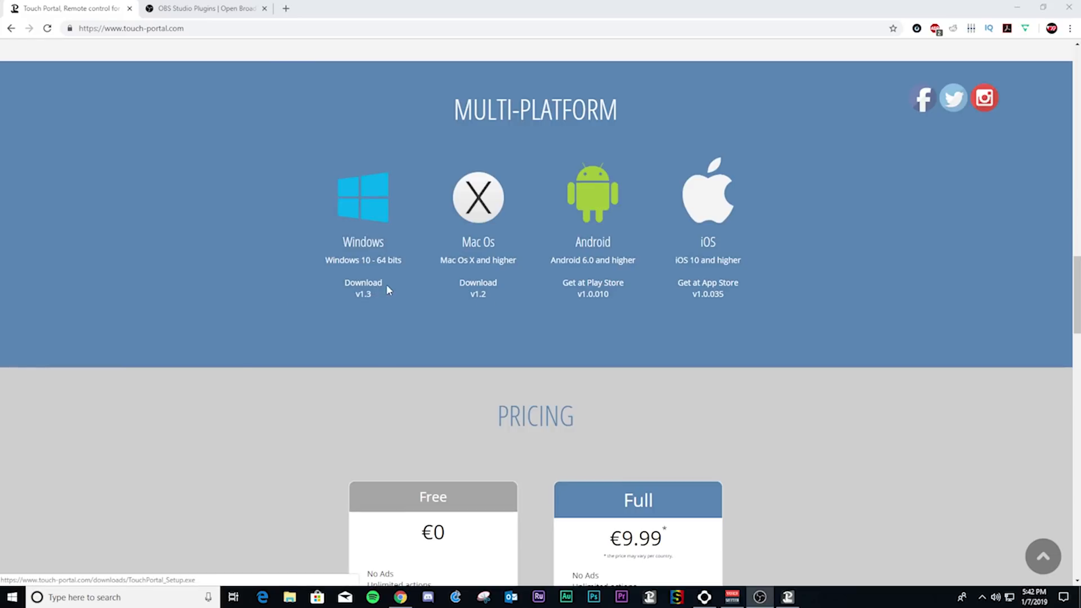
pyautogui.moveTo(363, 286)
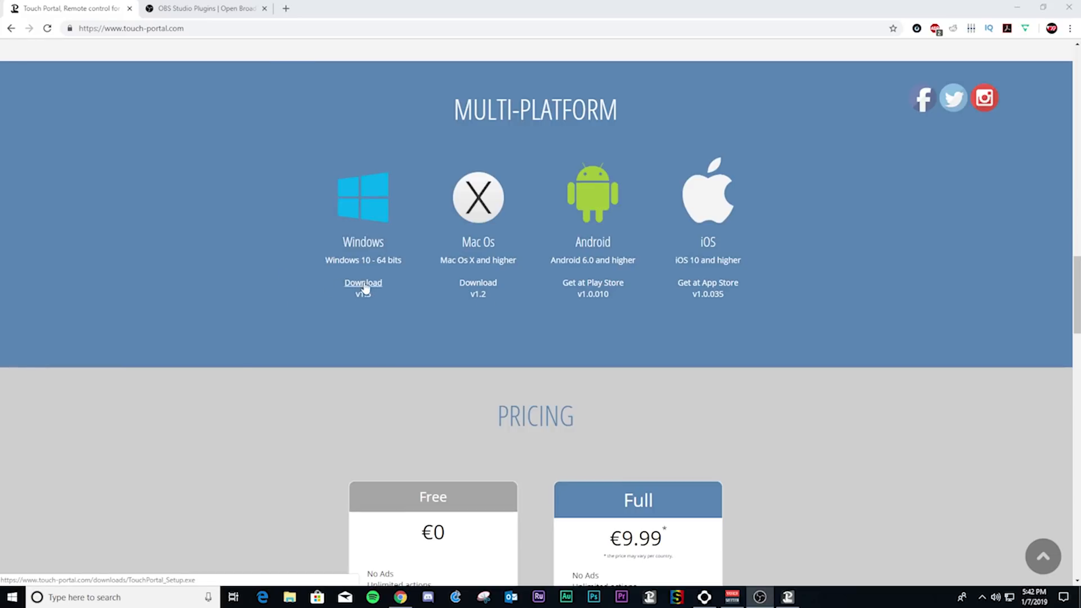
pyautogui.moveTo(324, 364)
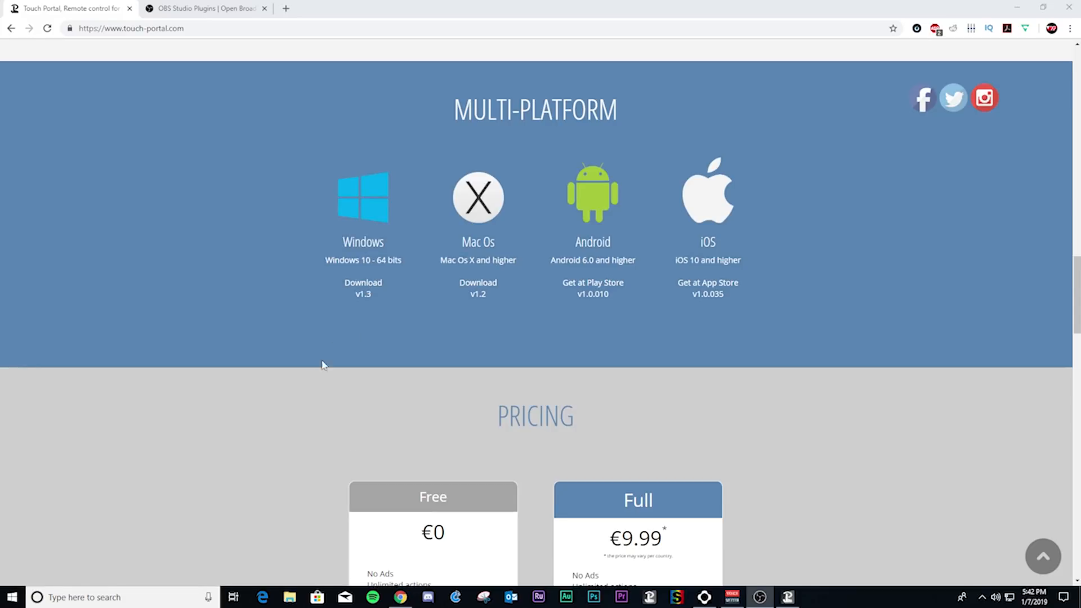
# Step: Download the Windows setup file (TouchPortal_Setup.exe) from the Multi-Platform section
pyautogui.click(363, 282)
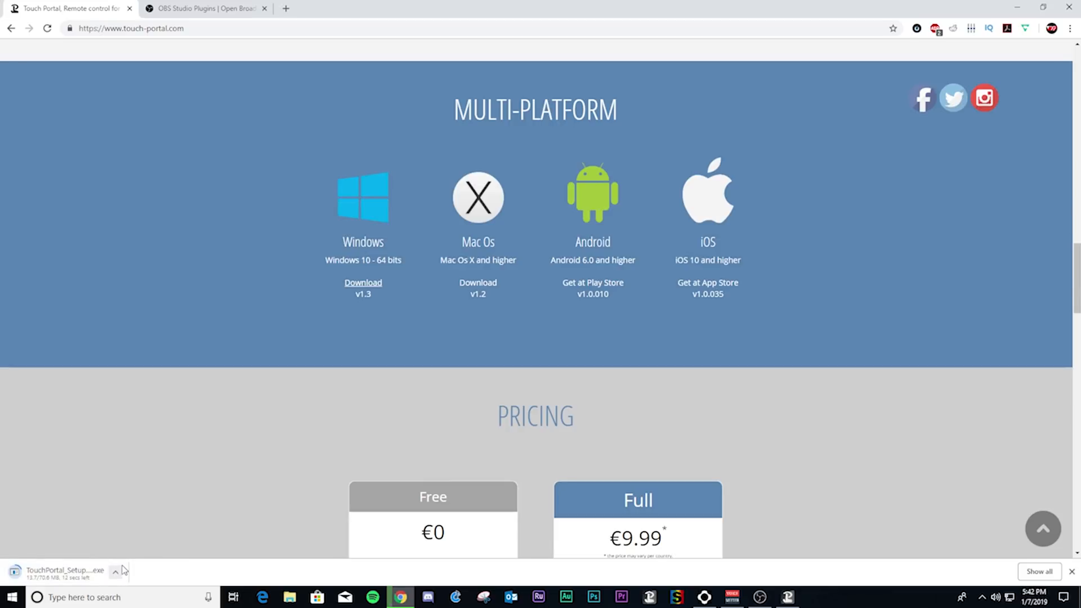
pyautogui.moveTo(217, 530)
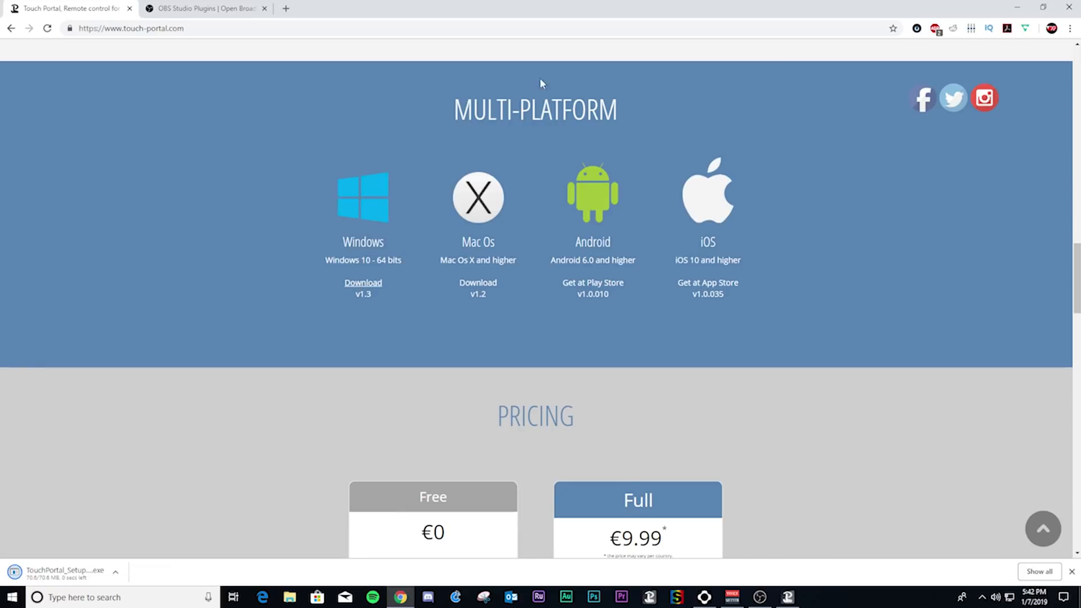
pyautogui.moveTo(204, 8)
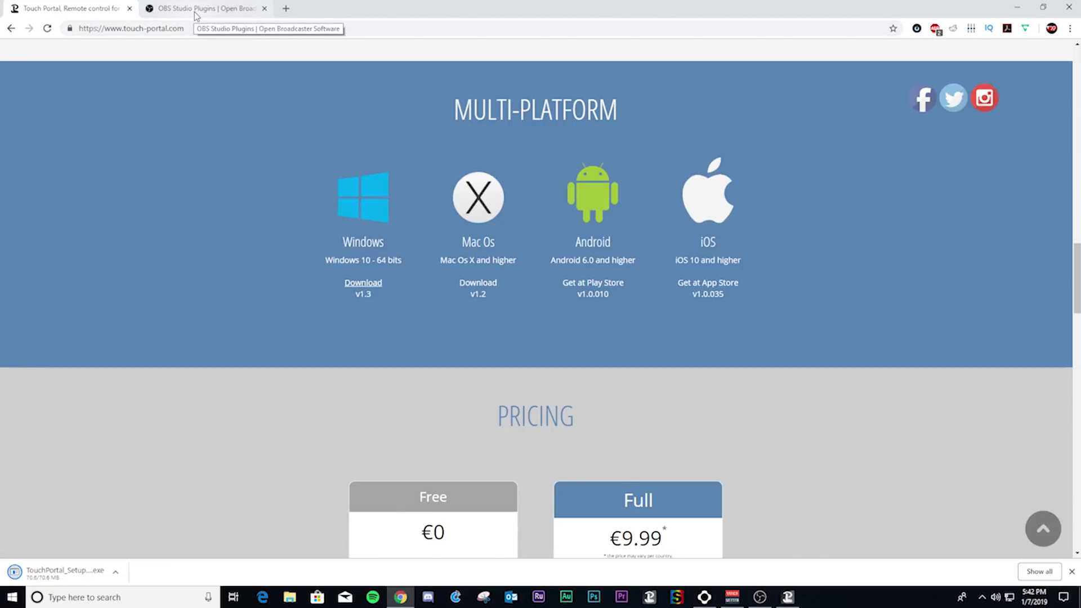
# Step: Open the obs-websocket thread from the OBS Studio Plugins list and go to its download
pyautogui.click(205, 8)
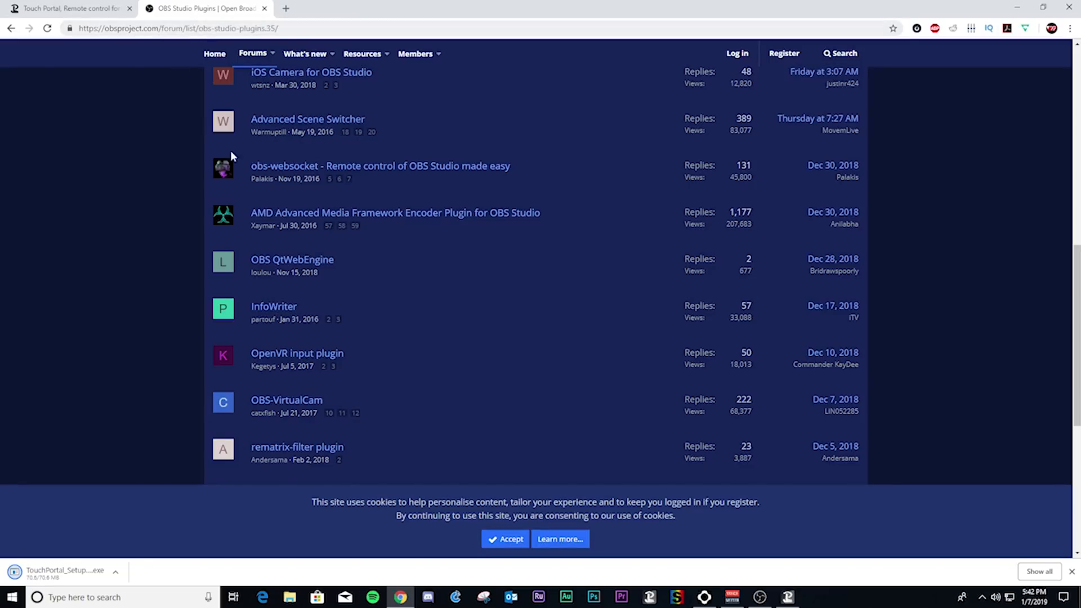
pyautogui.scroll(3)
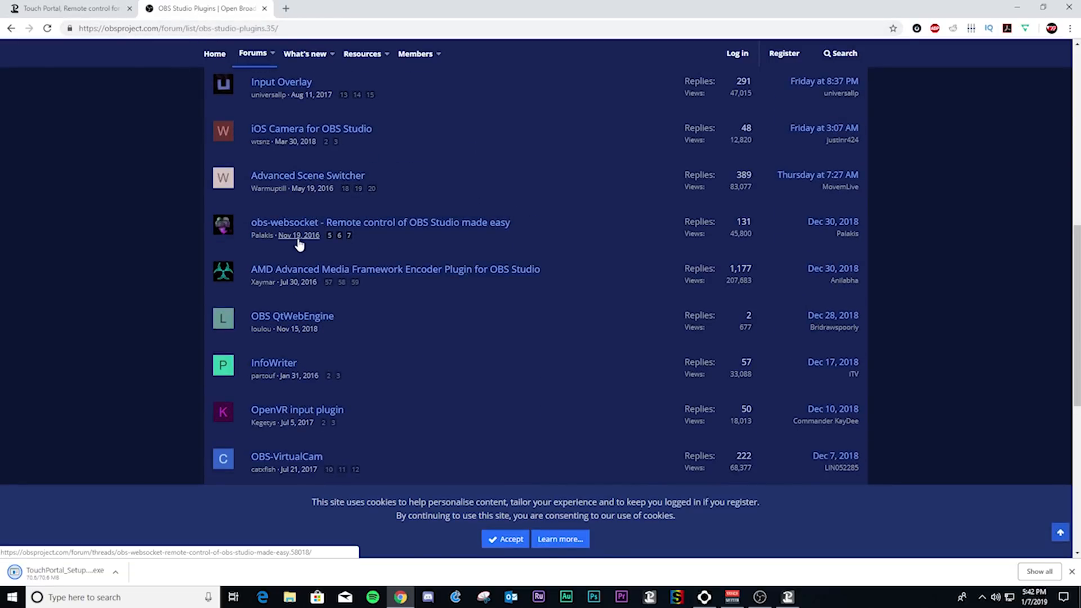
pyautogui.moveTo(217, 213)
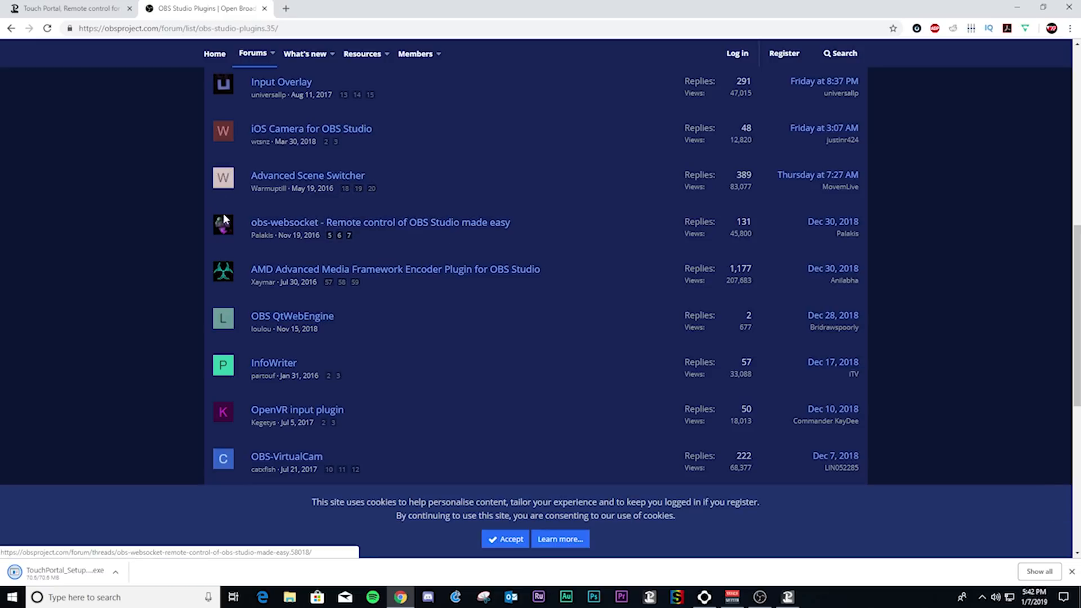
pyautogui.moveTo(355, 222)
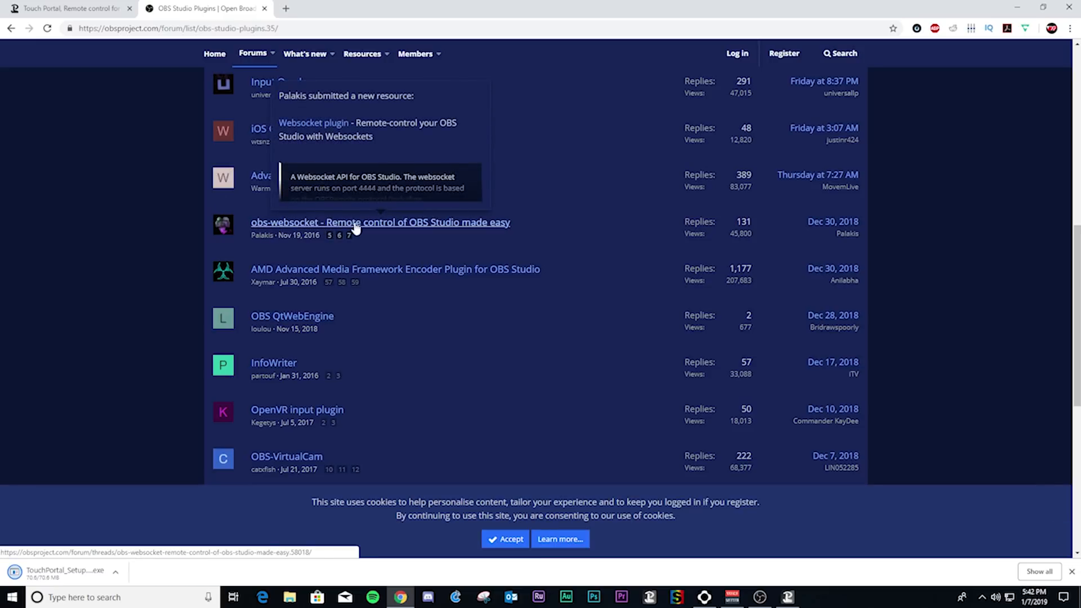
pyautogui.moveTo(403, 230)
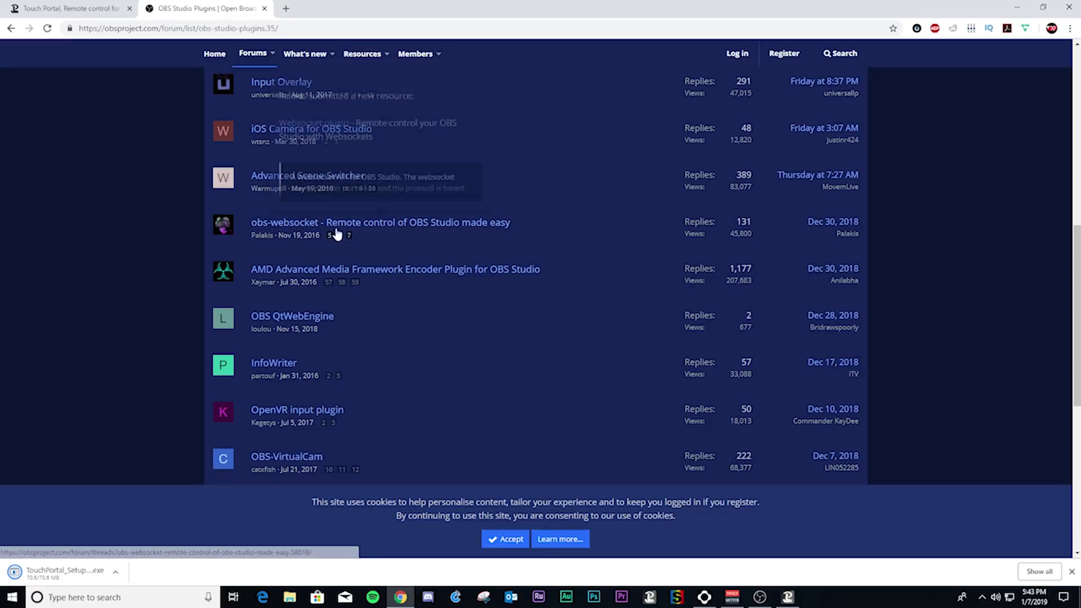
pyautogui.click(380, 222)
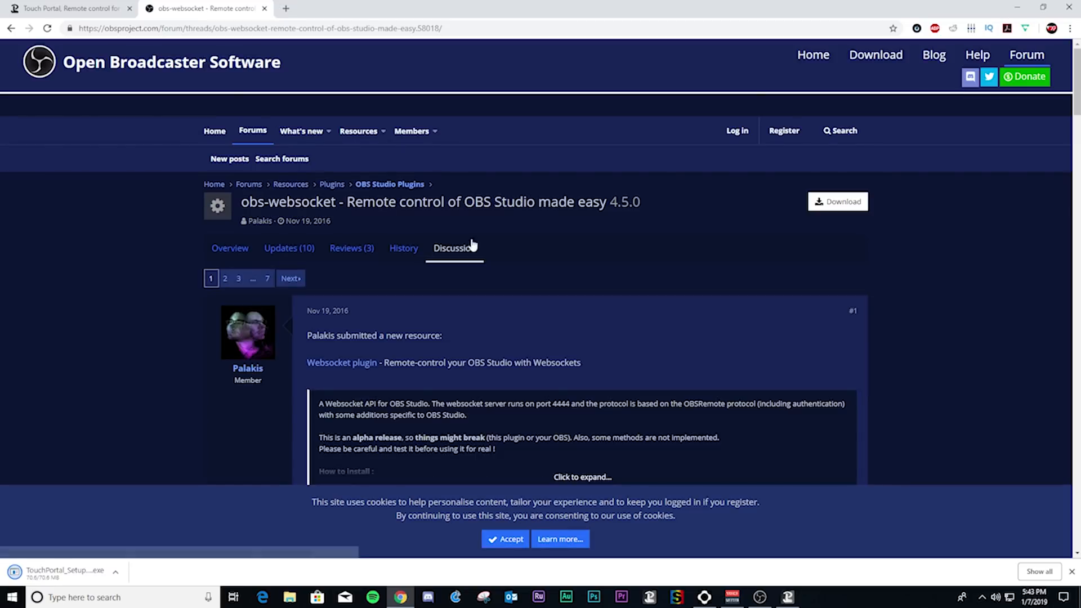
pyautogui.click(838, 201)
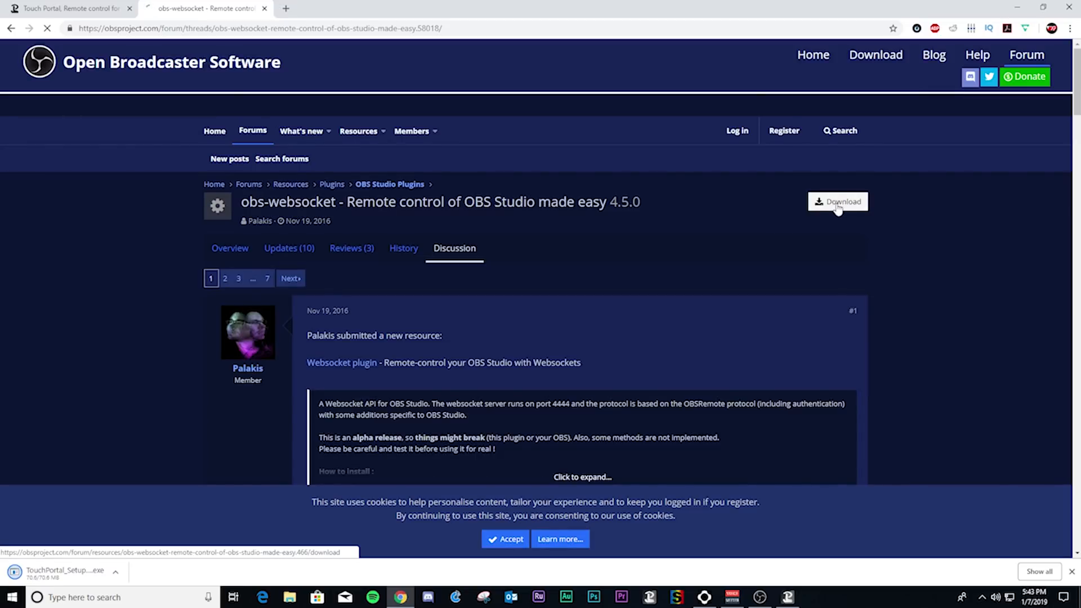
# Step: View the GitHub obs-websocket 4.5.0 release page, its address and its Assets list
pyautogui.click(837, 201)
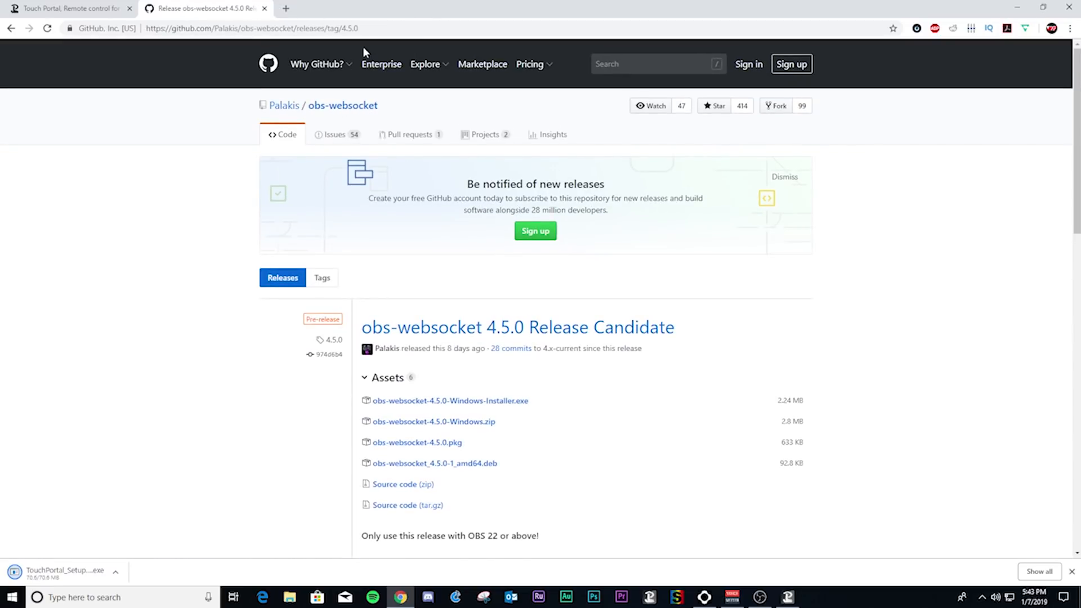
pyautogui.click(251, 28)
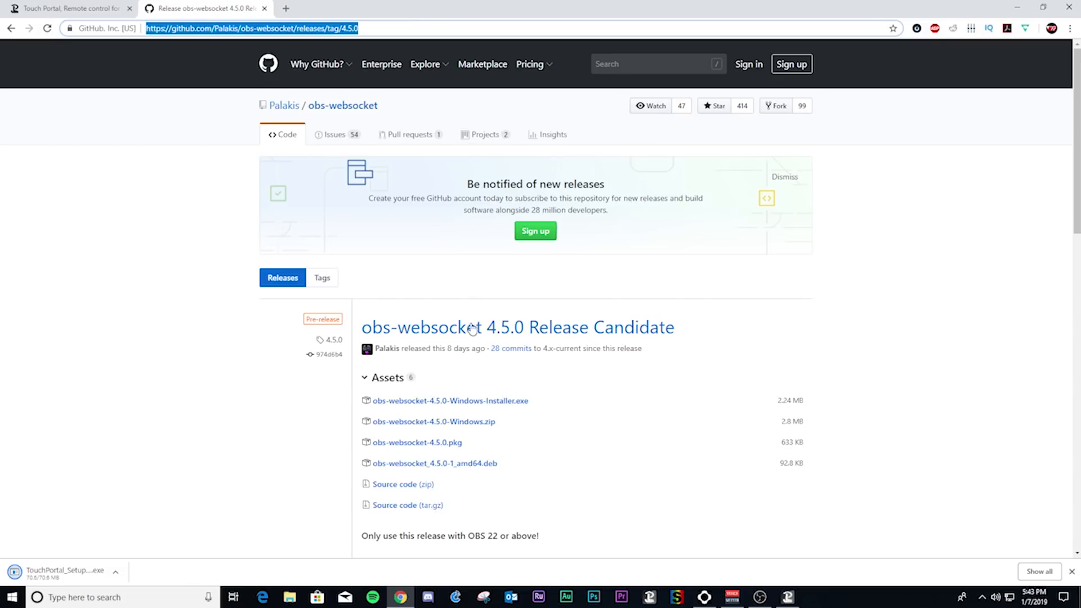
pyautogui.scroll(-3)
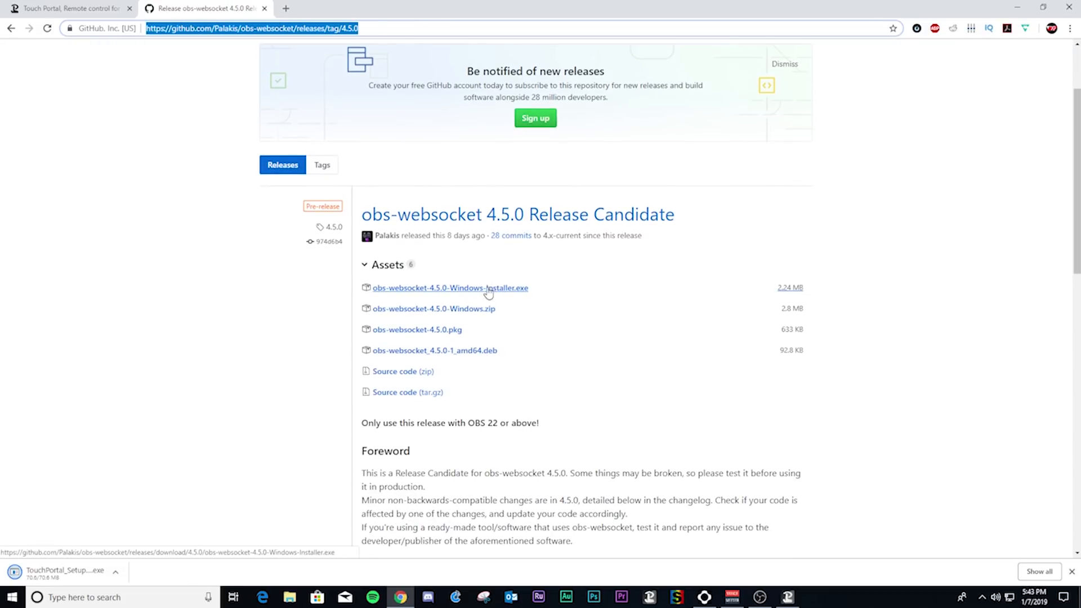
pyautogui.moveTo(507, 287)
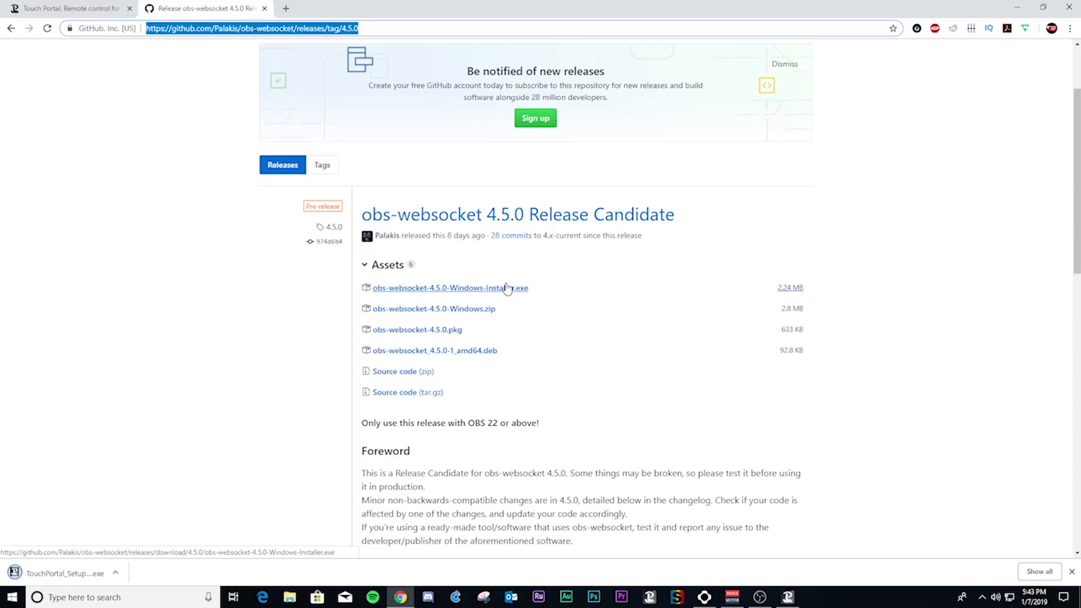
pyautogui.moveTo(503, 289)
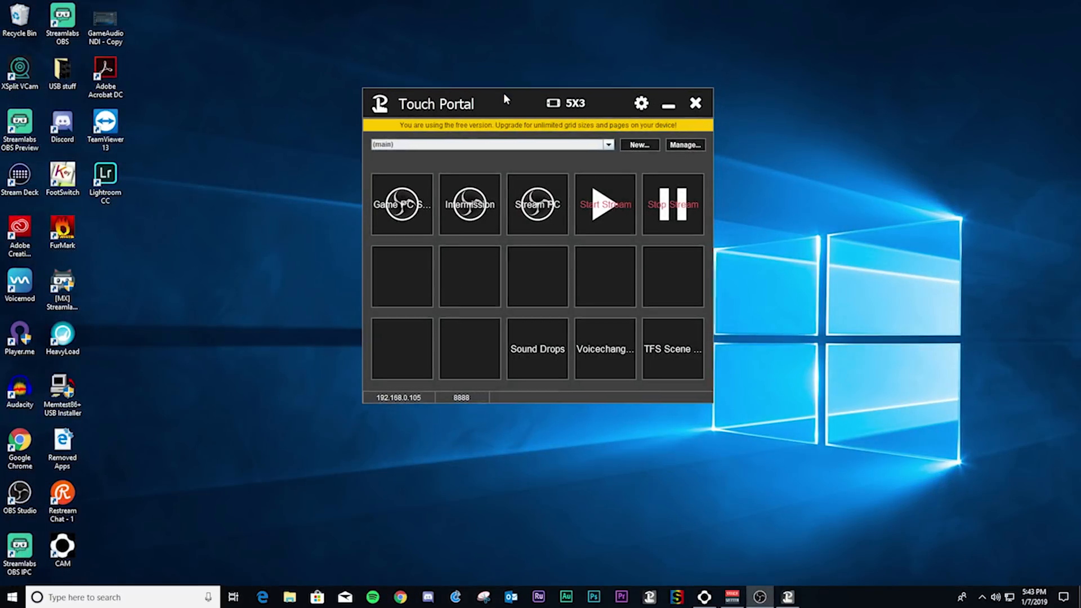
# Step: Switch from Chrome to the Touch Portal window on its main page in the 5X3 grid
pyautogui.moveTo(503, 103); pyautogui.dragTo(465, 121)
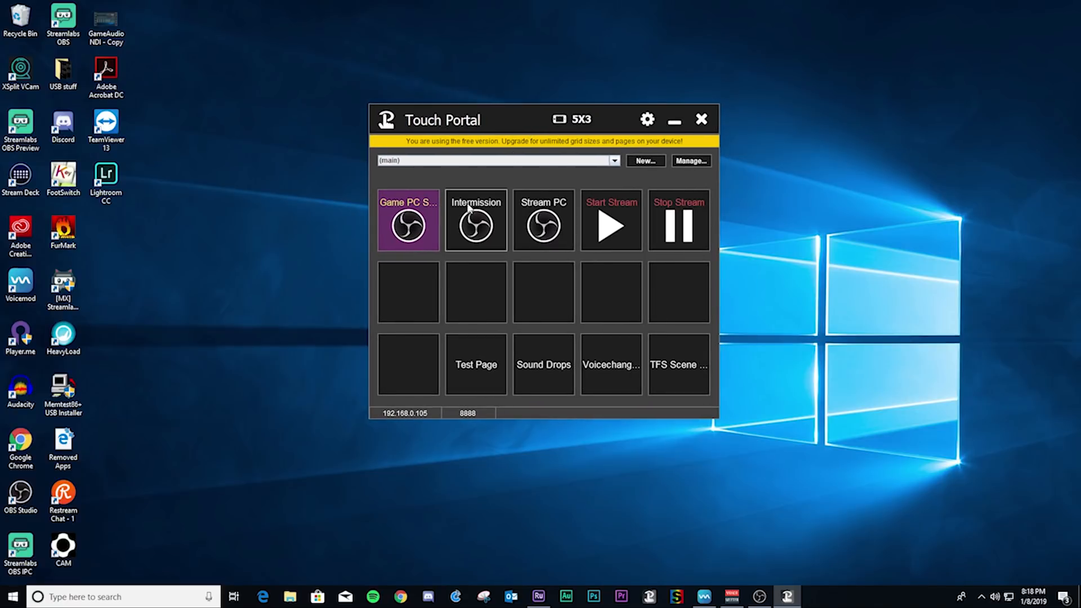
pyautogui.moveTo(798, 281)
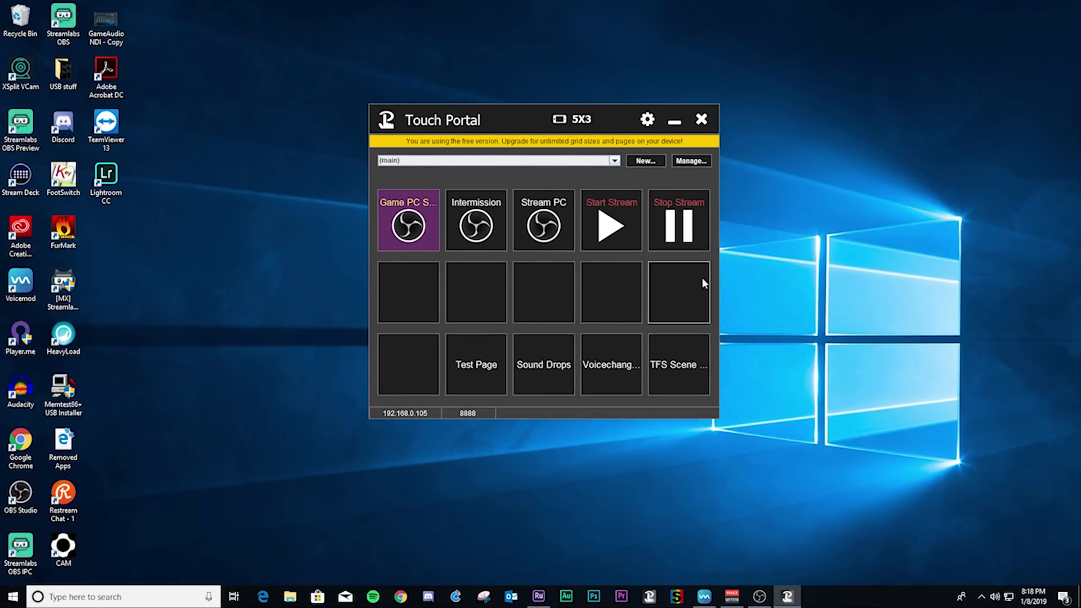
pyautogui.moveTo(474, 399)
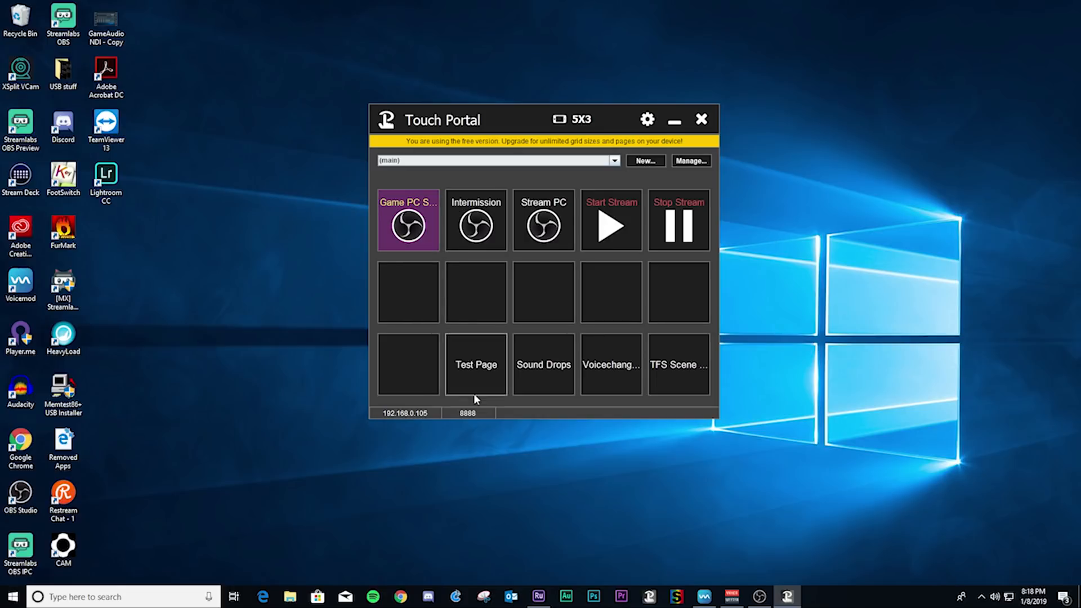
pyautogui.moveTo(606, 194)
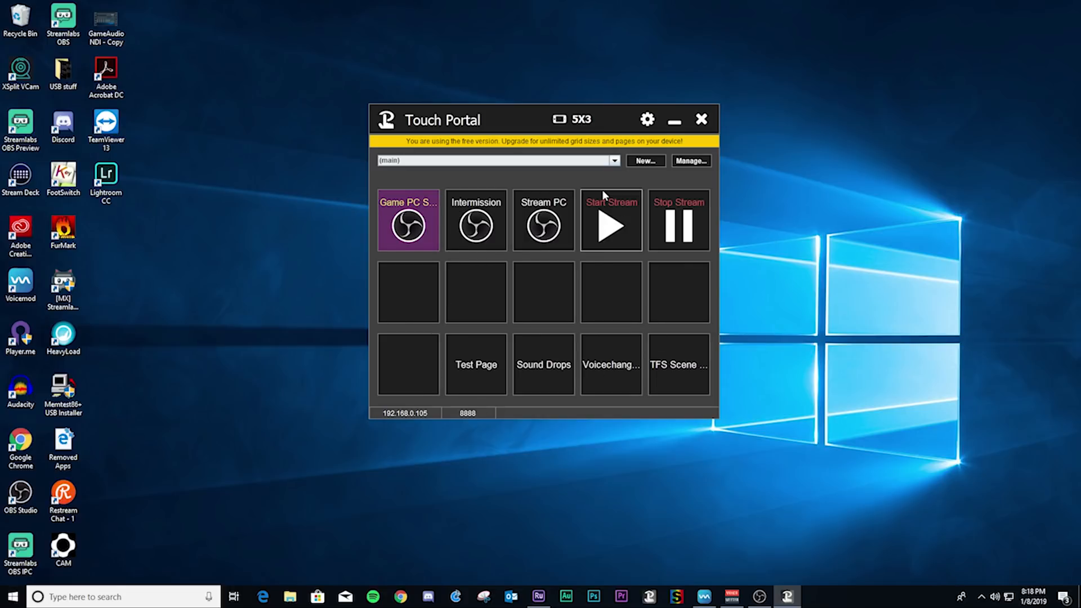
pyautogui.moveTo(555, 123)
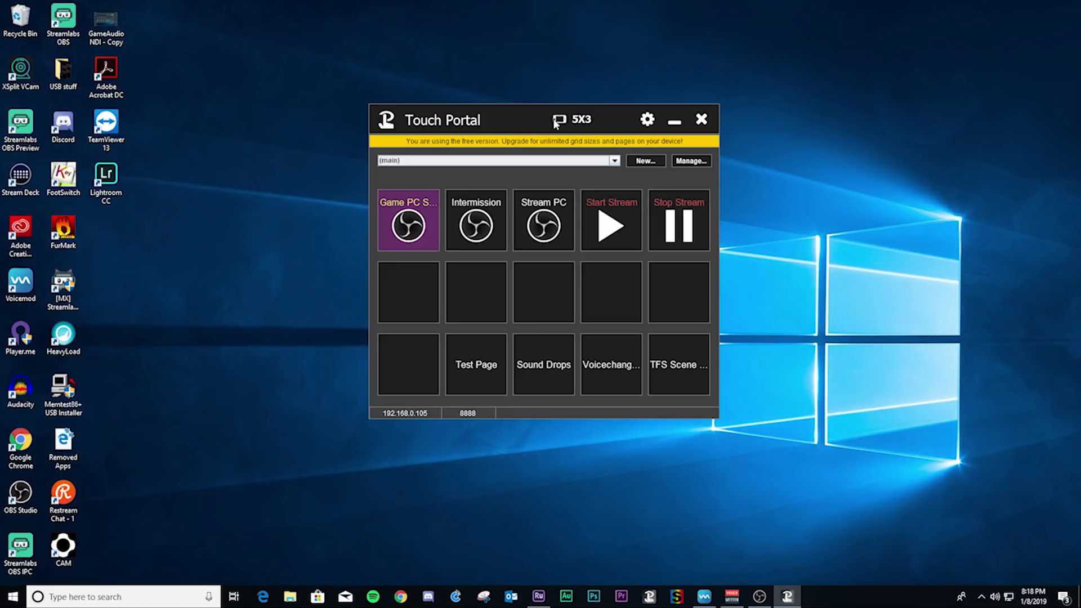
# Step: Try the Change Grid Size dialog and the 3X5 portrait layout, keep 5X3 landscape, and list the pages
pyautogui.click(559, 118)
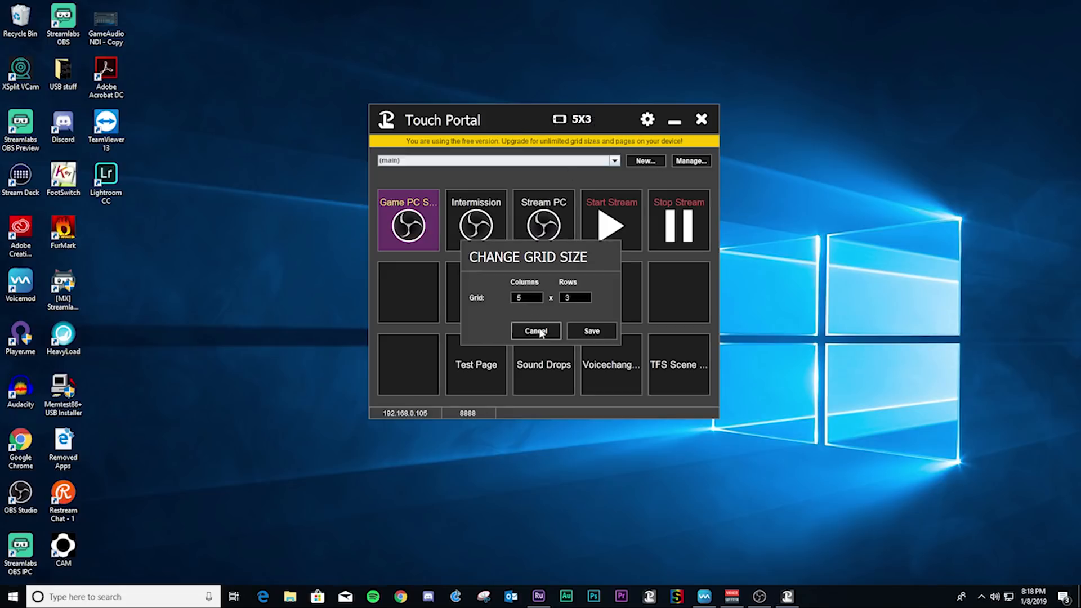
pyautogui.click(535, 331)
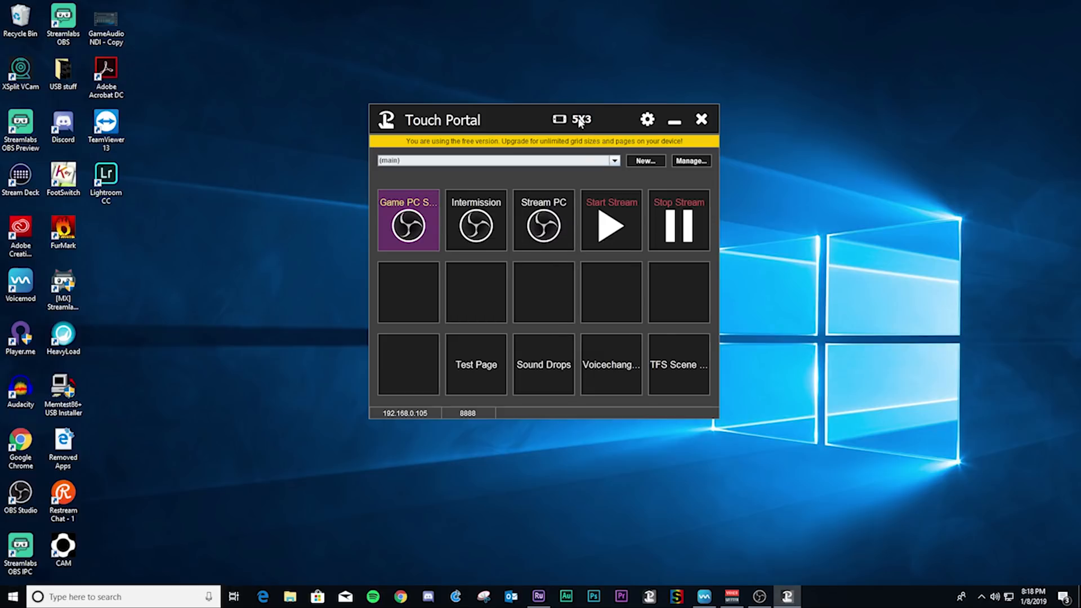
pyautogui.click(575, 119)
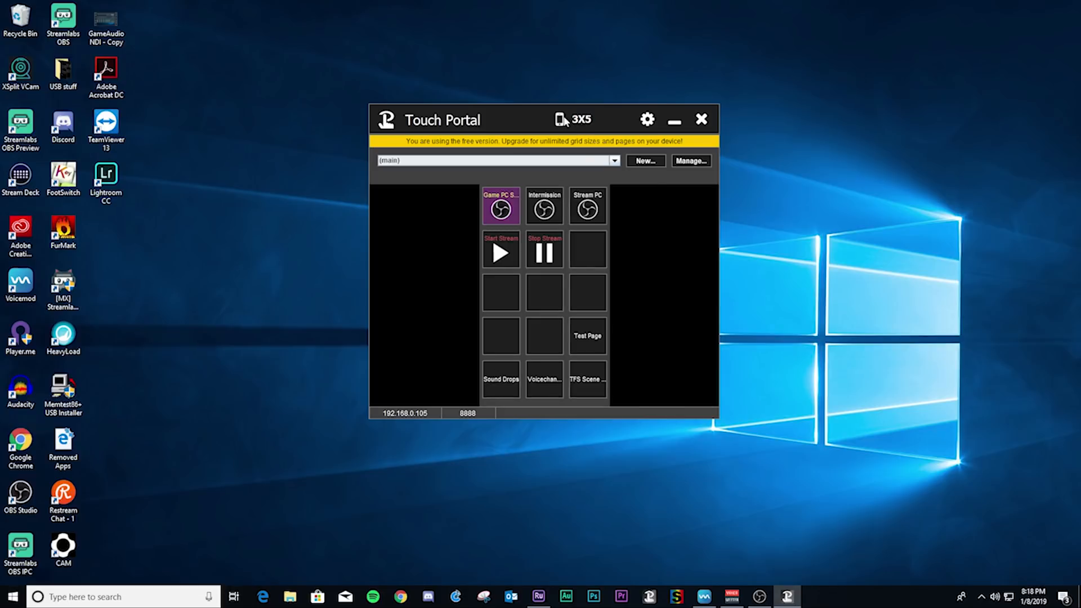
pyautogui.click(561, 118)
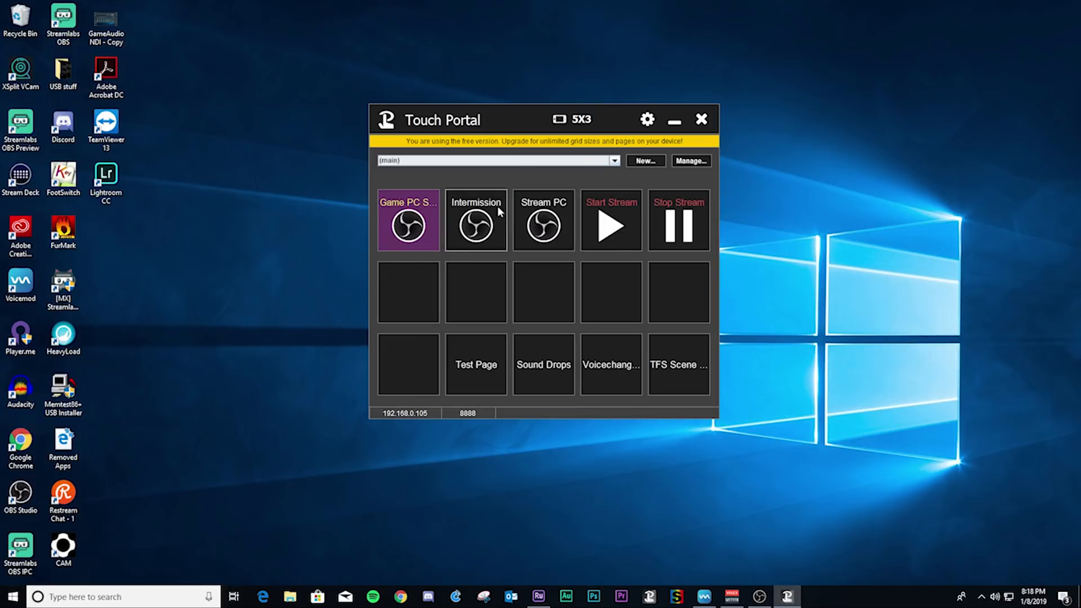
pyautogui.moveTo(548, 129)
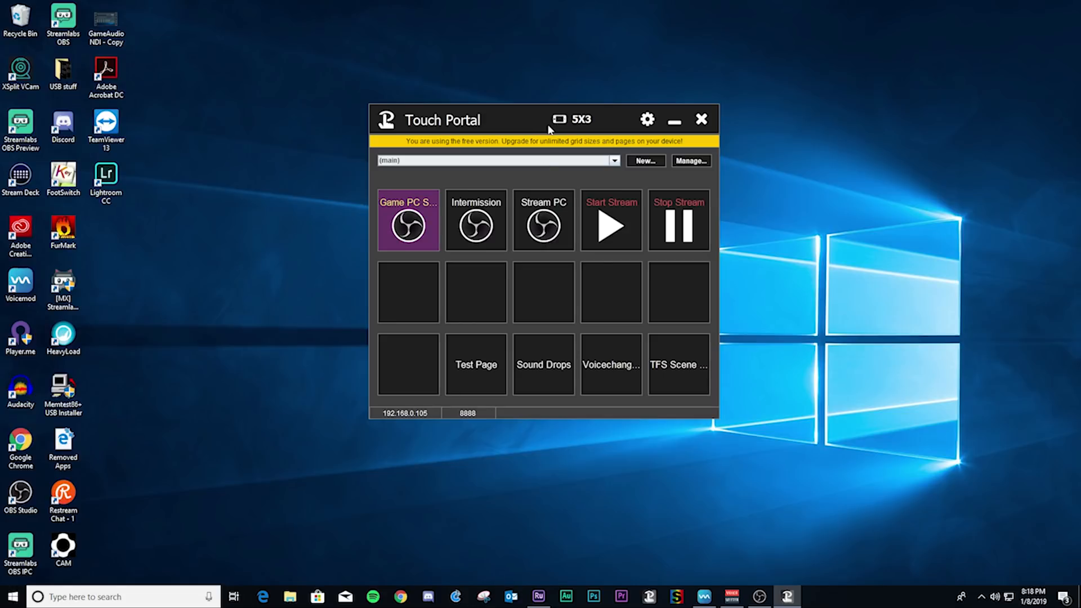
pyautogui.moveTo(616, 163)
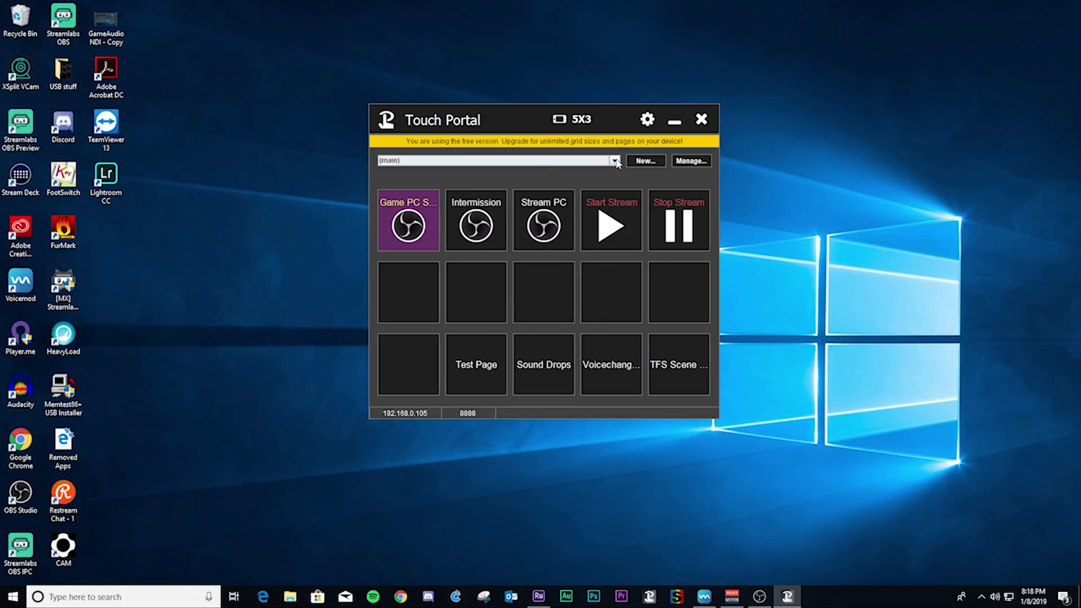
pyautogui.click(612, 161)
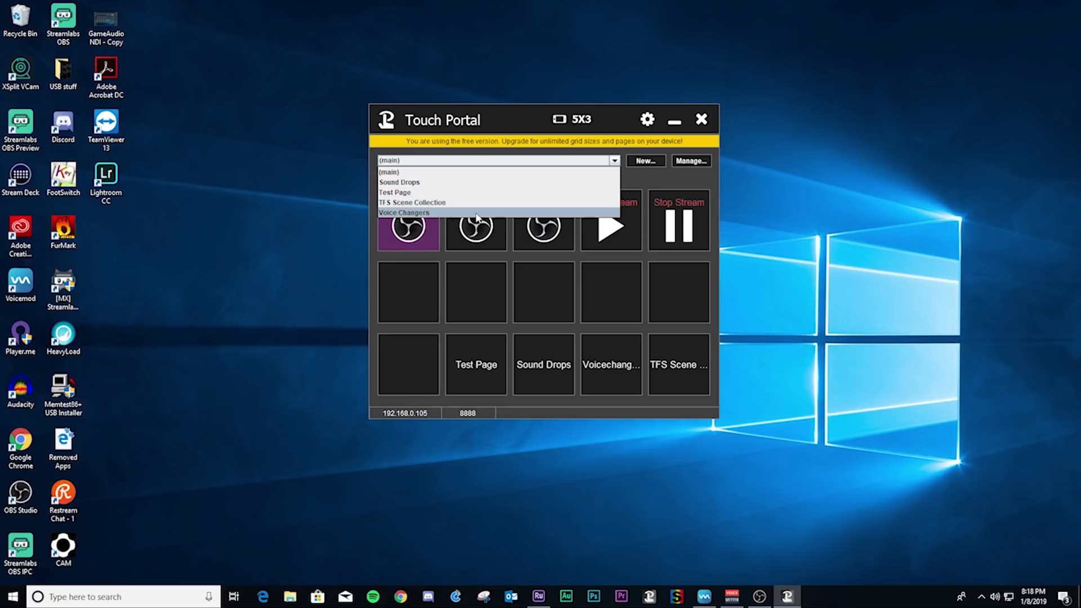
pyautogui.moveTo(499, 171)
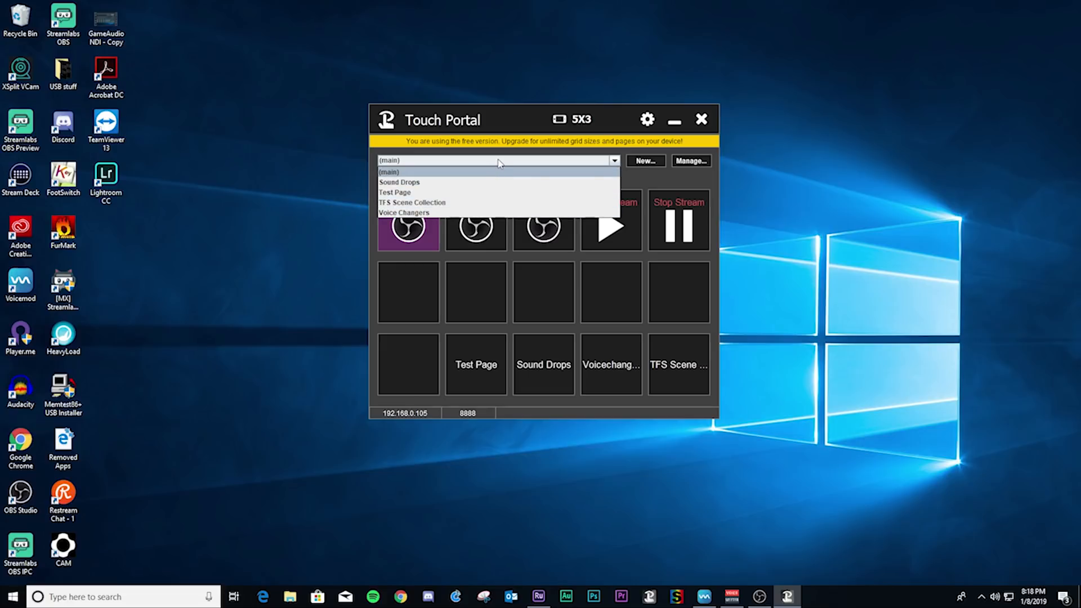
pyautogui.moveTo(448, 202)
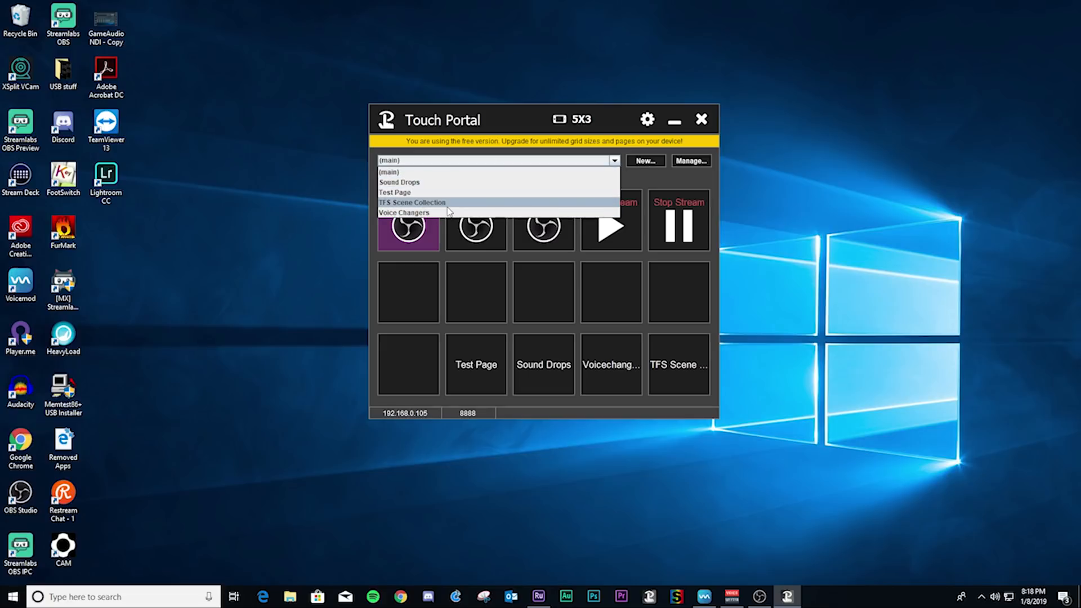
pyautogui.moveTo(438, 205)
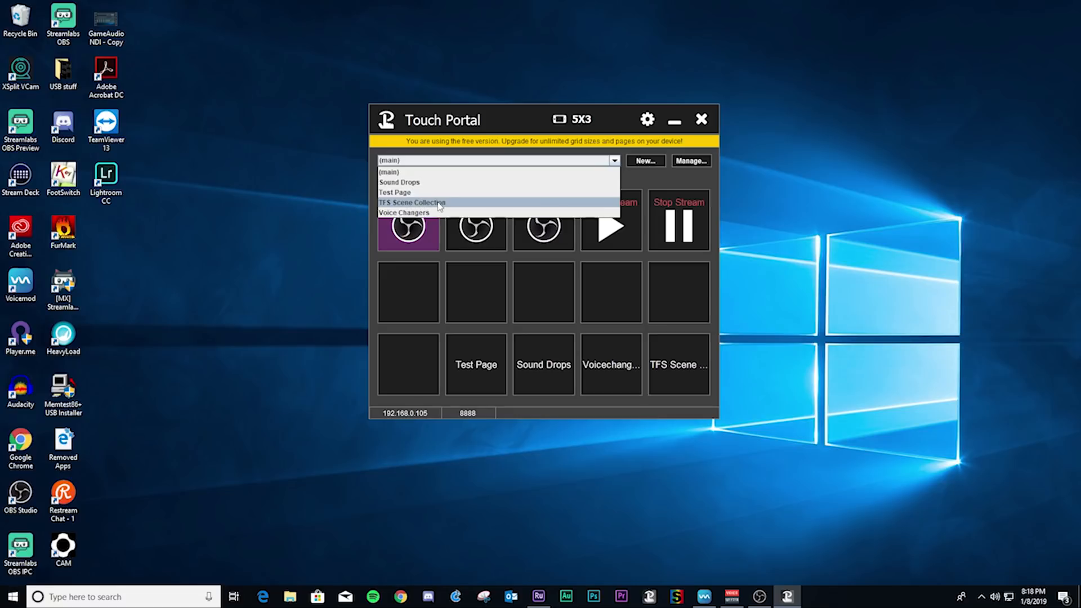
pyautogui.moveTo(443, 213)
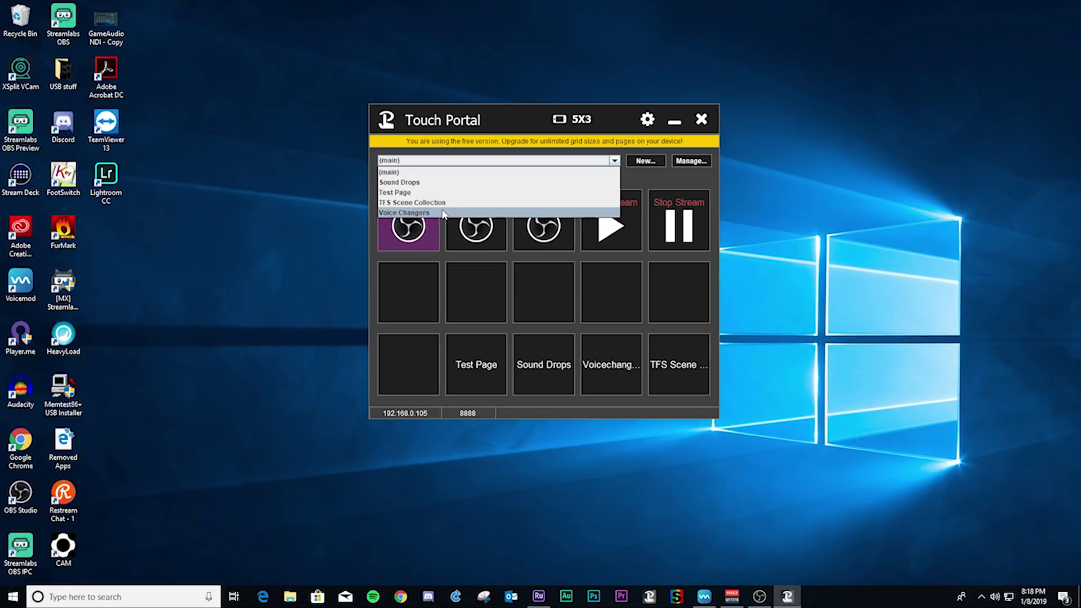
pyautogui.moveTo(413, 183)
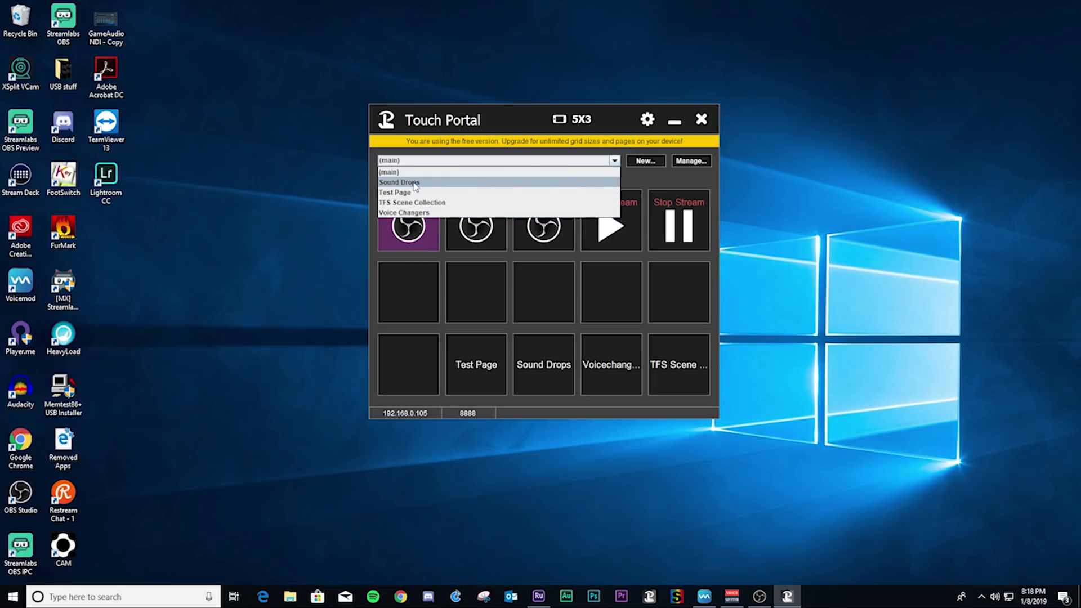
pyautogui.moveTo(413, 193)
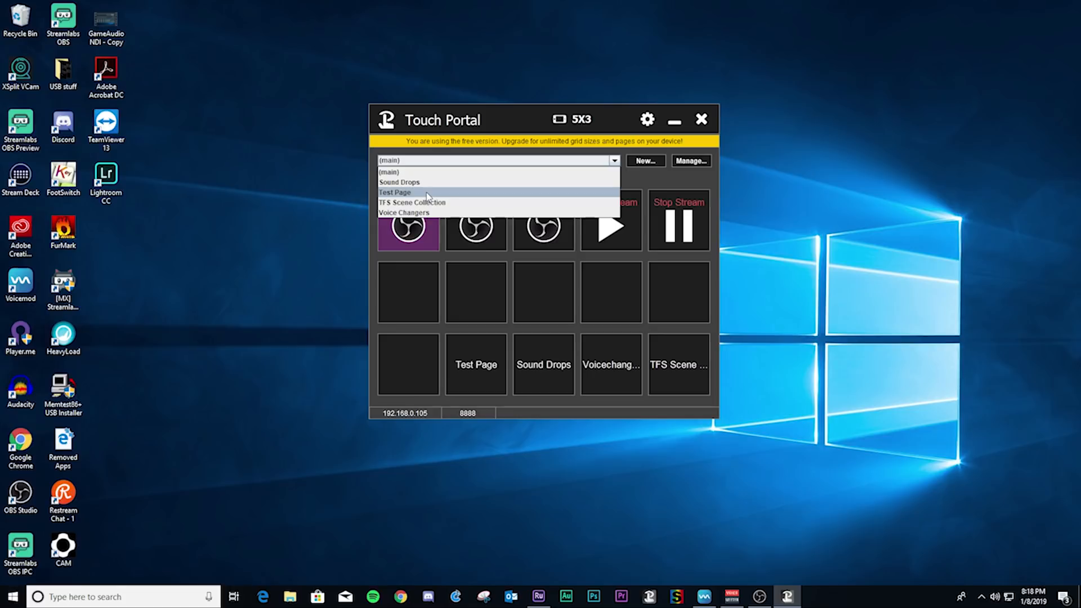
pyautogui.moveTo(424, 213)
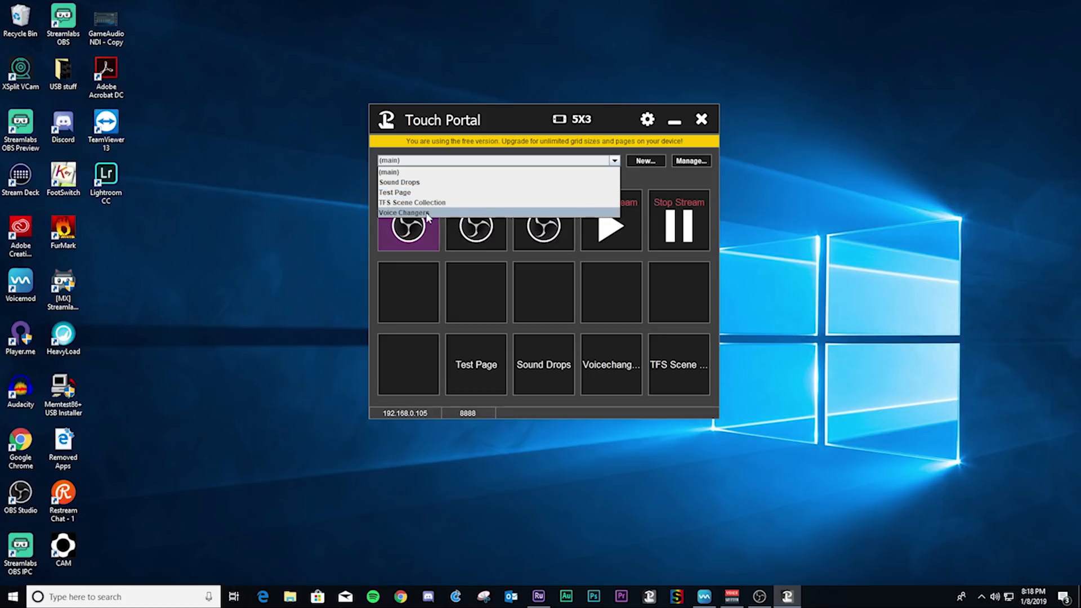
pyautogui.moveTo(452, 217)
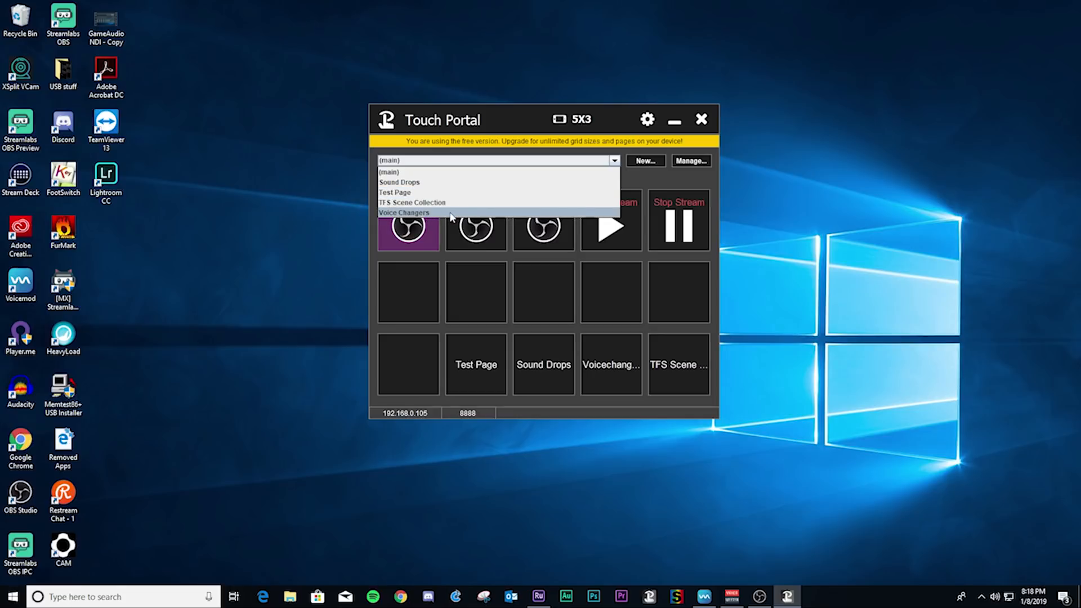
pyautogui.moveTo(490, 218)
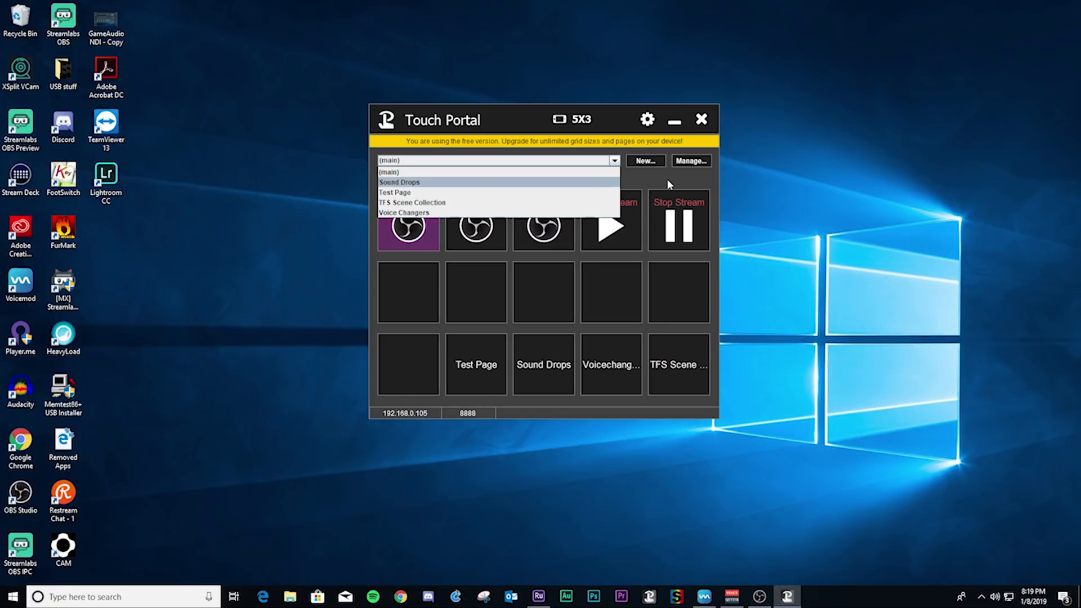
# Step: Start a new page via New... and cancel the New Page dialog without creating one
pyautogui.click(644, 161)
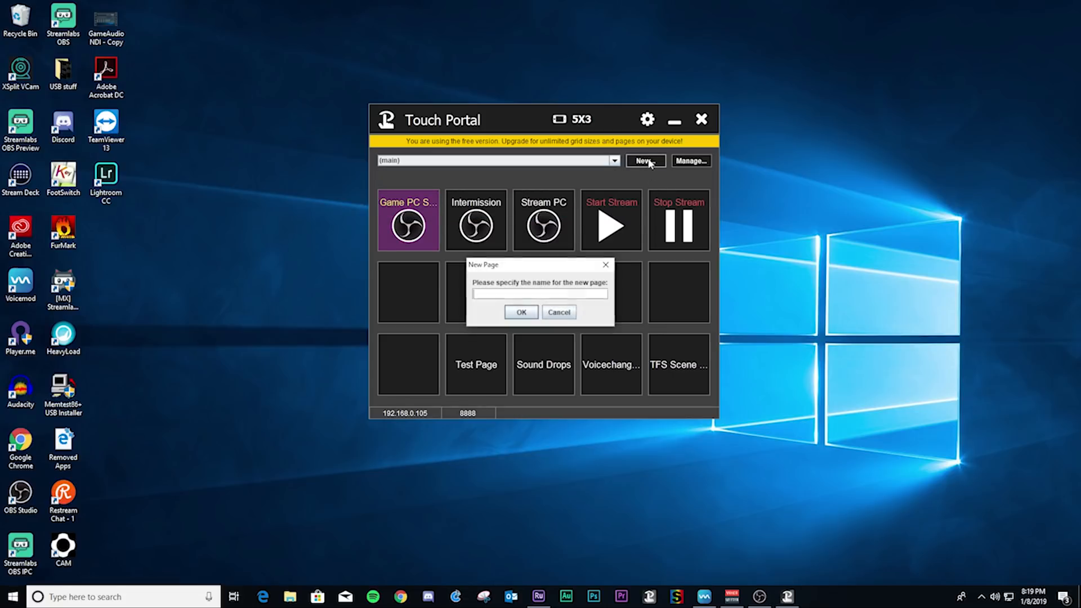
pyautogui.click(520, 312)
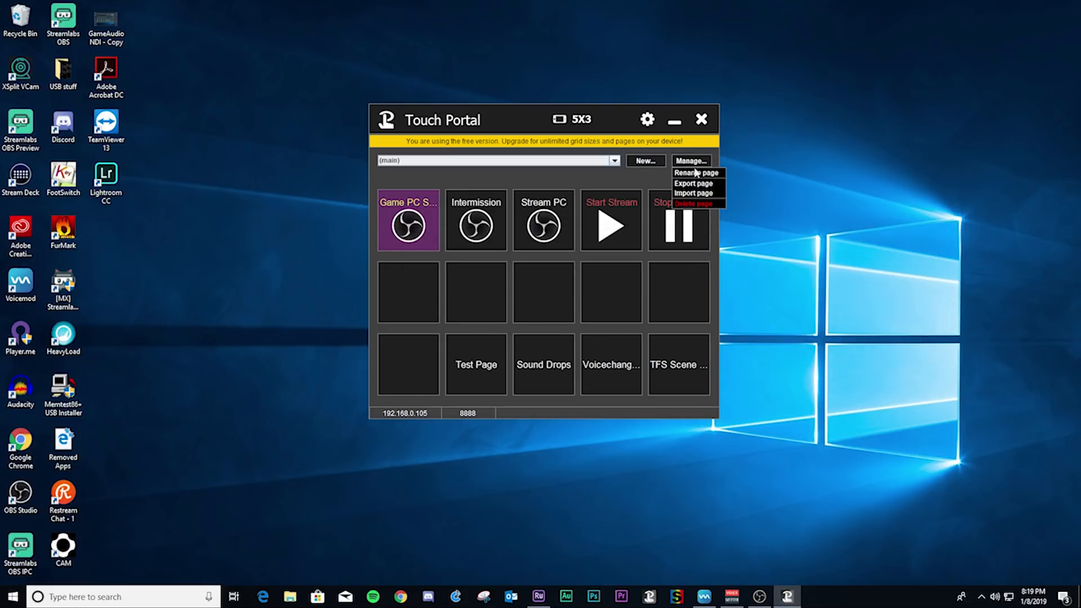
pyautogui.moveTo(695, 203)
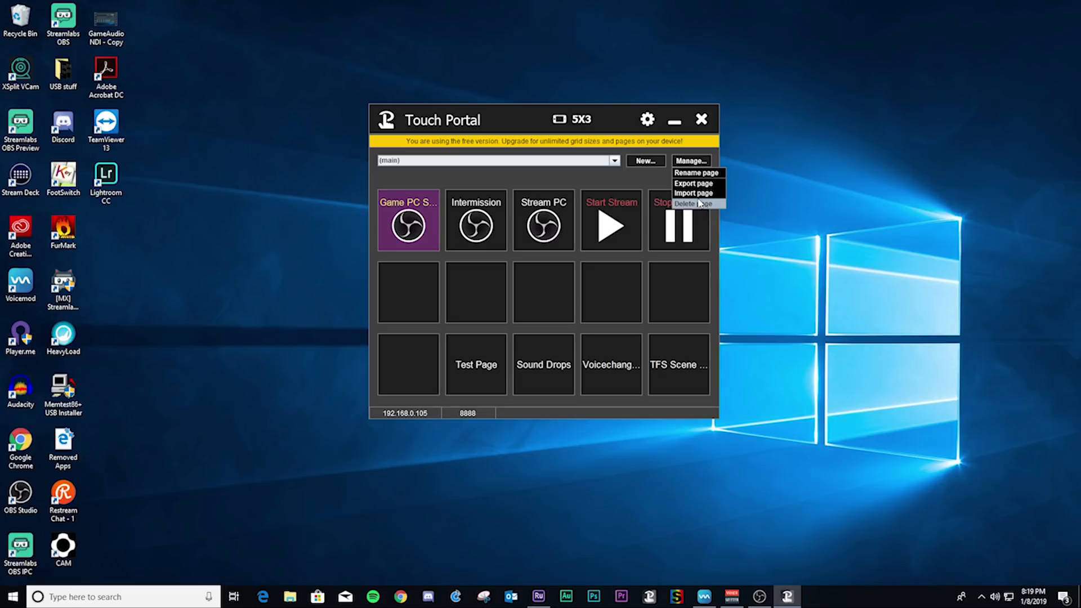
pyautogui.moveTo(609, 187)
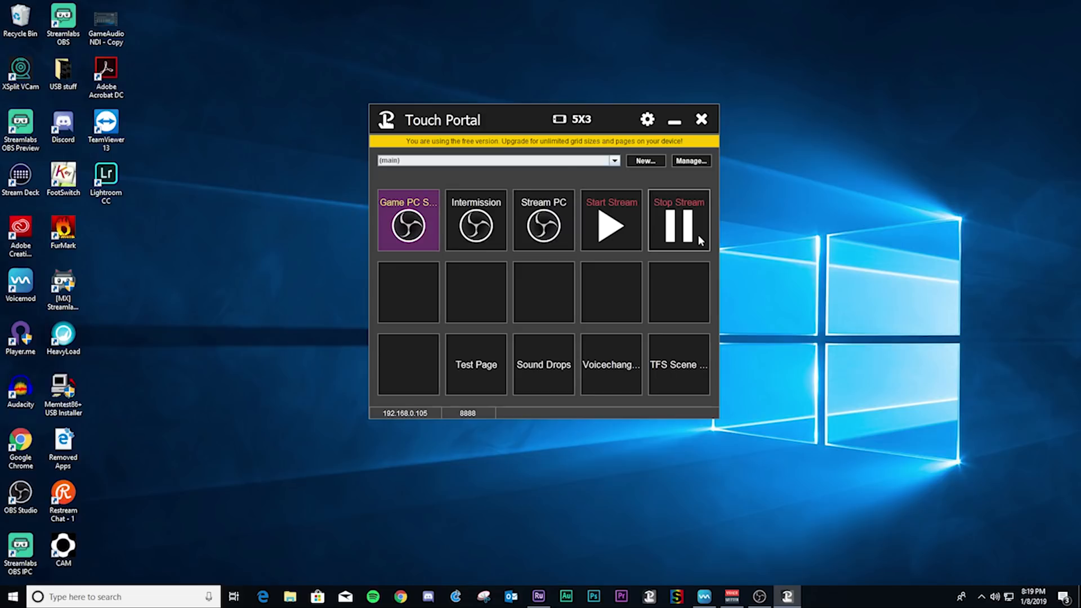
pyautogui.moveTo(681, 224)
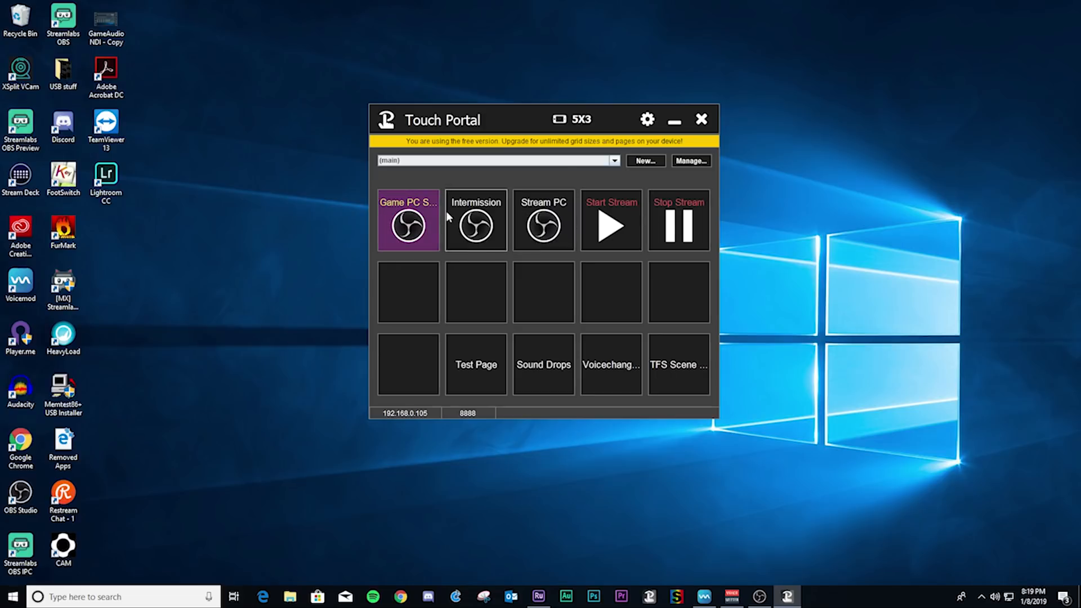
pyautogui.moveTo(608, 222)
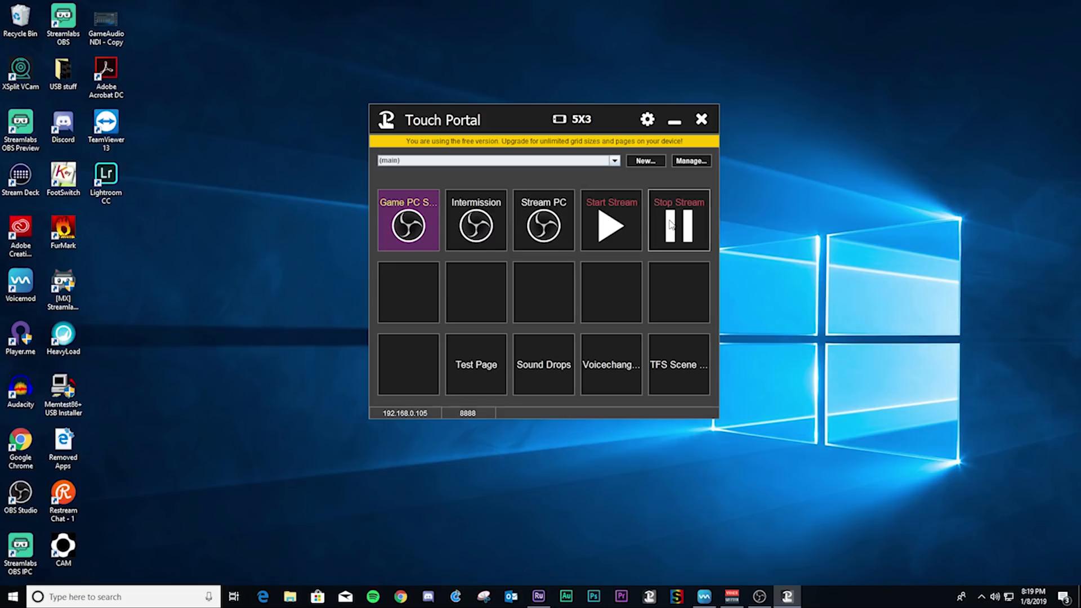
# Step: Edit the Game PC Scene button, select its title text, and bring up the icon source choices
pyautogui.doubleClick(407, 220)
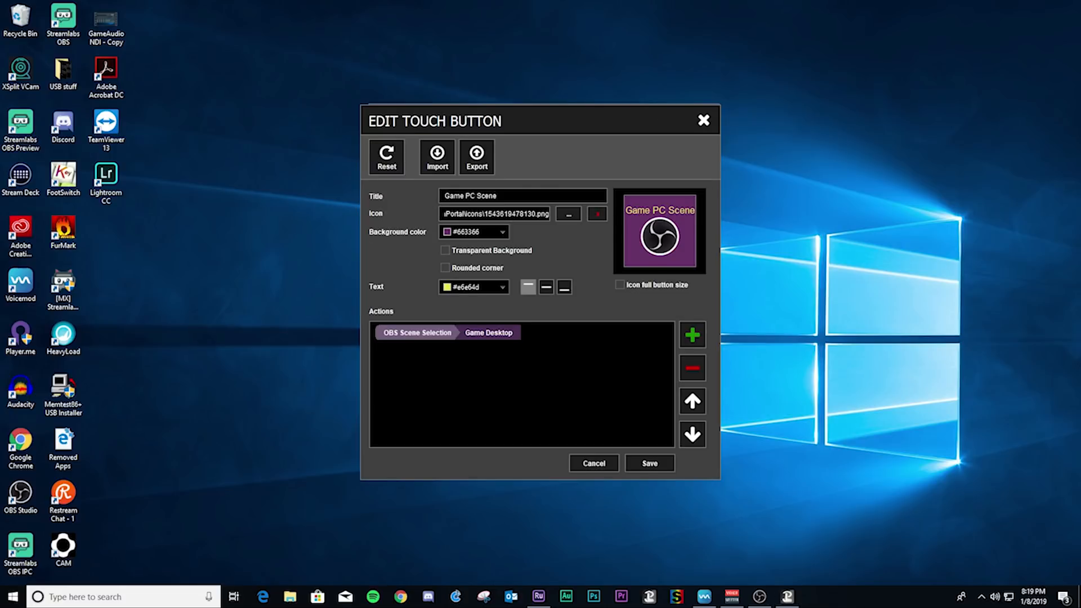
pyautogui.moveTo(543, 128)
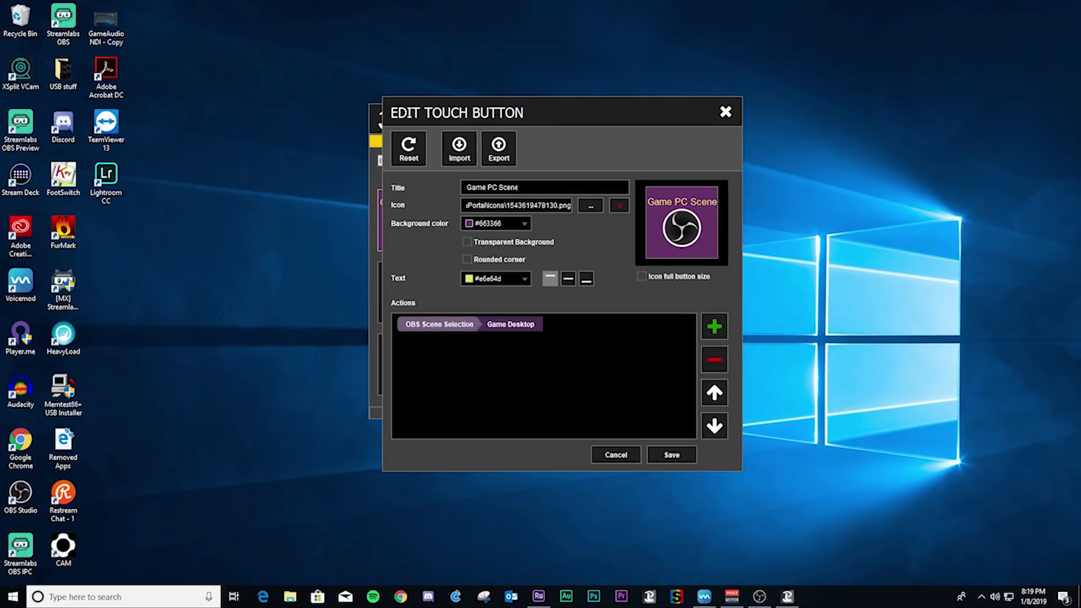
pyautogui.tripleClick(544, 187)
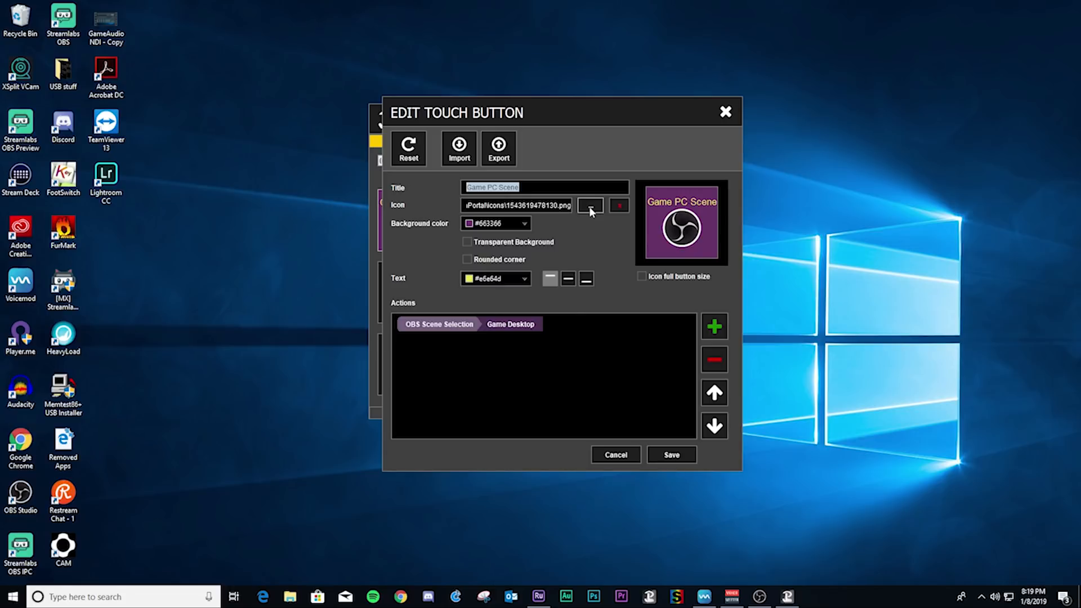
pyautogui.click(589, 205)
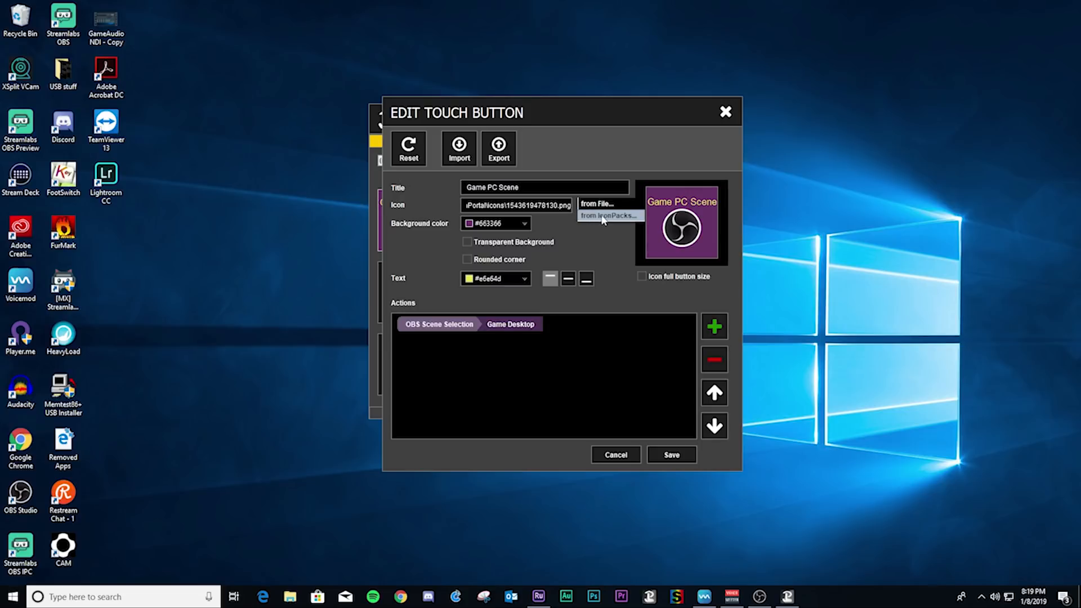
pyautogui.click(608, 217)
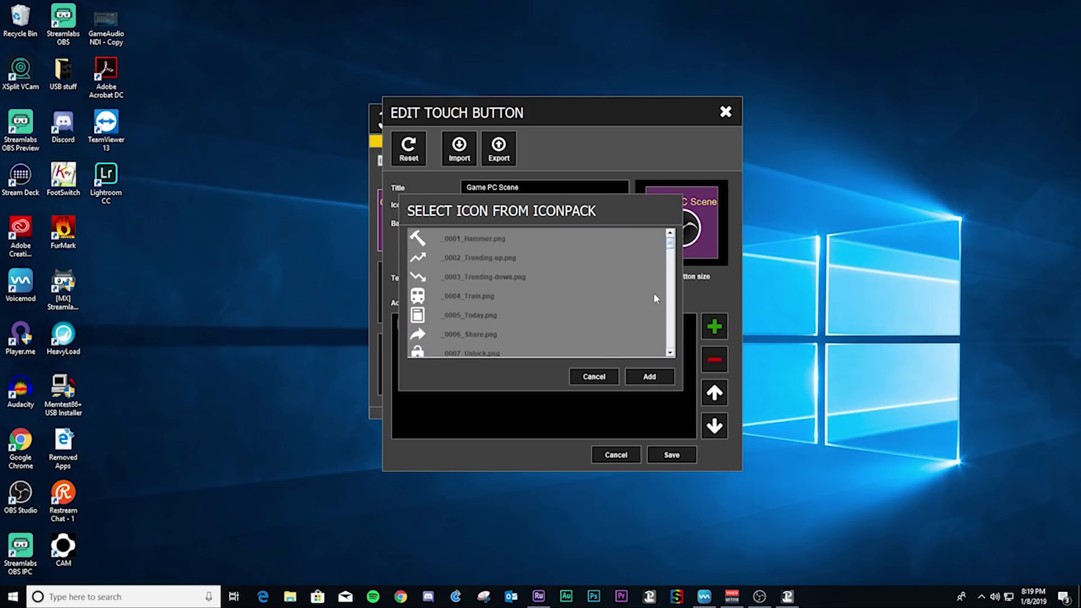
pyautogui.scroll(-3)
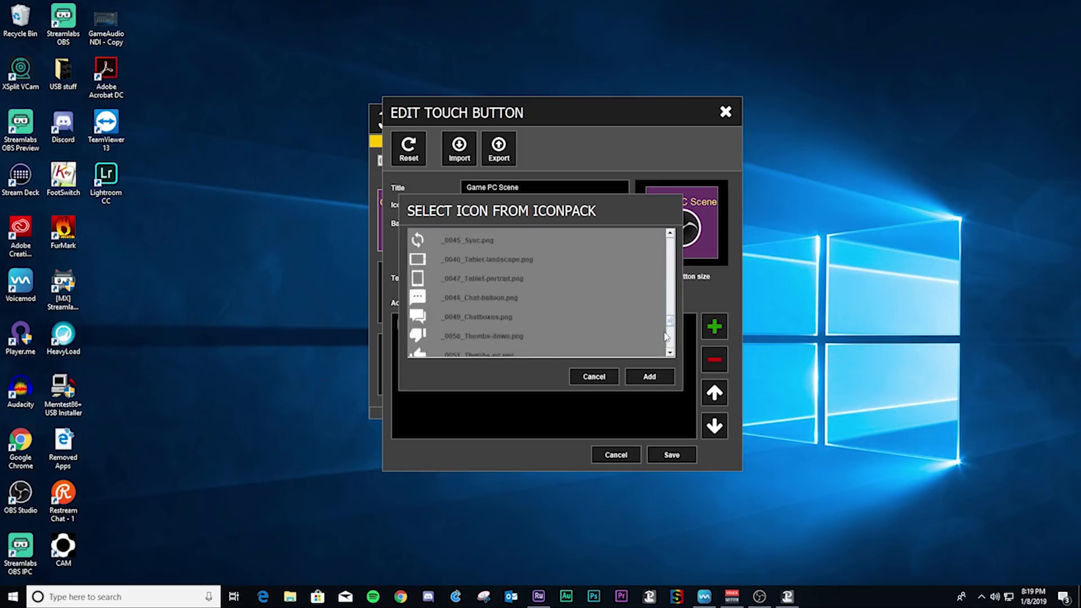
pyautogui.click(648, 376)
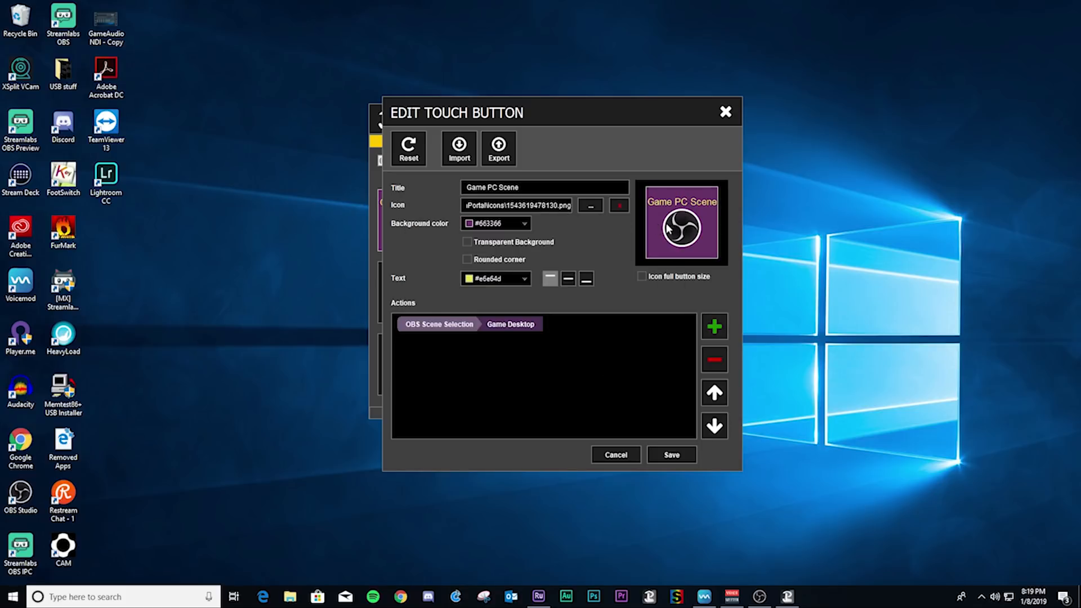
pyautogui.moveTo(699, 240)
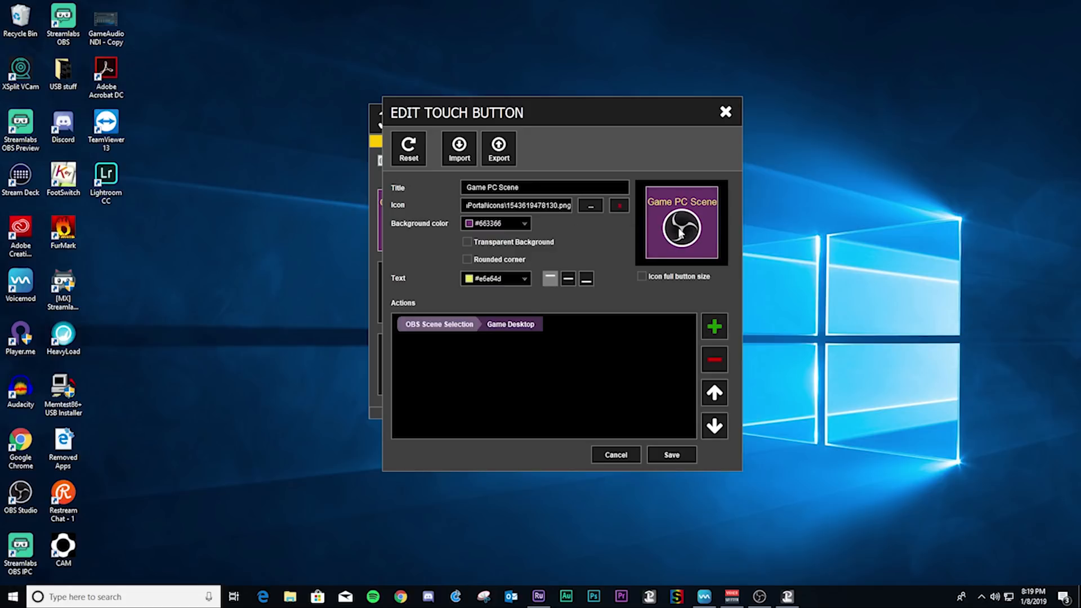
pyautogui.moveTo(474, 232)
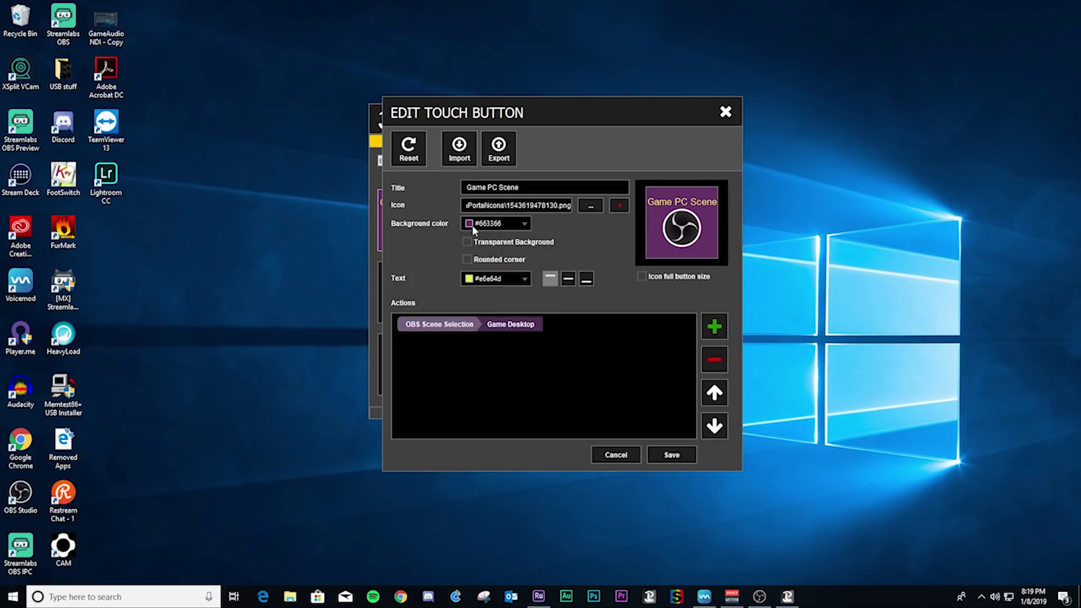
pyautogui.moveTo(639, 227)
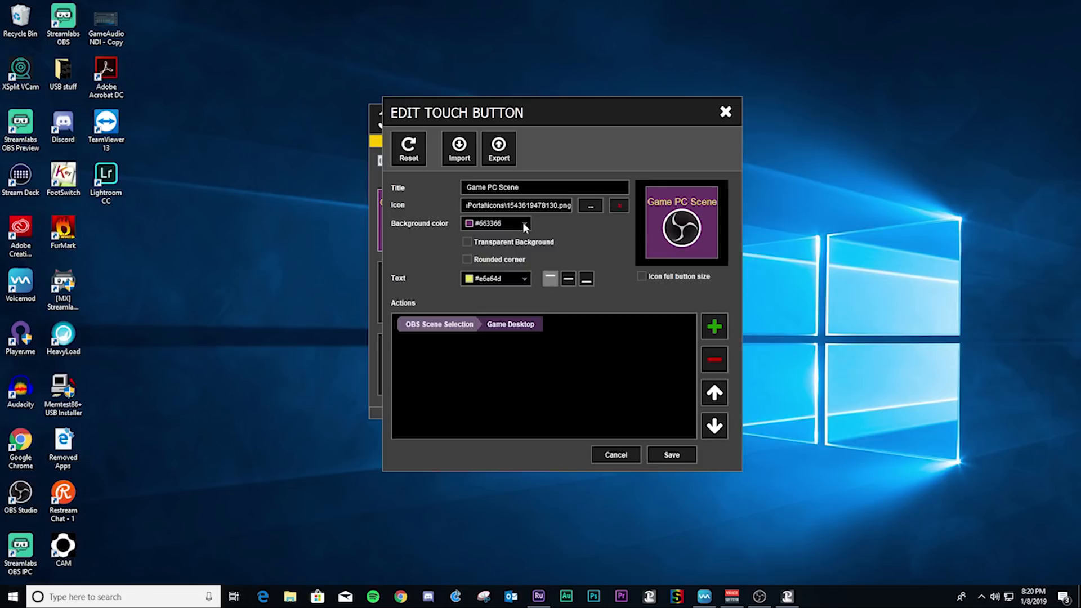
# Step: View the Background color palette and close it, keeping the purple #663366 background
pyautogui.click(532, 223)
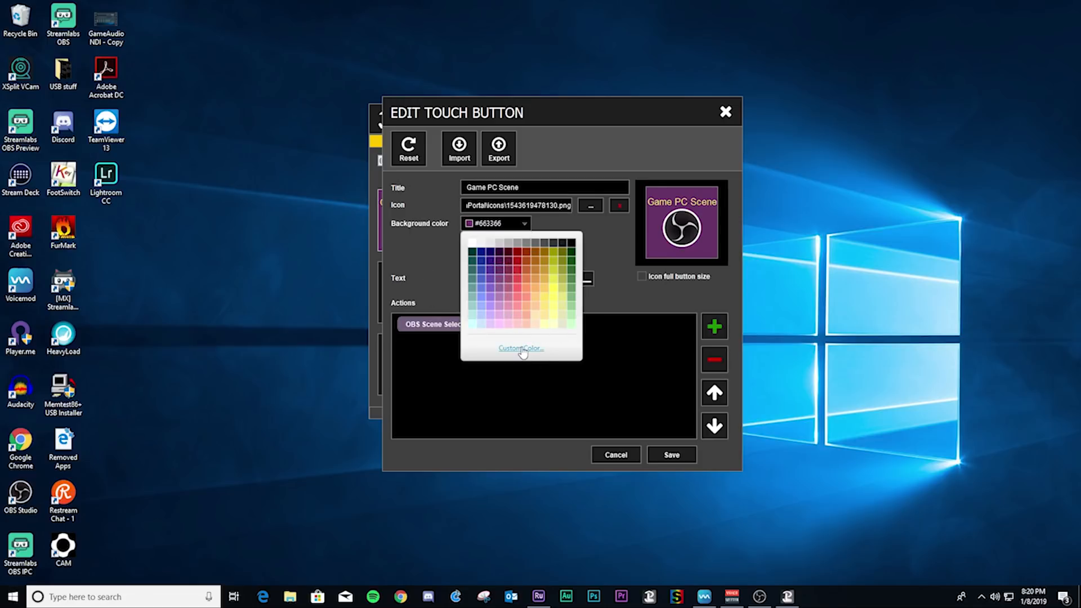
pyautogui.moveTo(629, 287)
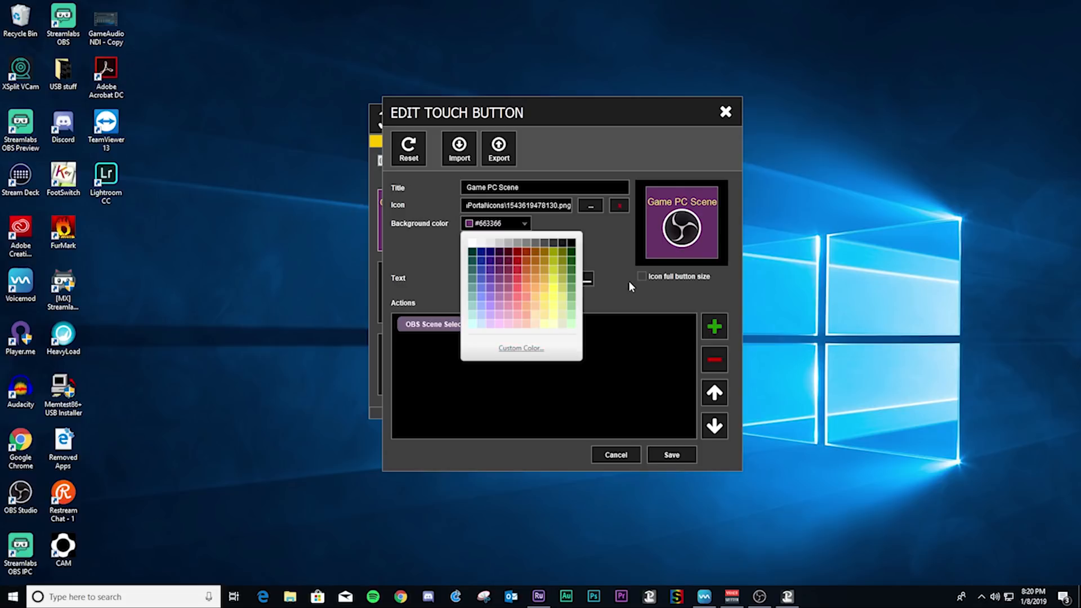
pyautogui.click(637, 286)
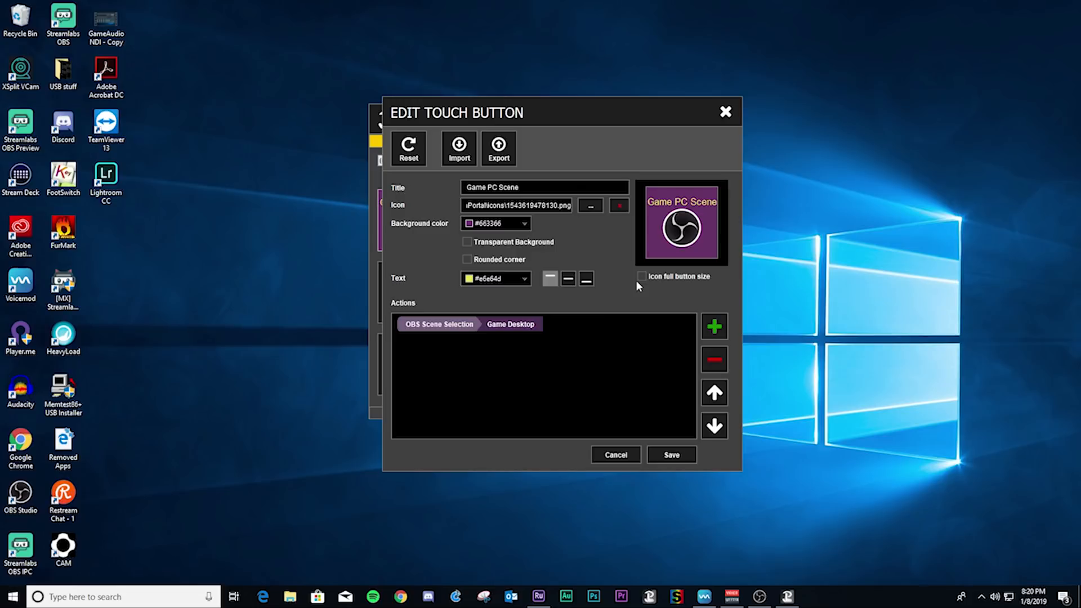
pyautogui.moveTo(483, 255)
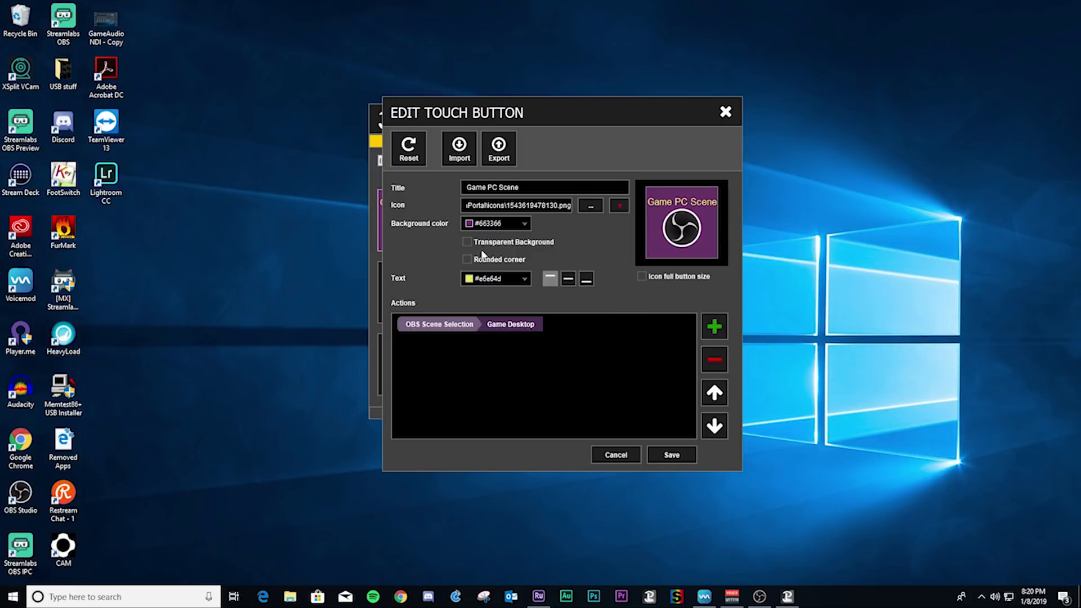
pyautogui.moveTo(495, 237)
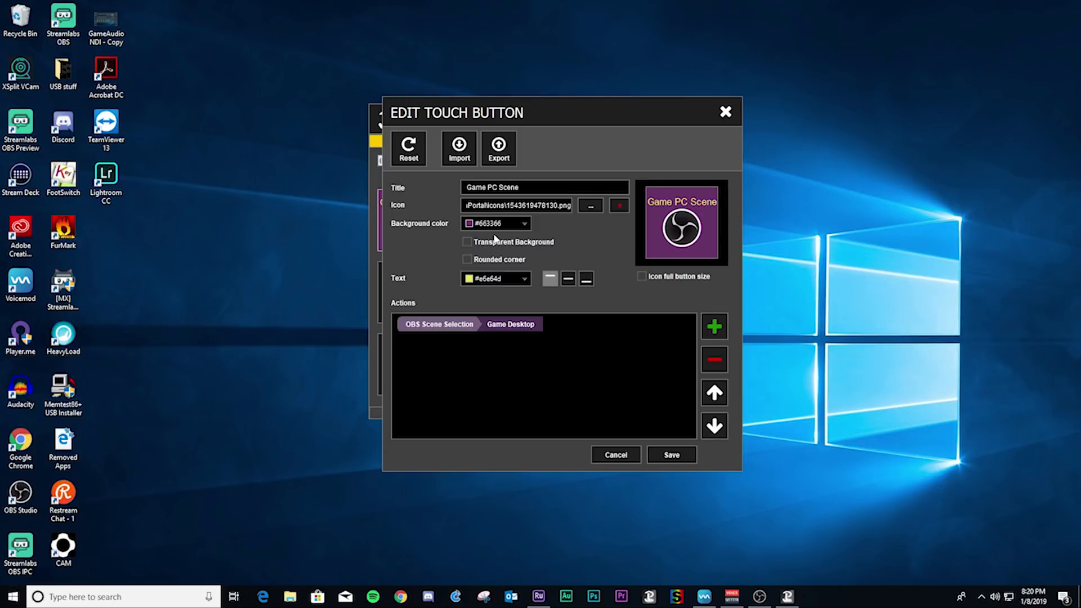
pyautogui.moveTo(565, 251)
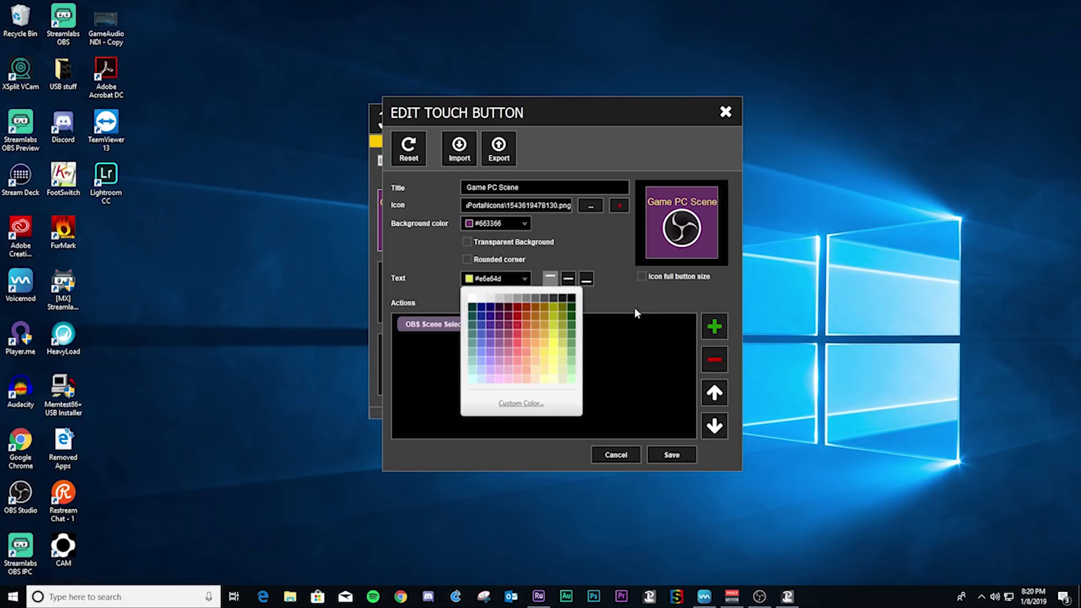
# Step: Try top, middle and bottom title alignment, keep bottom, and leave 'Icon full button size' off
pyautogui.click(584, 278)
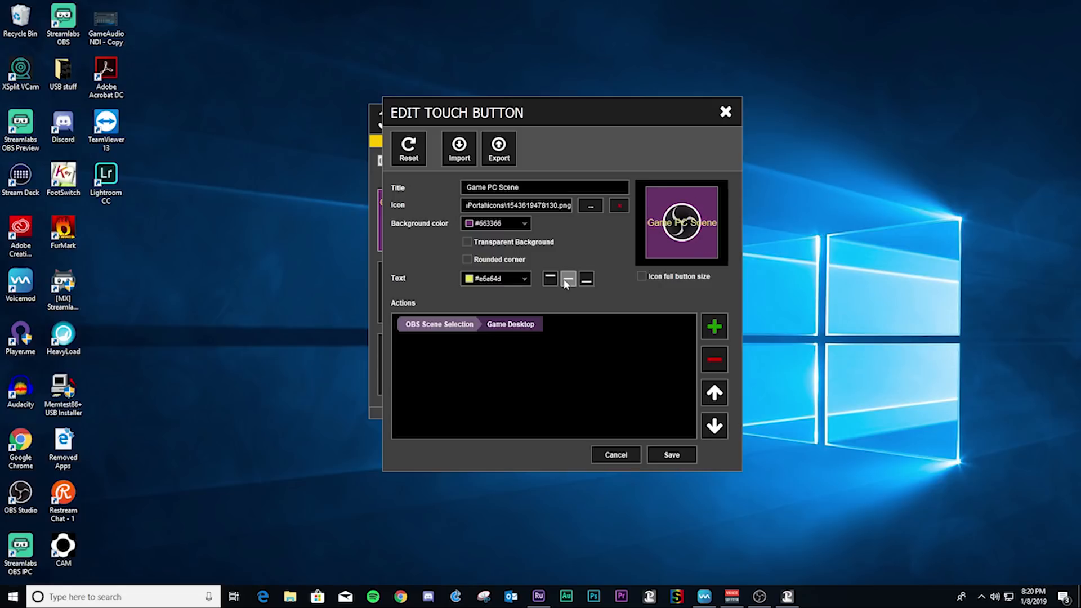
pyautogui.click(567, 278)
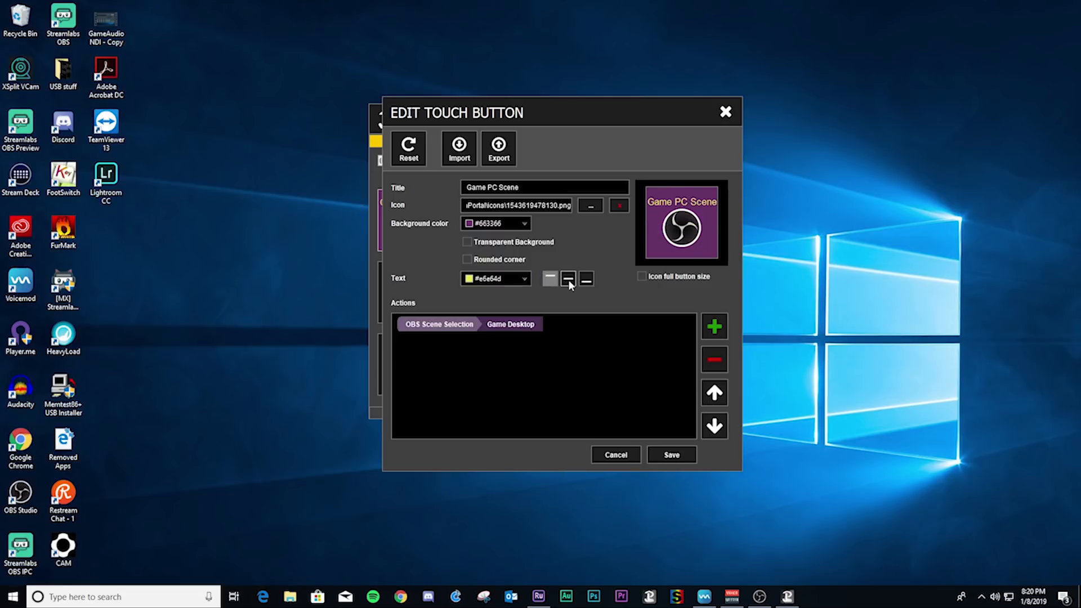
pyautogui.click(585, 278)
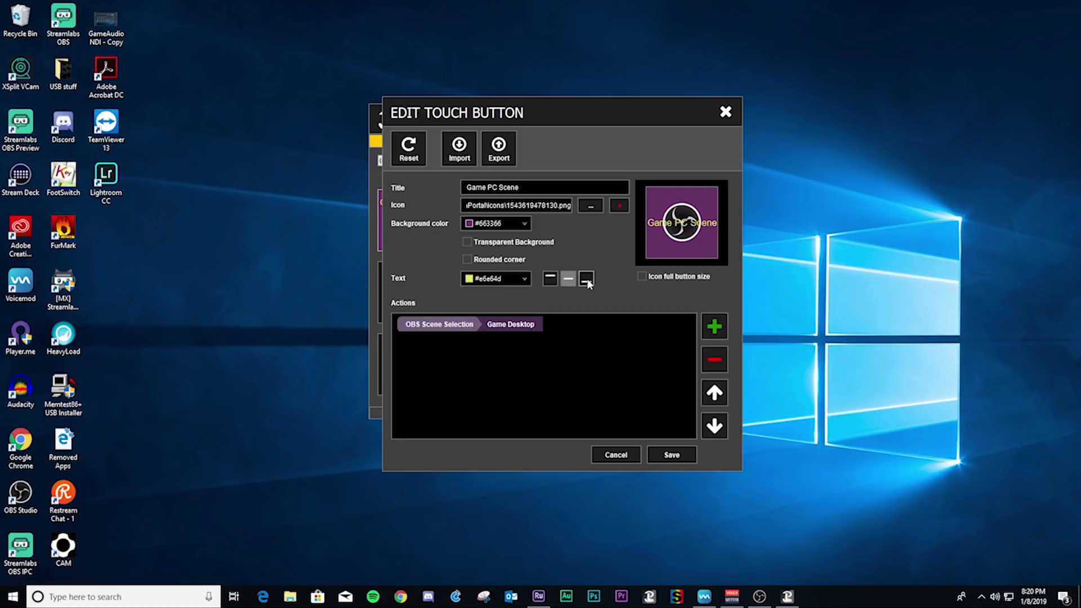
pyautogui.click(642, 277)
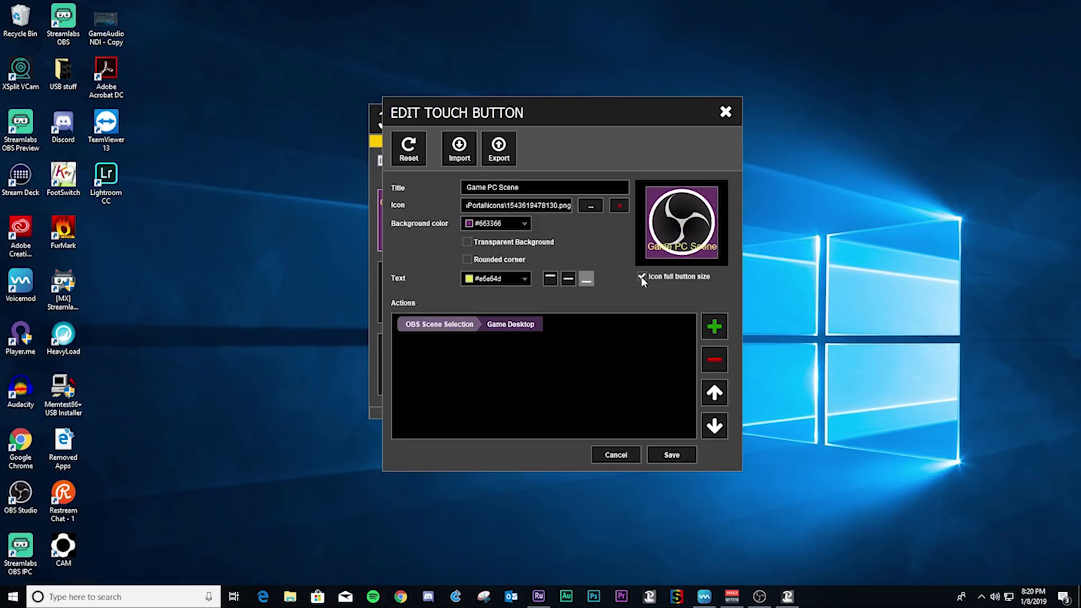
pyautogui.click(641, 277)
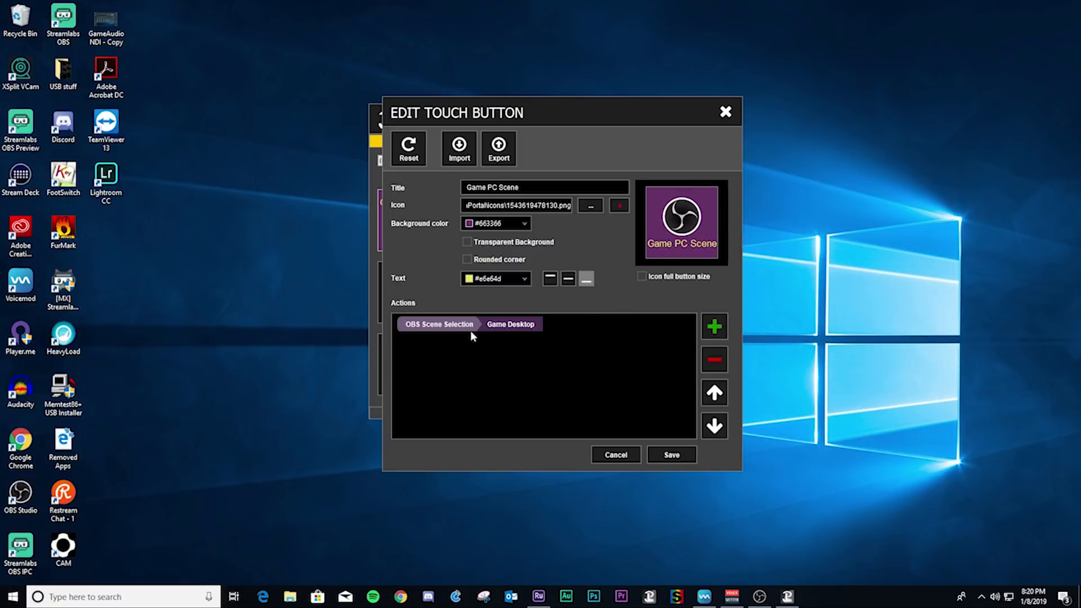
pyautogui.moveTo(662, 330)
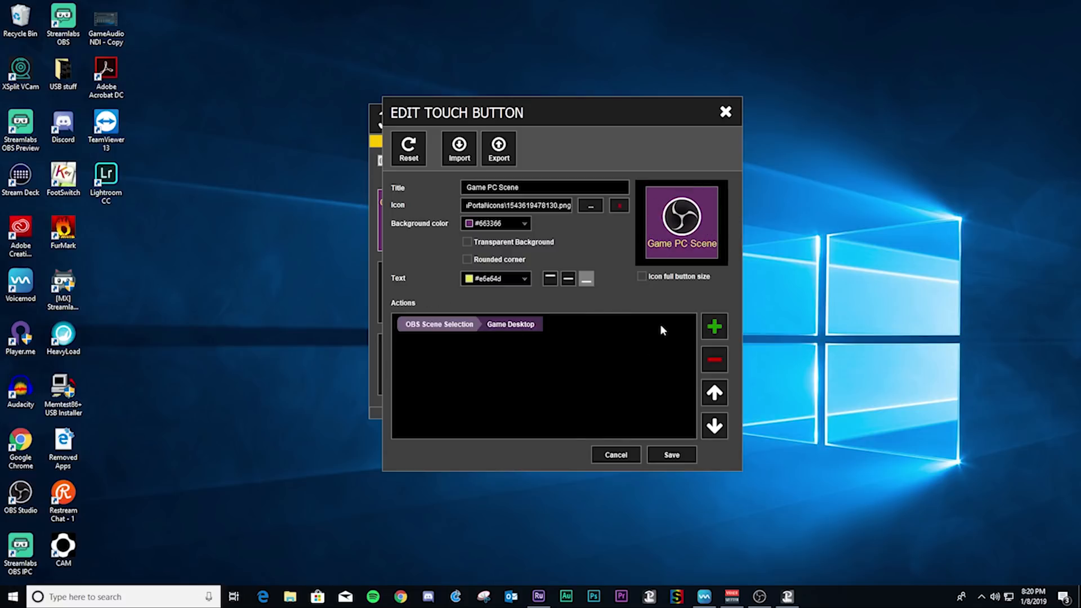
pyautogui.moveTo(701, 347)
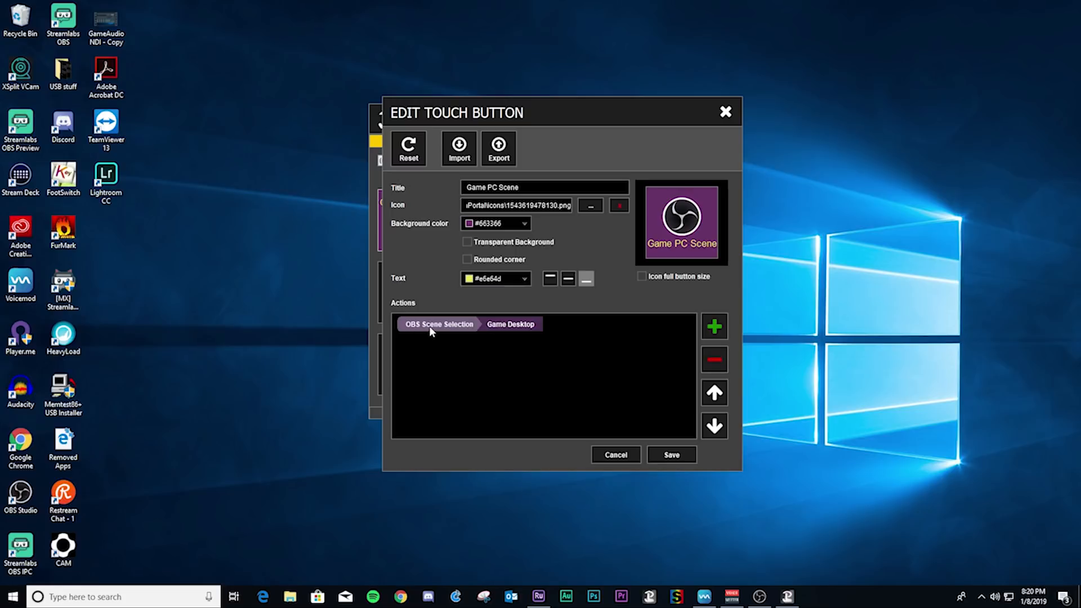
# Step: Delete the button's Game Desktop scene action and start a new OBS Scene Selection action
pyautogui.click(714, 358)
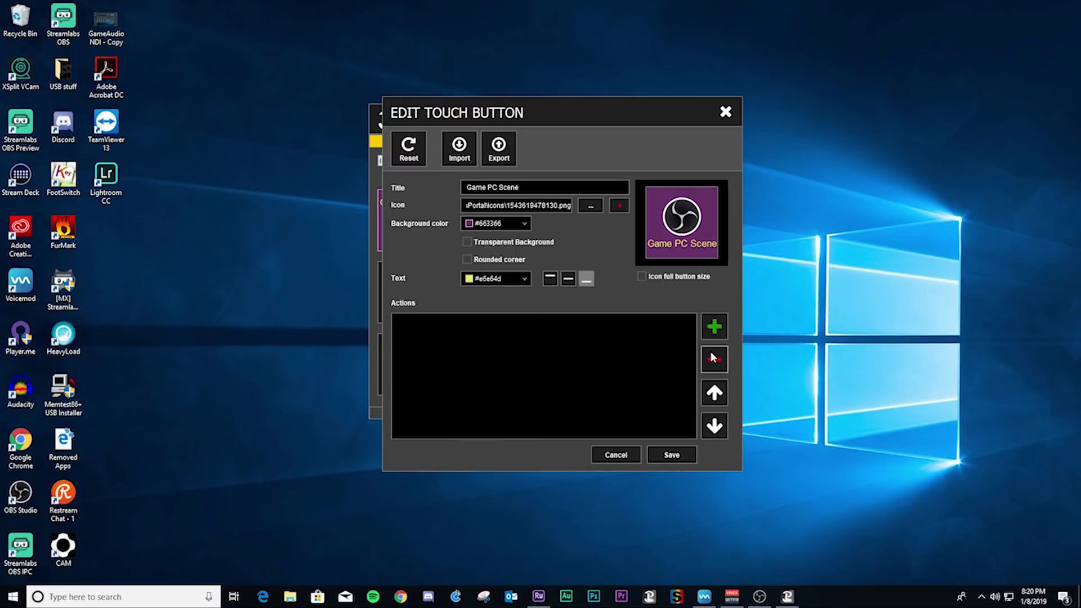
pyautogui.click(714, 326)
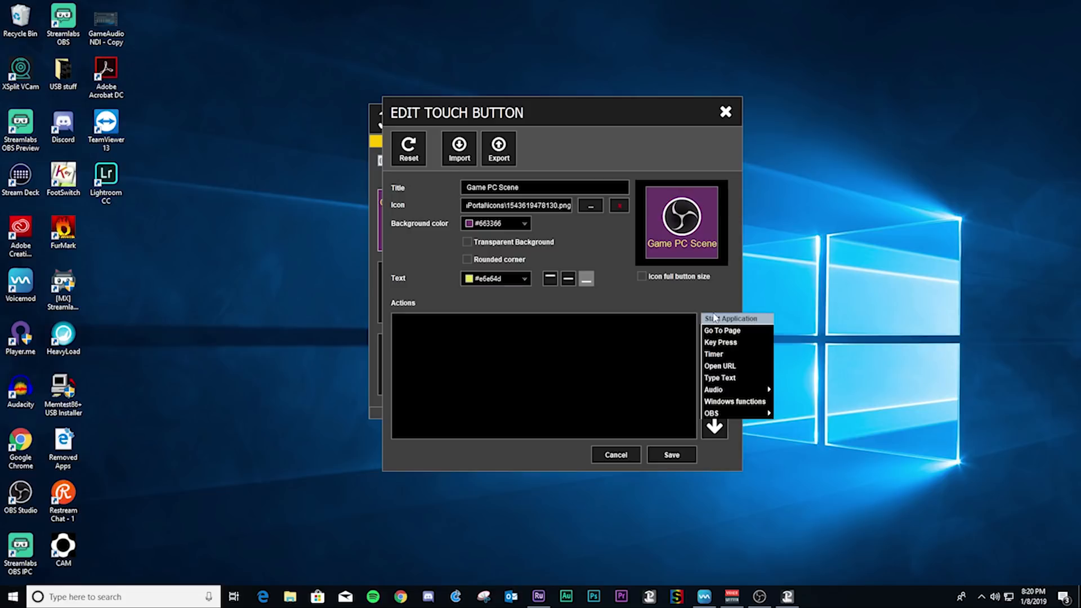
pyautogui.moveTo(722, 411)
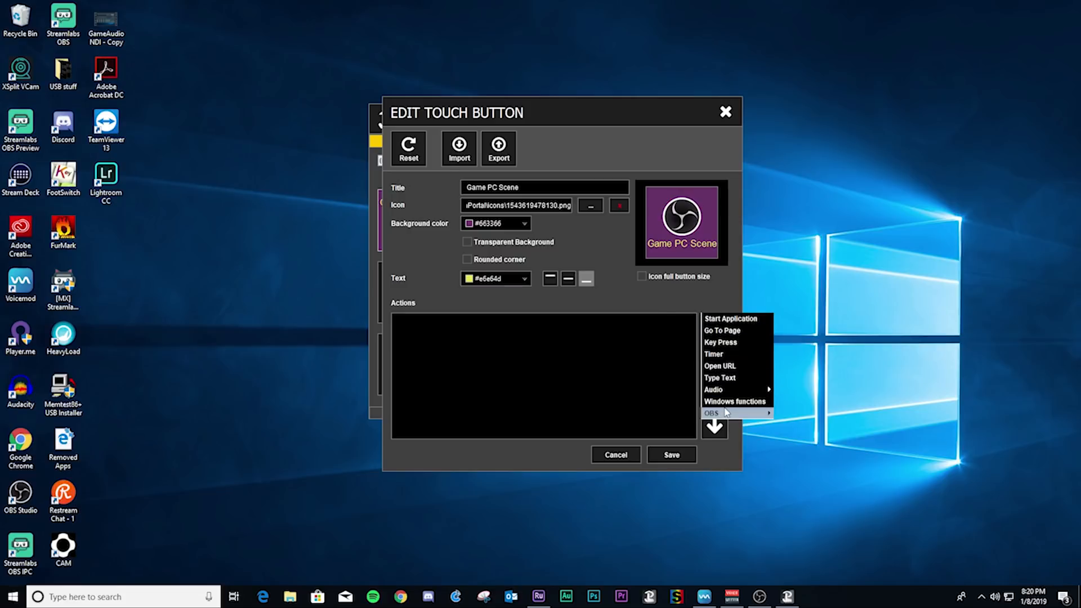
pyautogui.moveTo(721, 389)
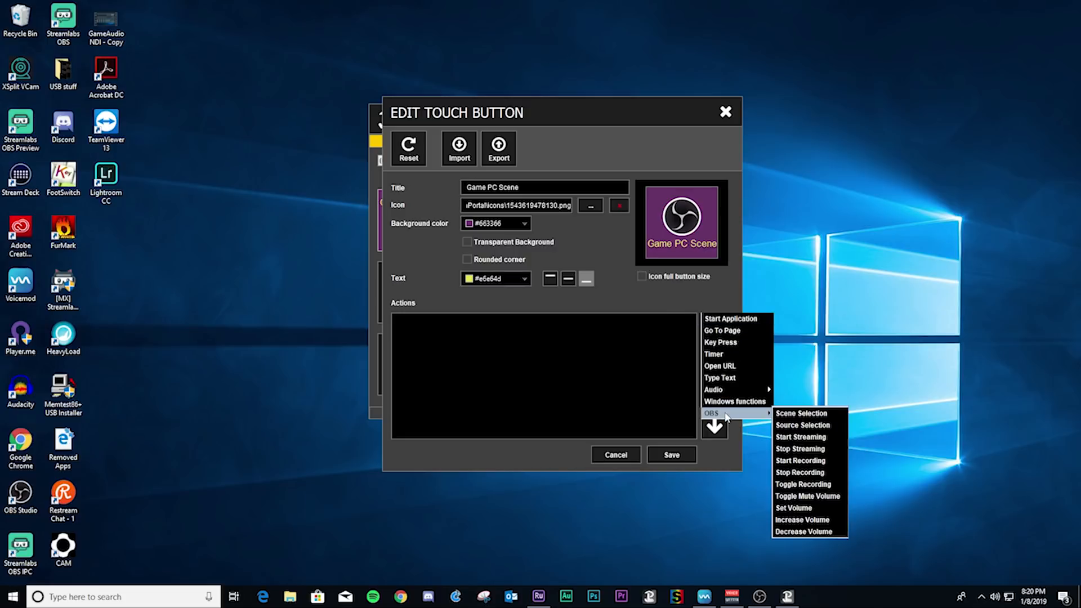
pyautogui.moveTo(802, 413)
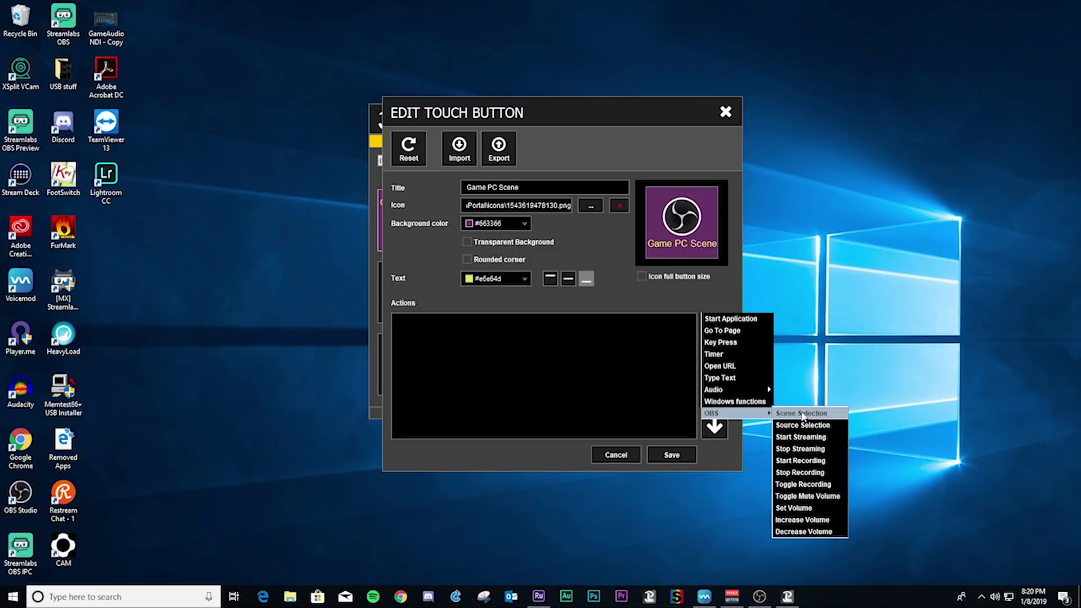
pyautogui.moveTo(802, 425)
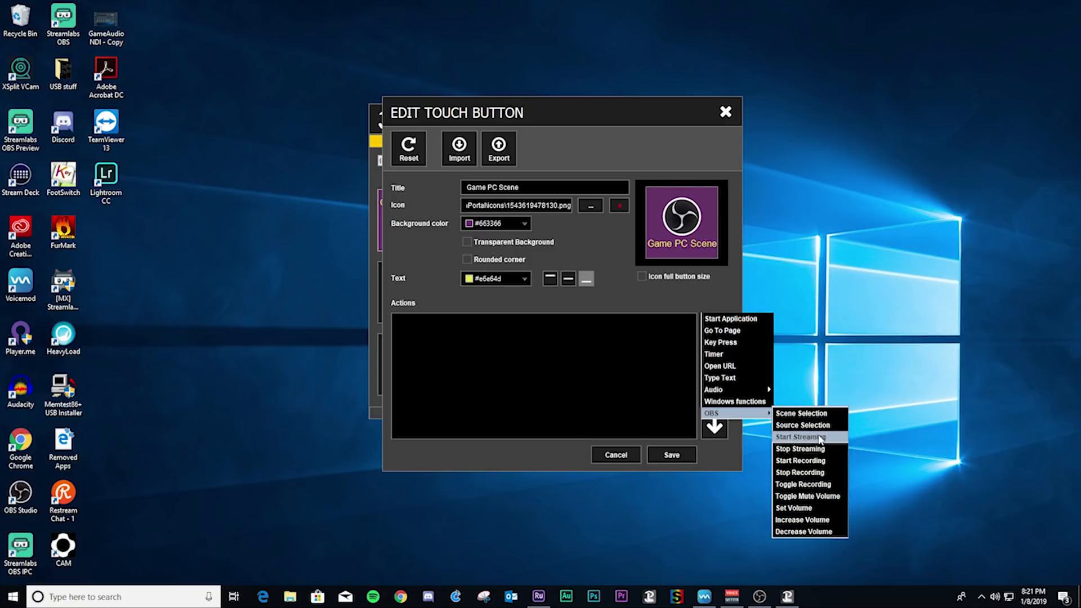
pyautogui.moveTo(802, 413)
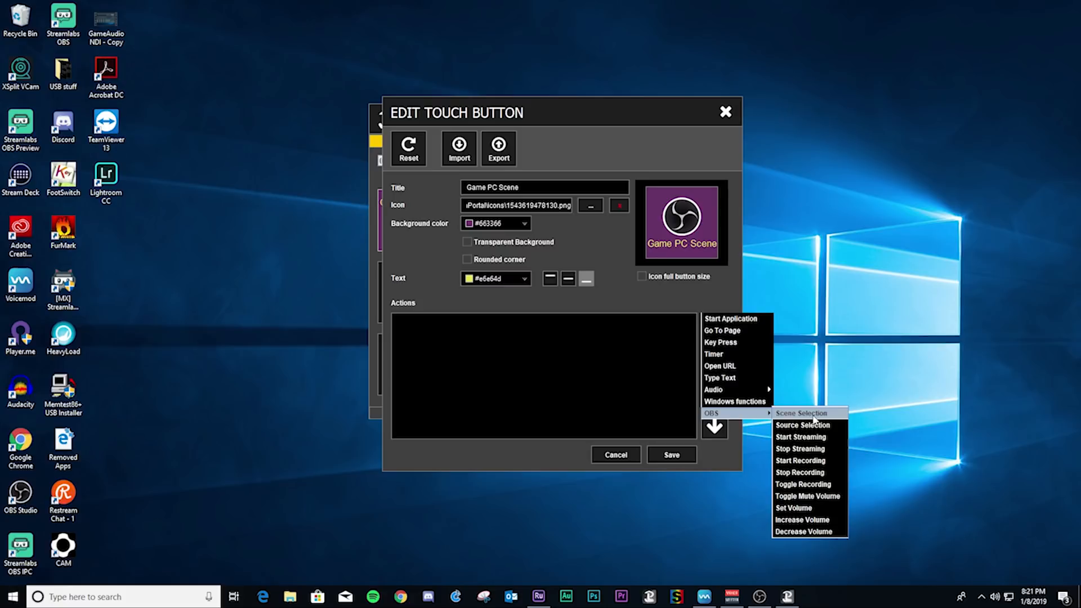
pyautogui.click(800, 413)
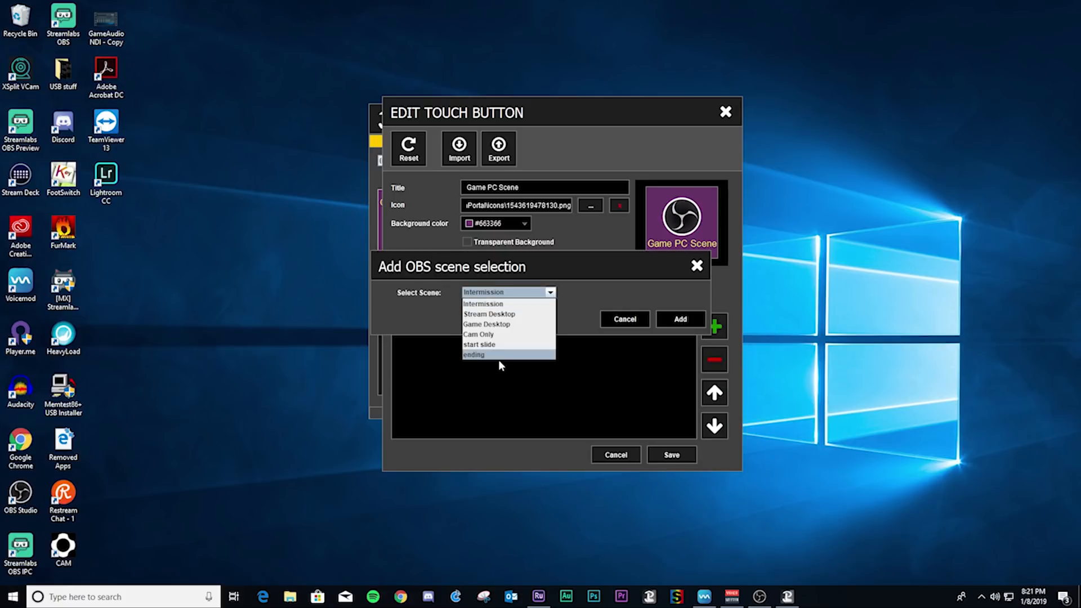
pyautogui.moveTo(507, 335)
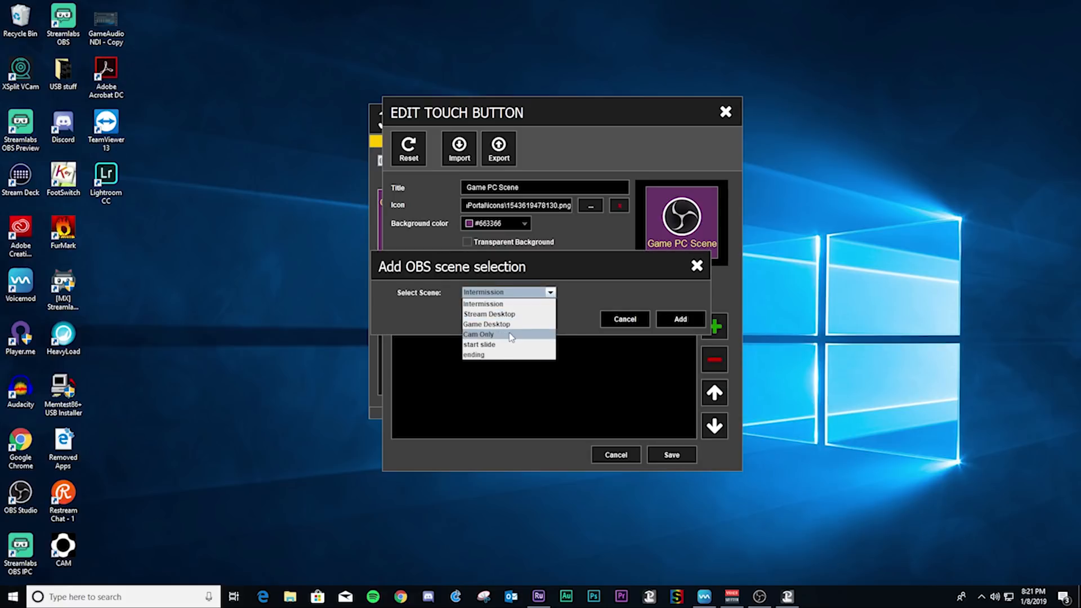
pyautogui.moveTo(518, 324)
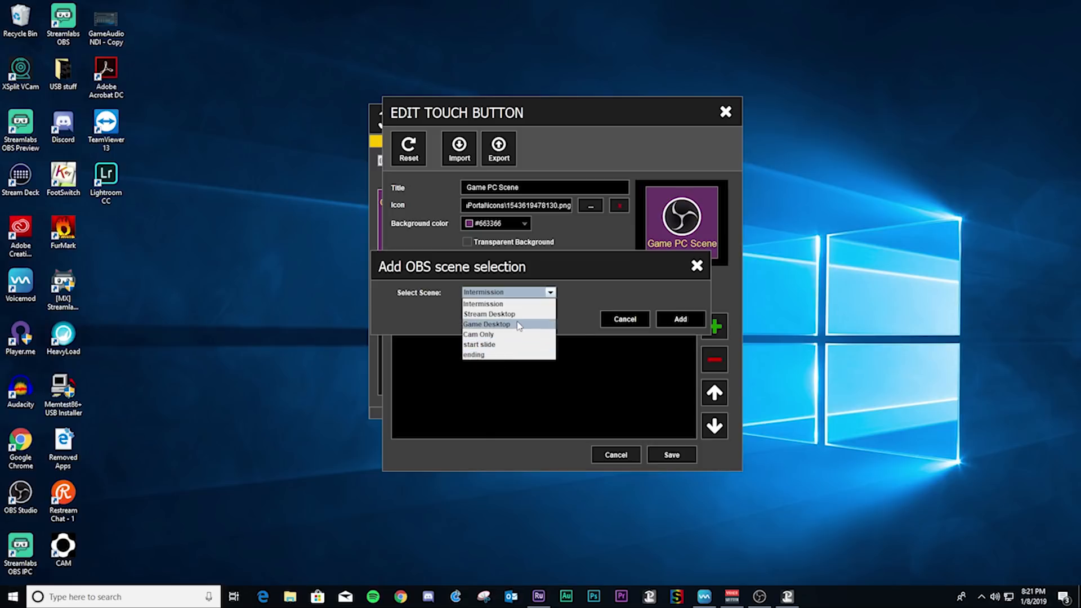
# Step: Make the button switch to the Game Desktop scene, save it, and return to the grid
pyautogui.click(486, 324)
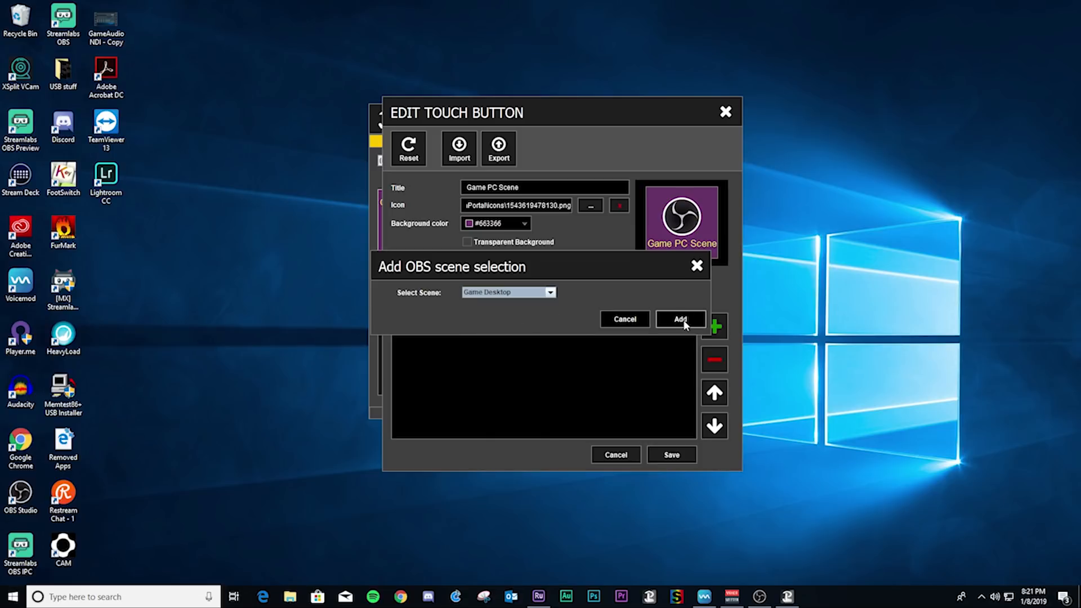
pyautogui.click(678, 318)
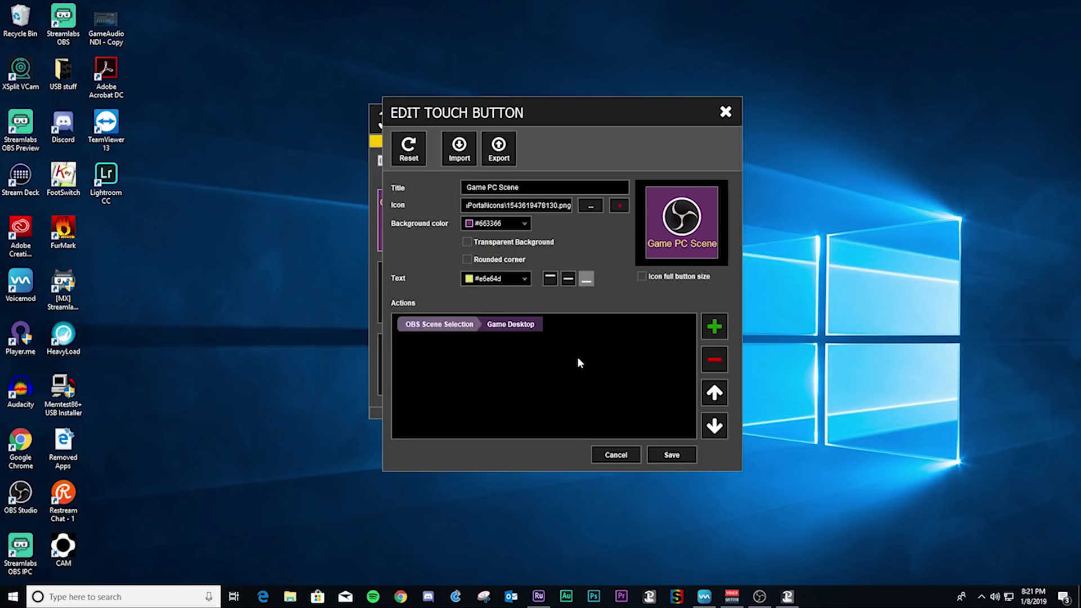
pyautogui.click(671, 454)
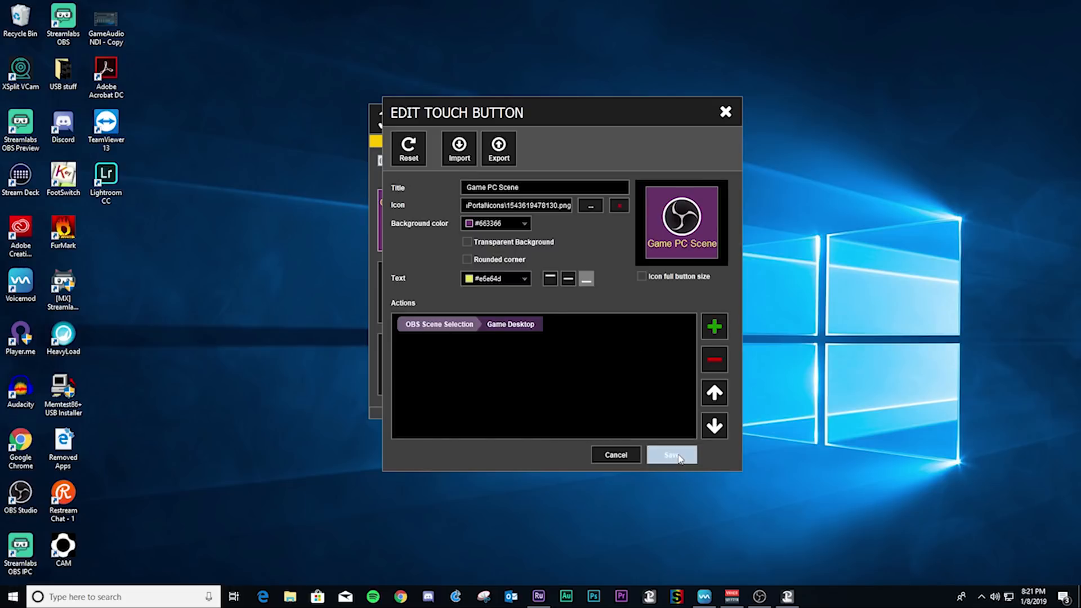
pyautogui.click(671, 454)
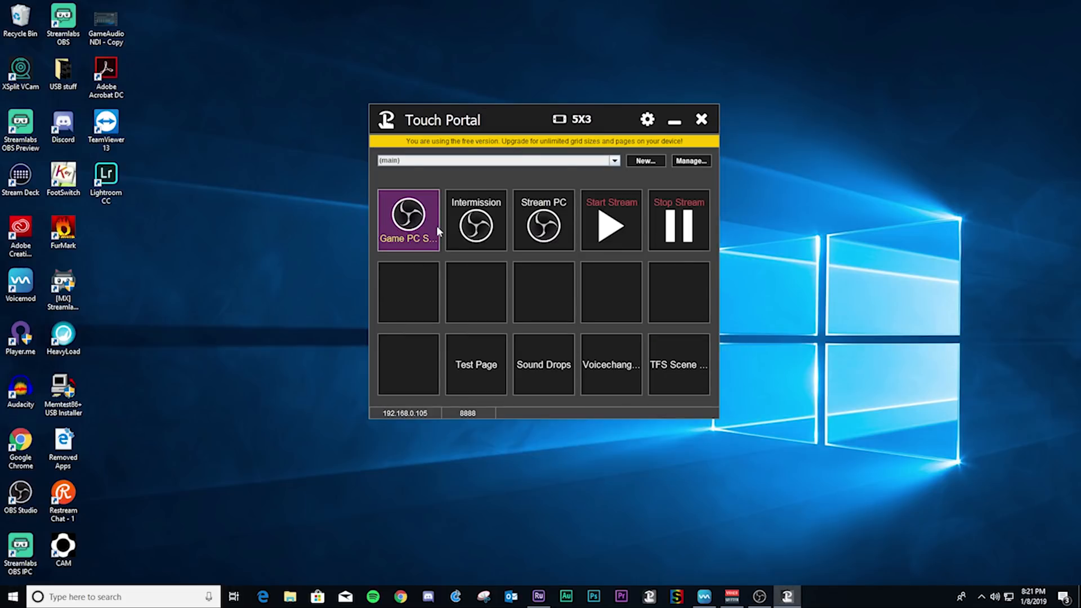
# Step: Peek at the Intermission button's settings, then bring up the Test Page button's Go To page action
pyautogui.doubleClick(475, 220)
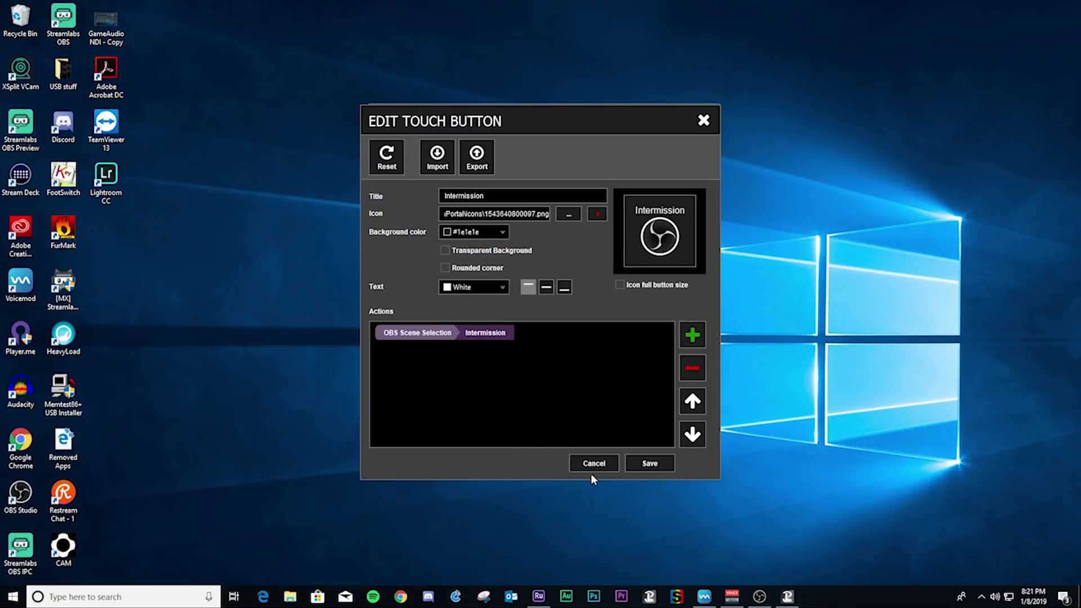
pyautogui.click(593, 462)
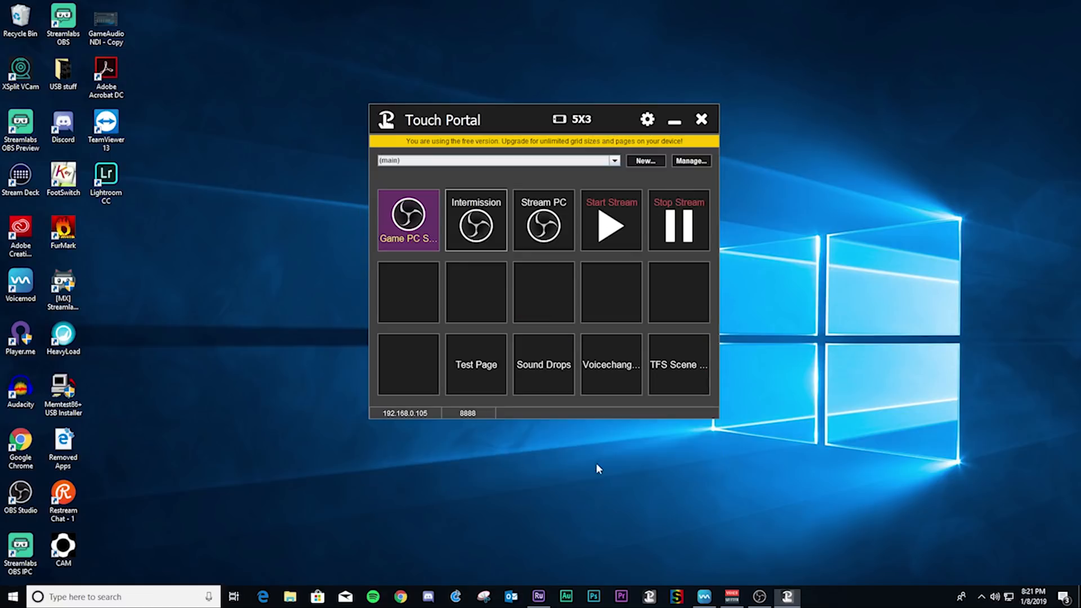
pyautogui.doubleClick(543, 219)
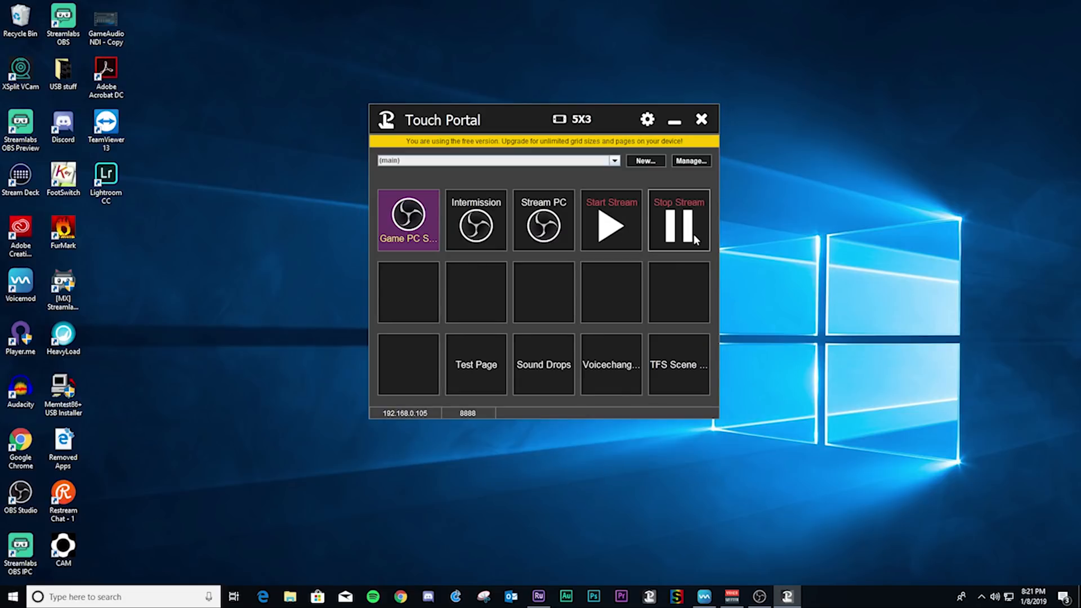
pyautogui.moveTo(408, 292)
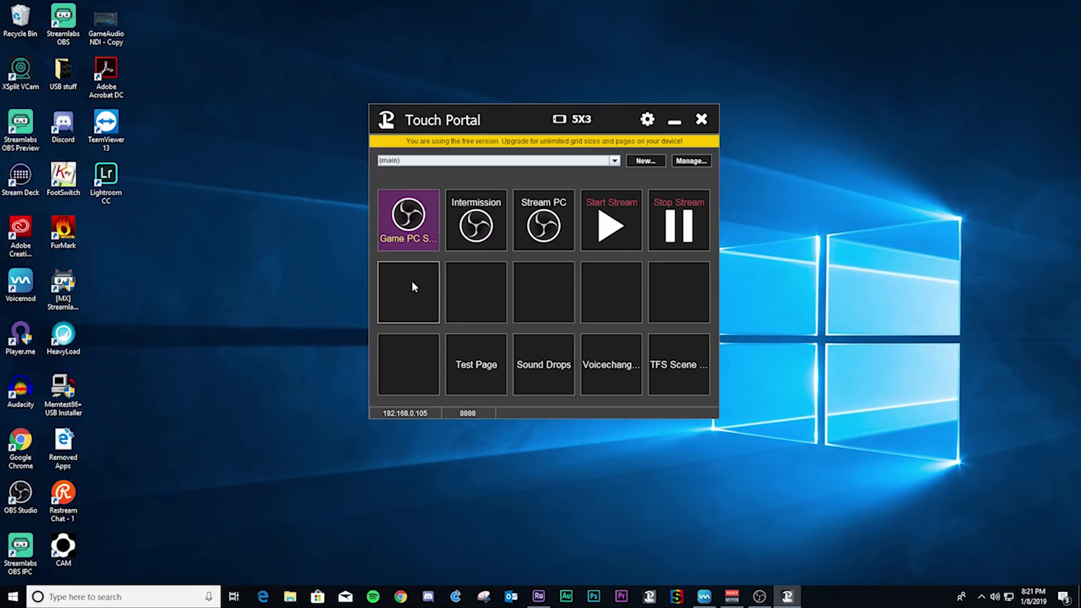
pyautogui.moveTo(692, 400)
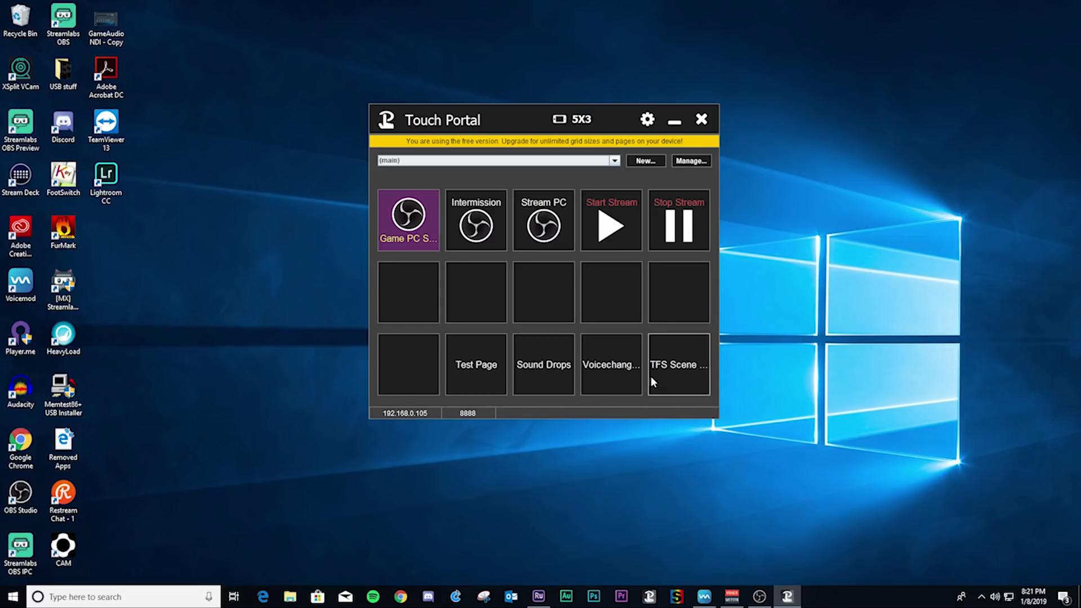
pyautogui.moveTo(487, 376)
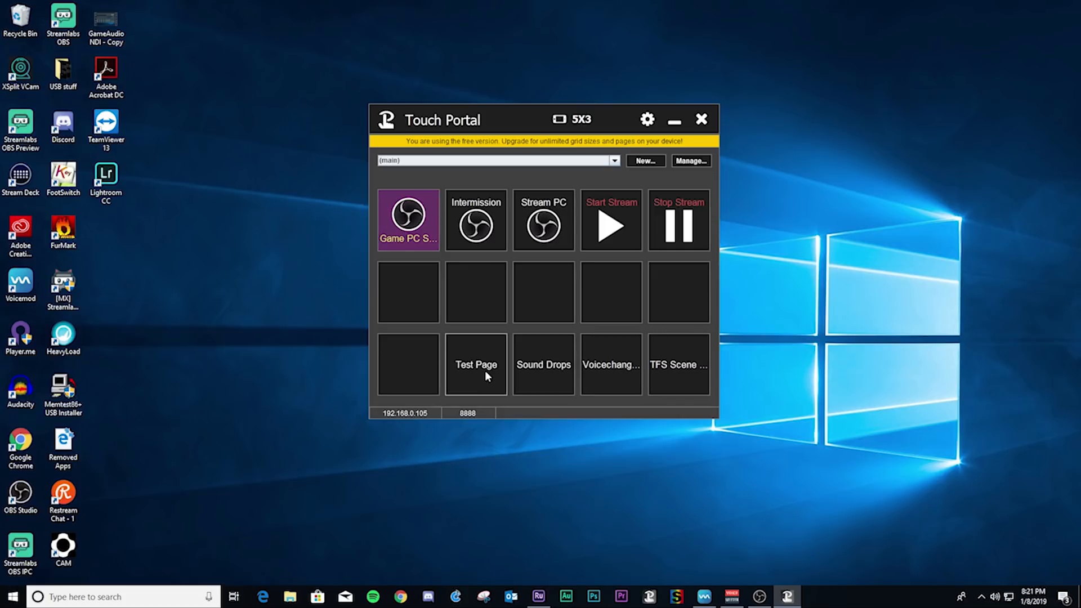
pyautogui.doubleClick(475, 363)
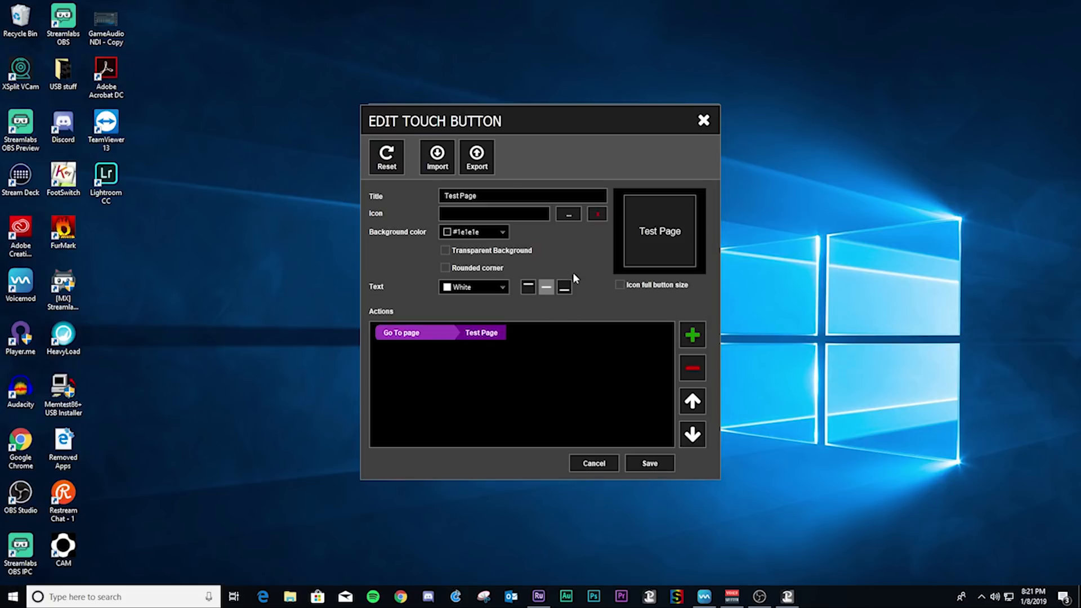
pyautogui.moveTo(575, 279)
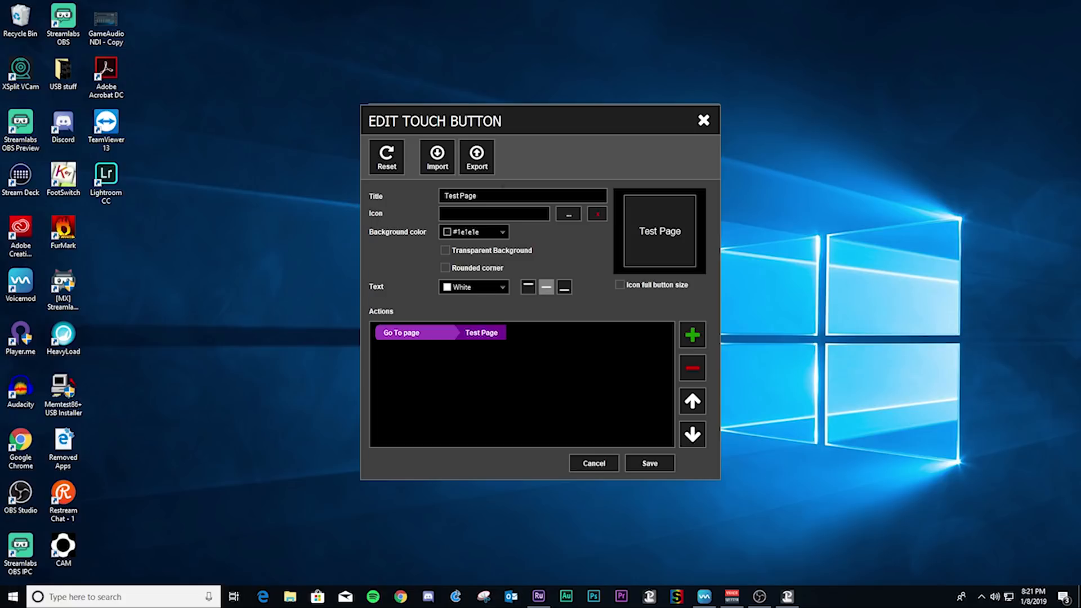
pyautogui.moveTo(477, 352)
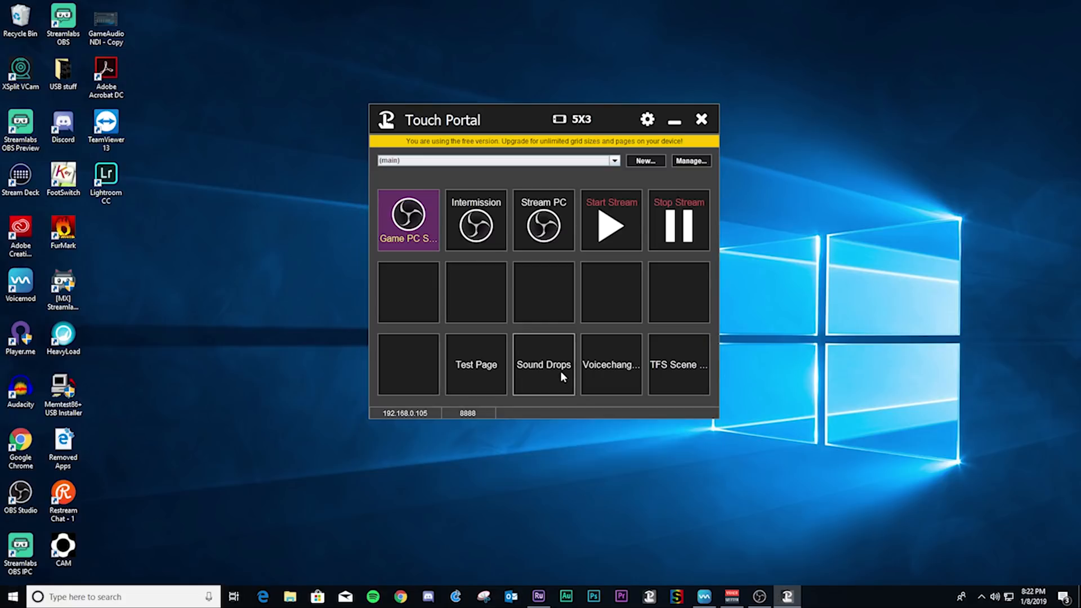
pyautogui.moveTo(609, 376)
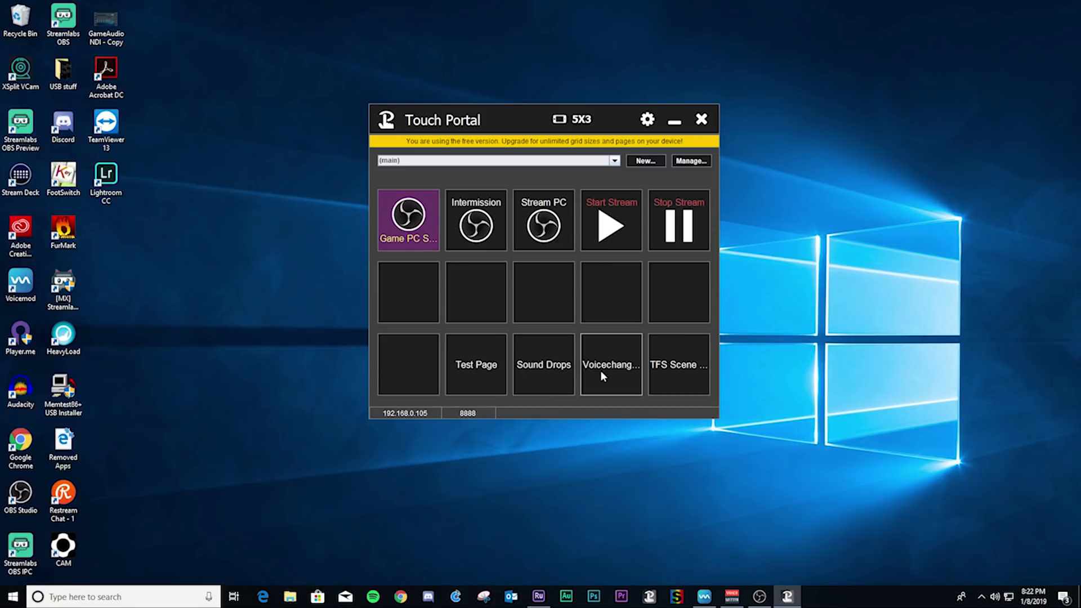
pyautogui.moveTo(640, 212)
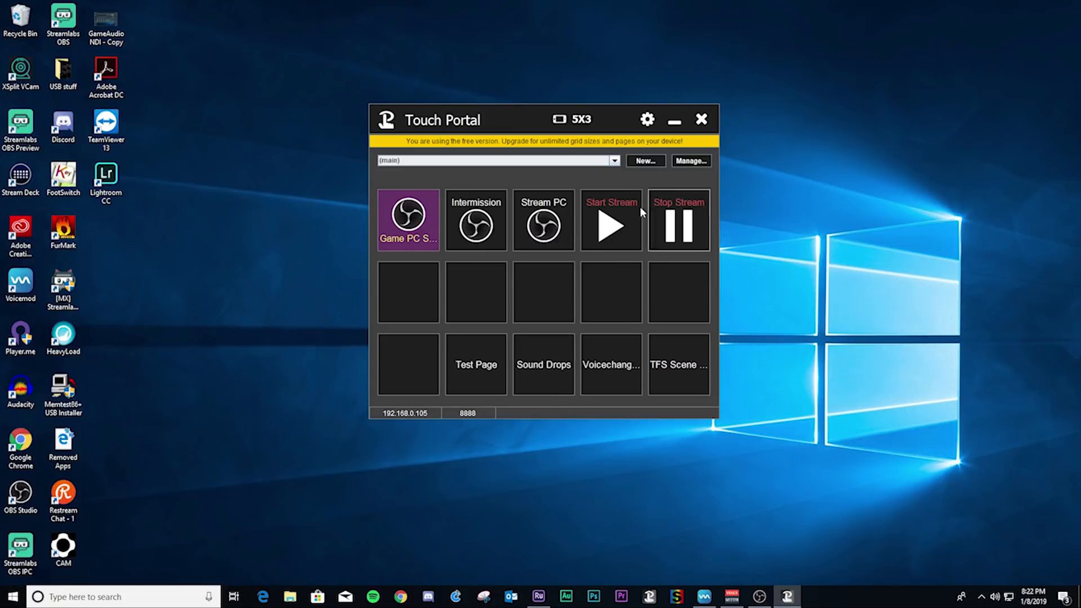
# Step: Go to the Sound Drops page and bring up the Dilly Dilly button's Play Audio action
pyautogui.click(543, 364)
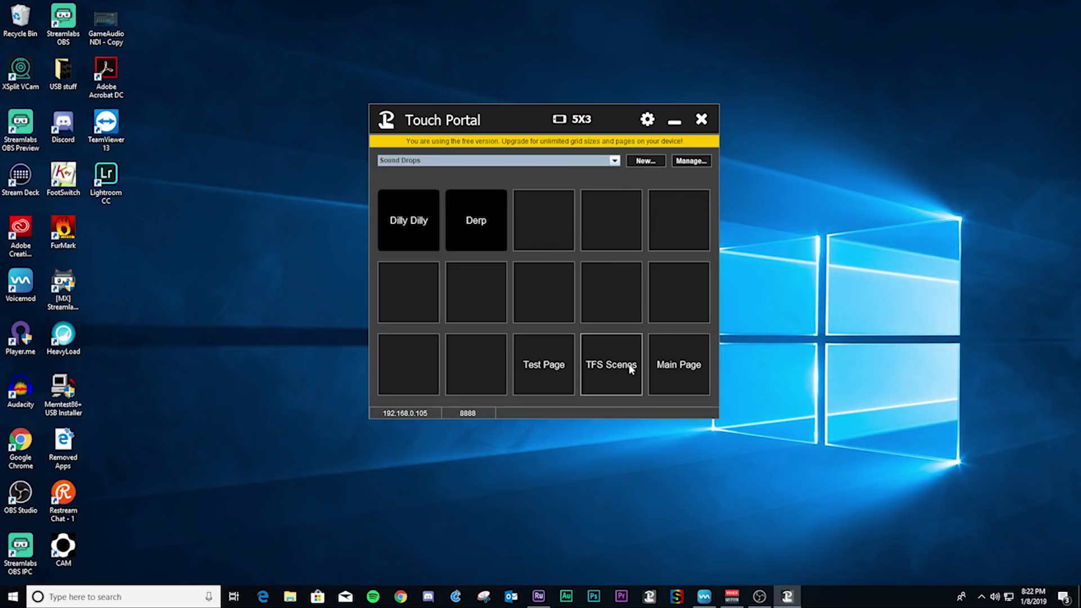
pyautogui.moveTo(591, 261)
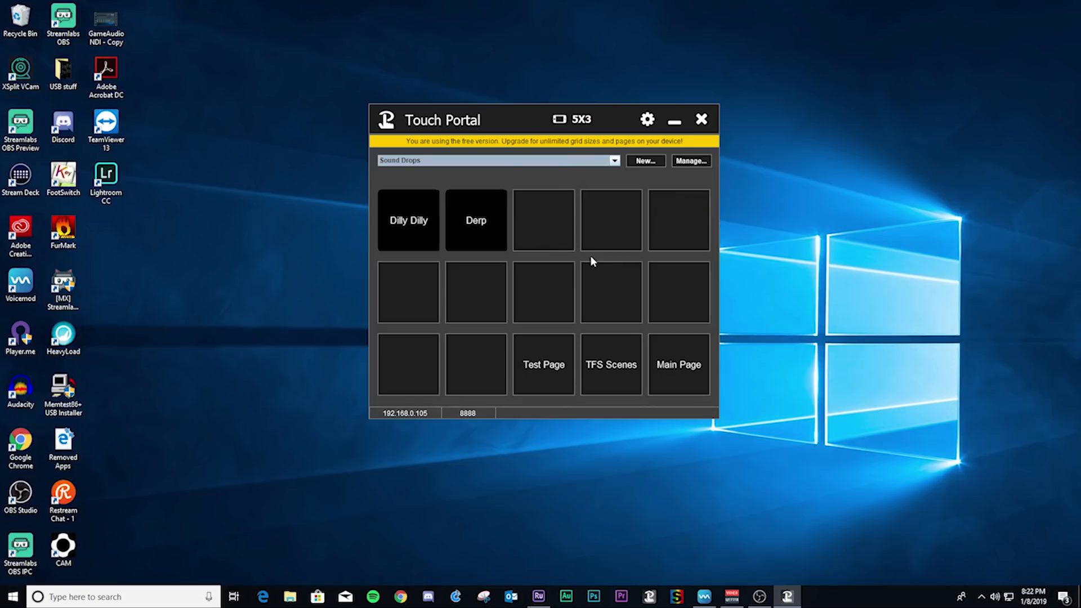
pyautogui.moveTo(403, 221)
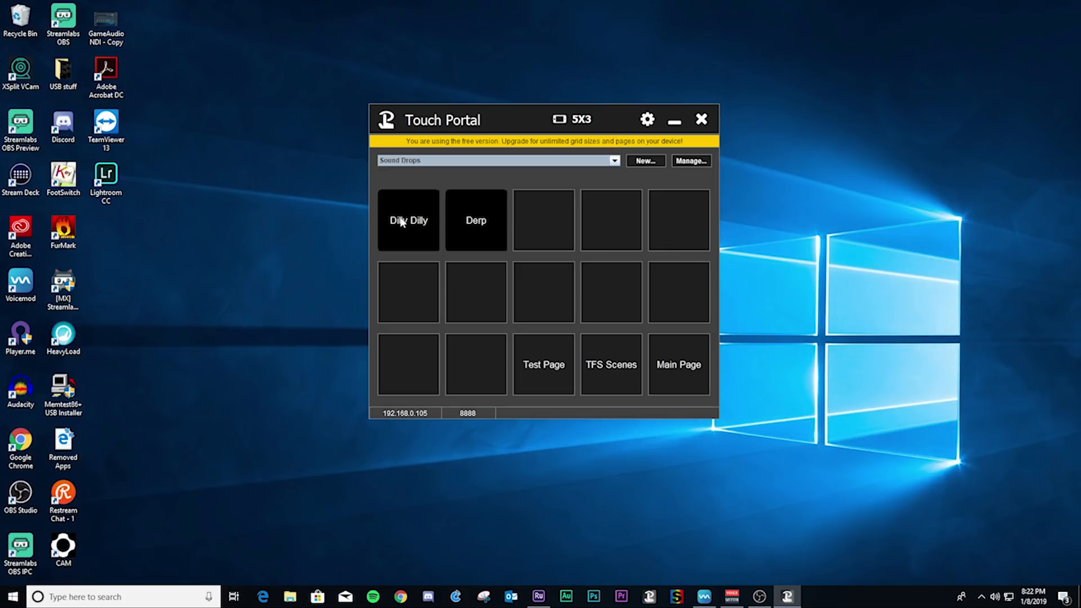
pyautogui.doubleClick(408, 220)
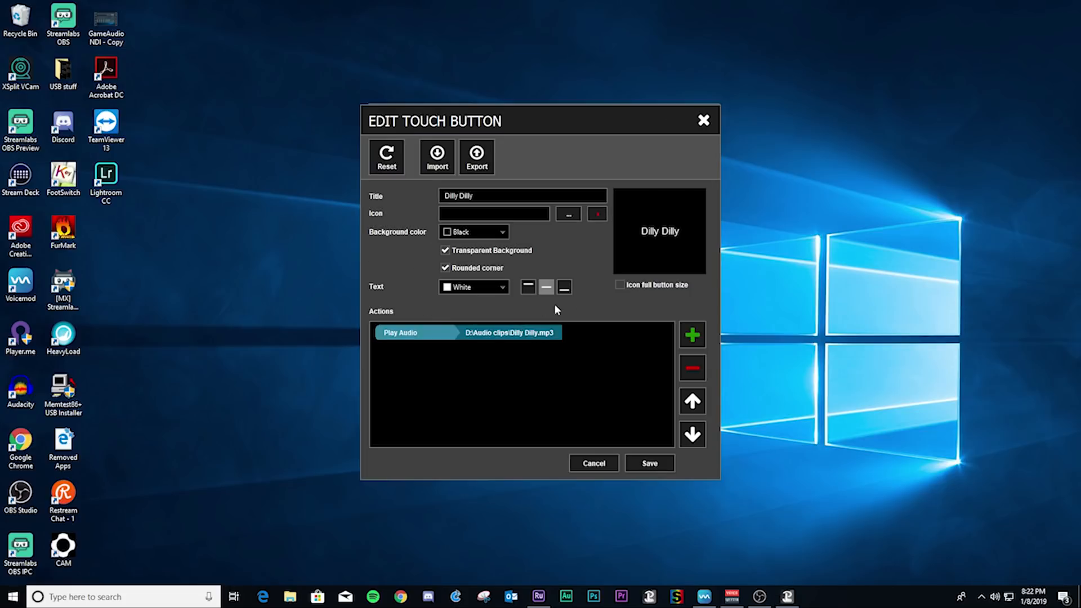
pyautogui.moveTo(739, 201)
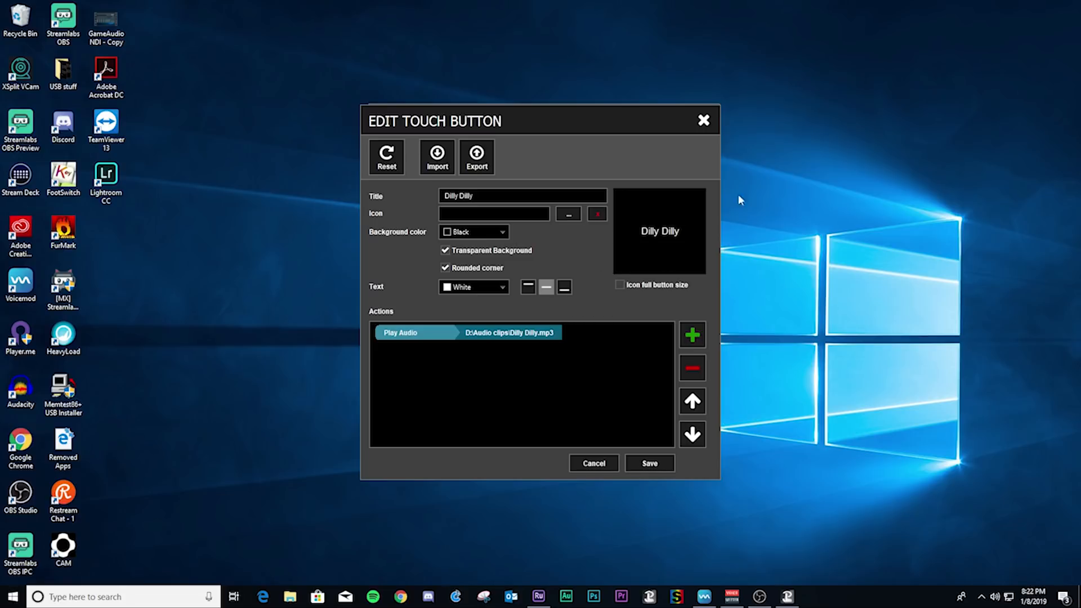
pyautogui.moveTo(479, 285)
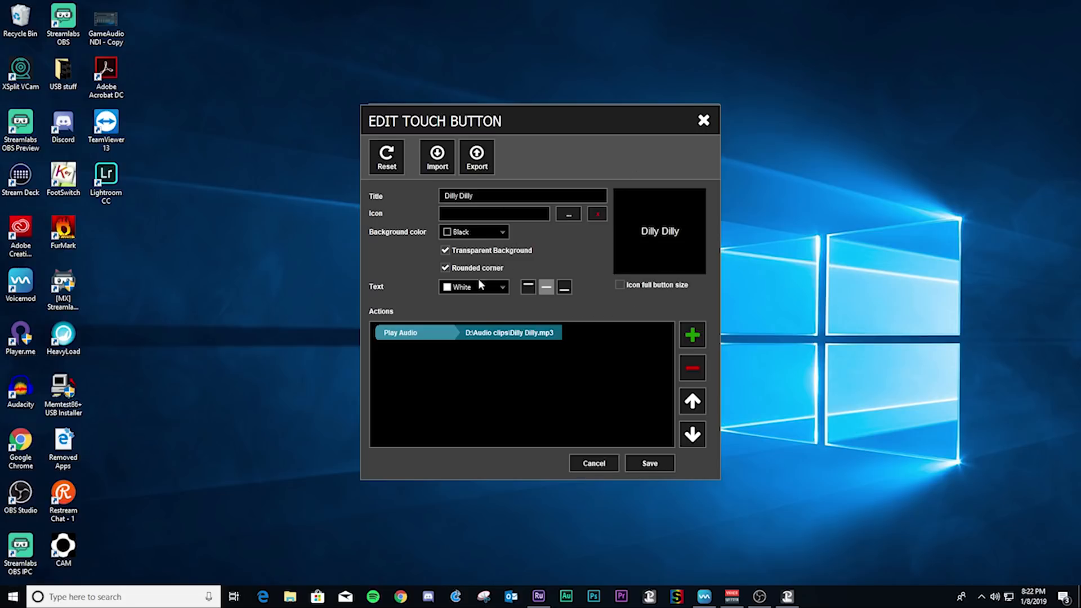
pyautogui.moveTo(692, 335)
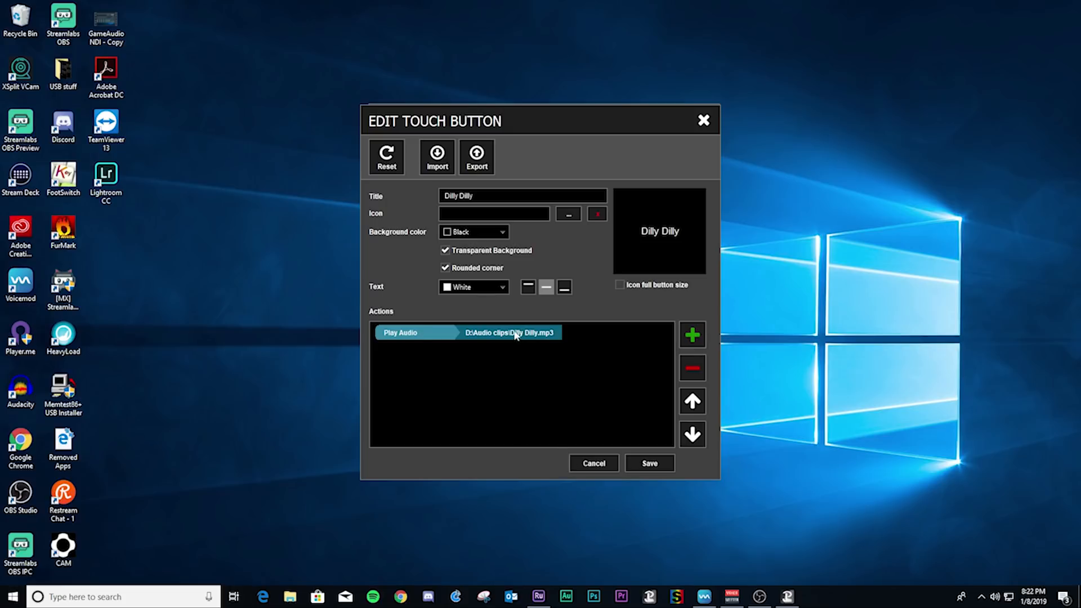
pyautogui.moveTo(536, 357)
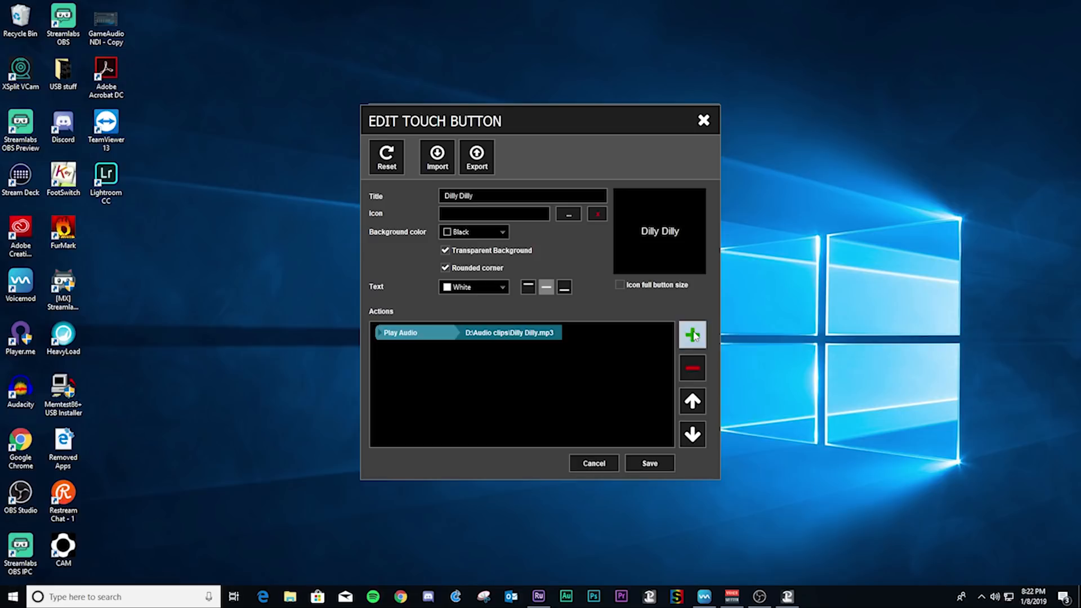
# Step: Show the Dilly Dilly button's add-action menu with its Play Audio and Stop Audio options
pyautogui.click(693, 334)
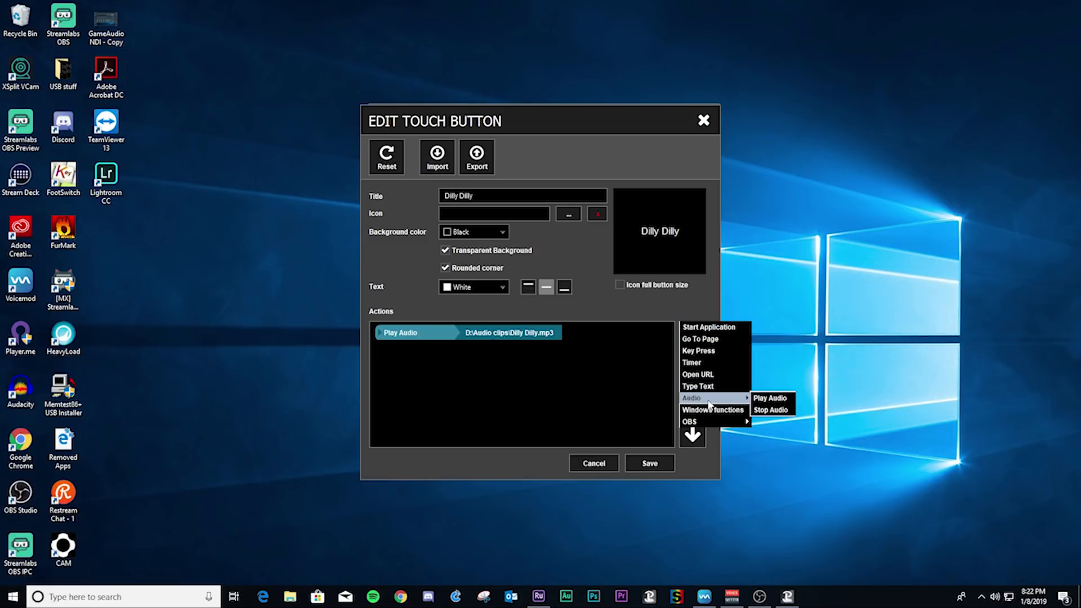
pyautogui.moveTo(396, 339)
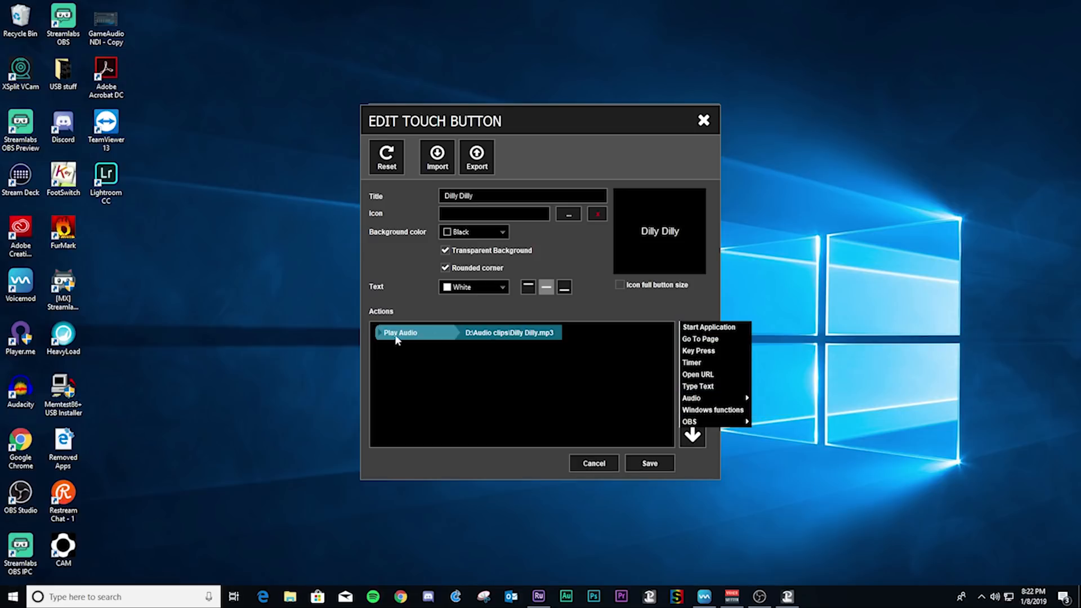
pyautogui.moveTo(490, 337)
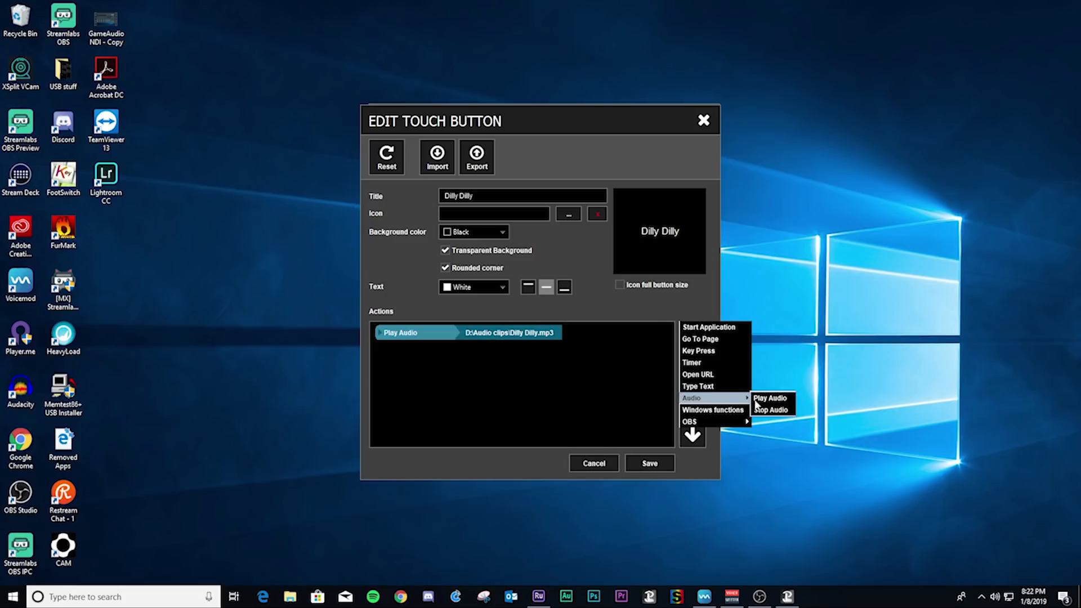
pyautogui.click(770, 398)
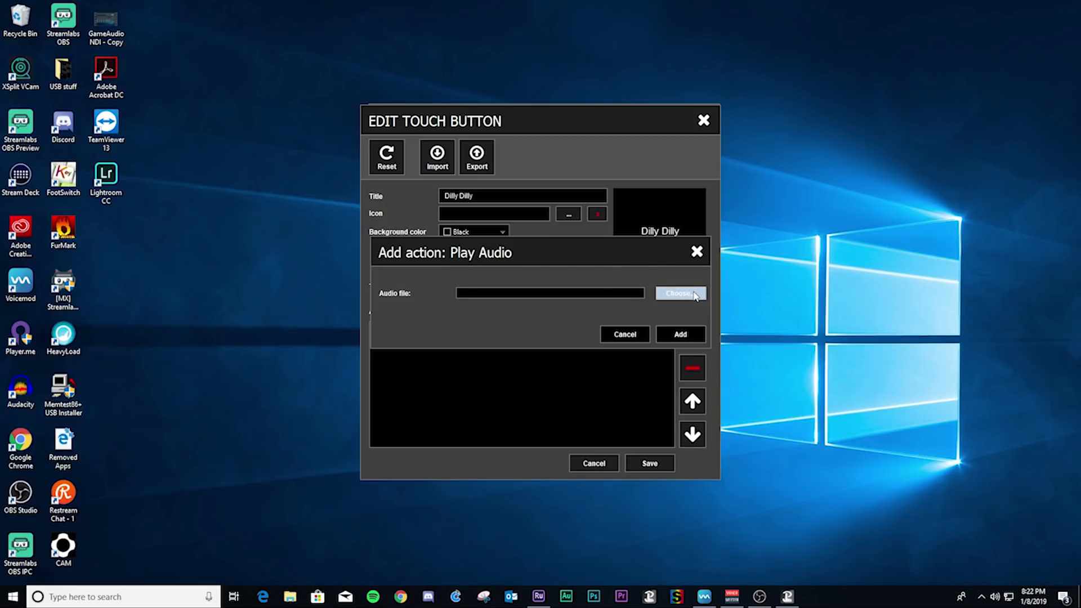
pyautogui.click(678, 292)
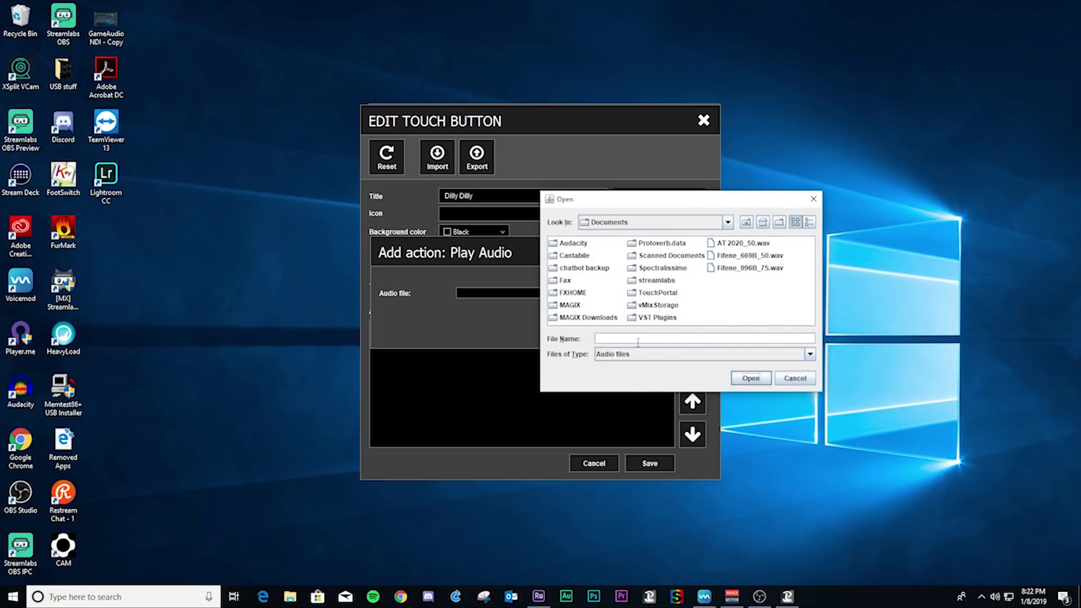
pyautogui.click(794, 378)
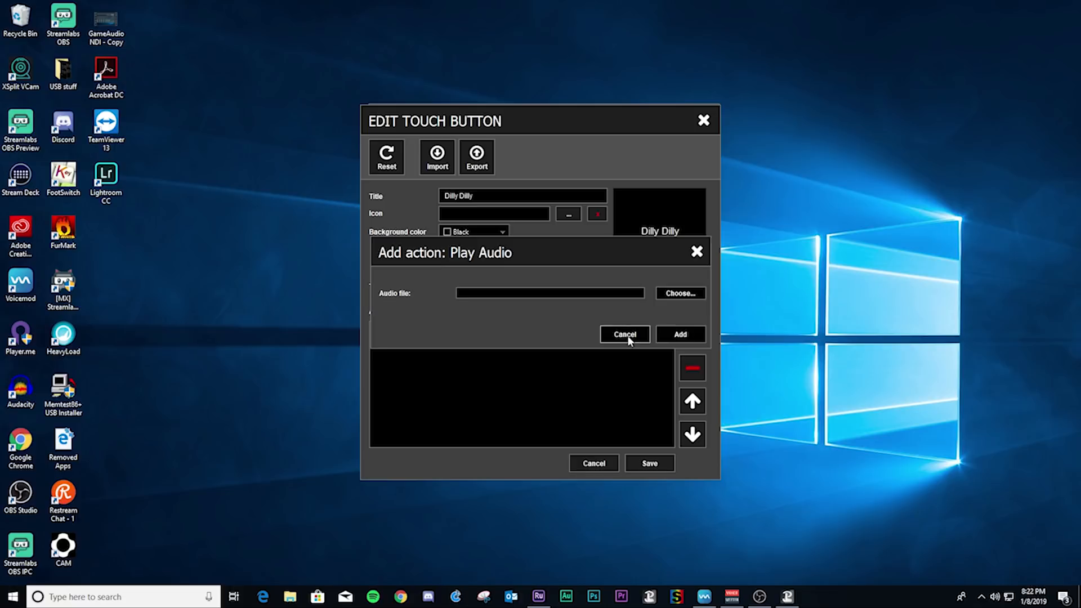
pyautogui.click(679, 334)
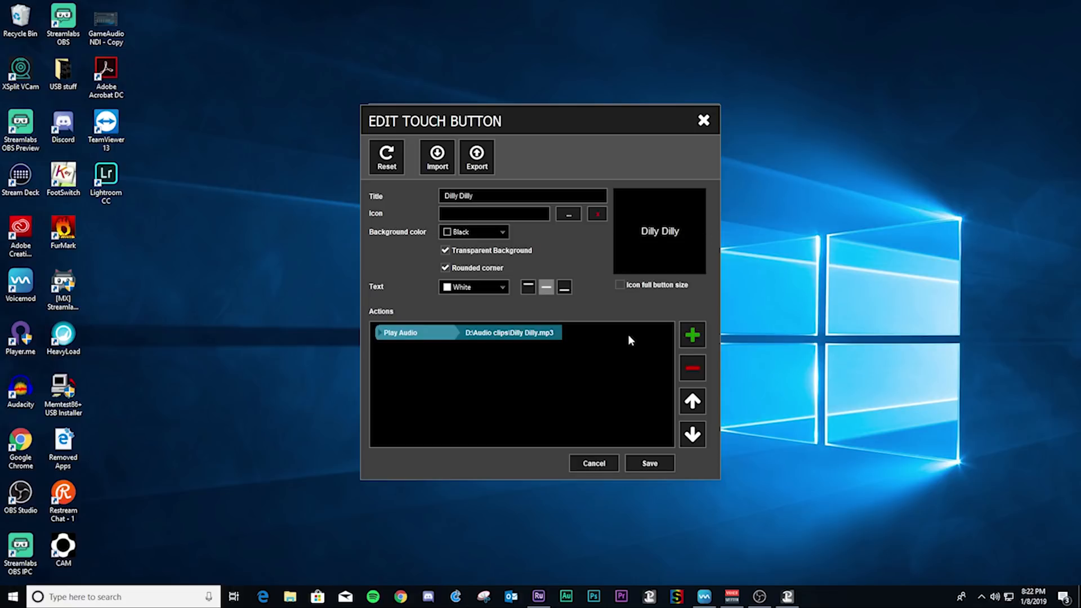
pyautogui.moveTo(593, 462)
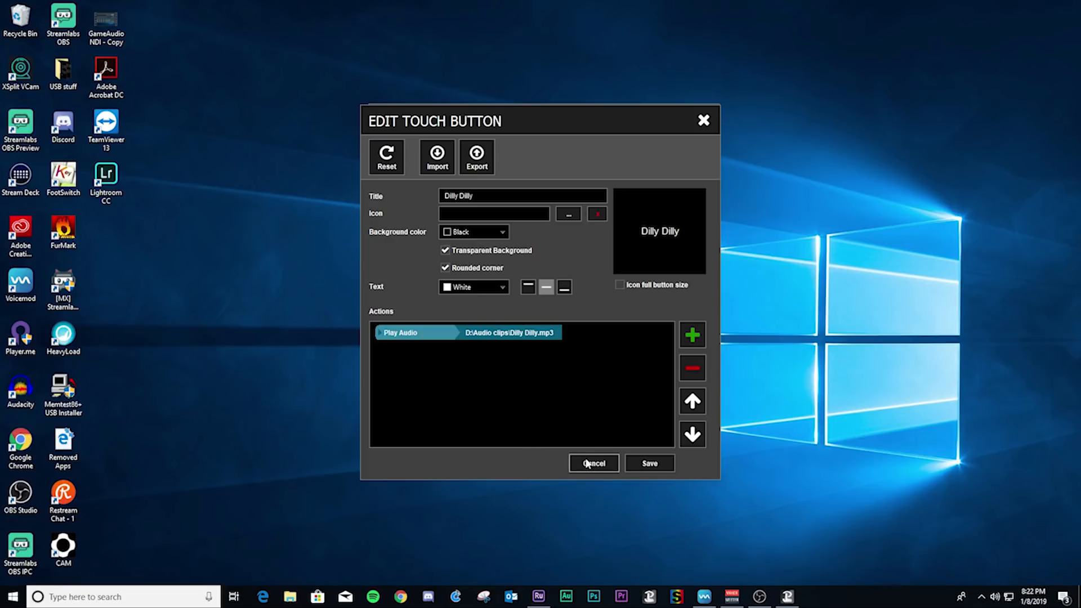
pyautogui.moveTo(614, 481)
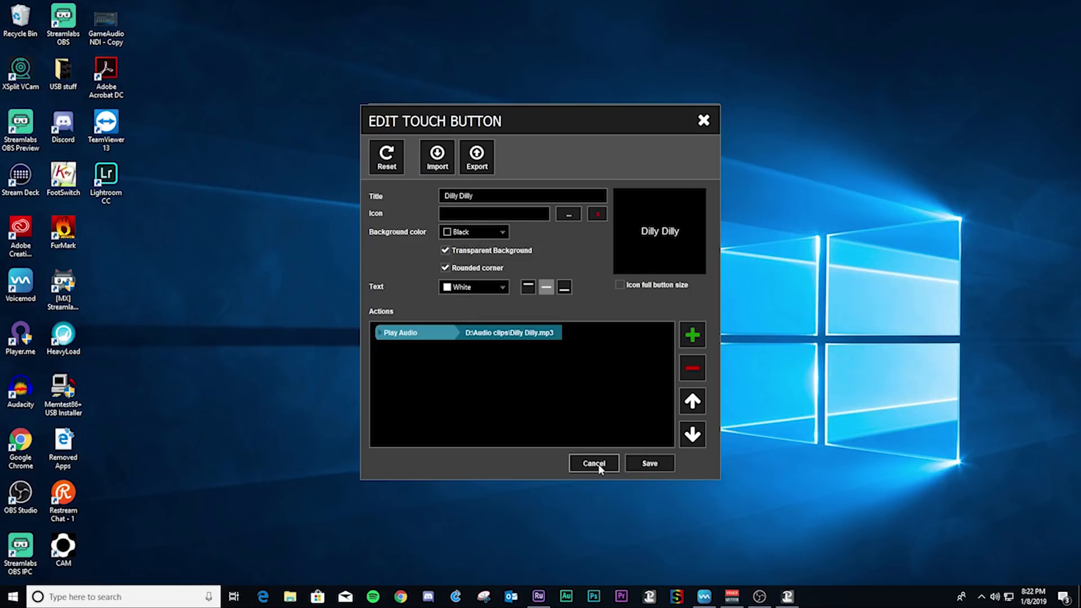
# Step: Close the Dilly Dilly edit dialog without saving, returning to the Sound Drops grid
pyautogui.click(593, 462)
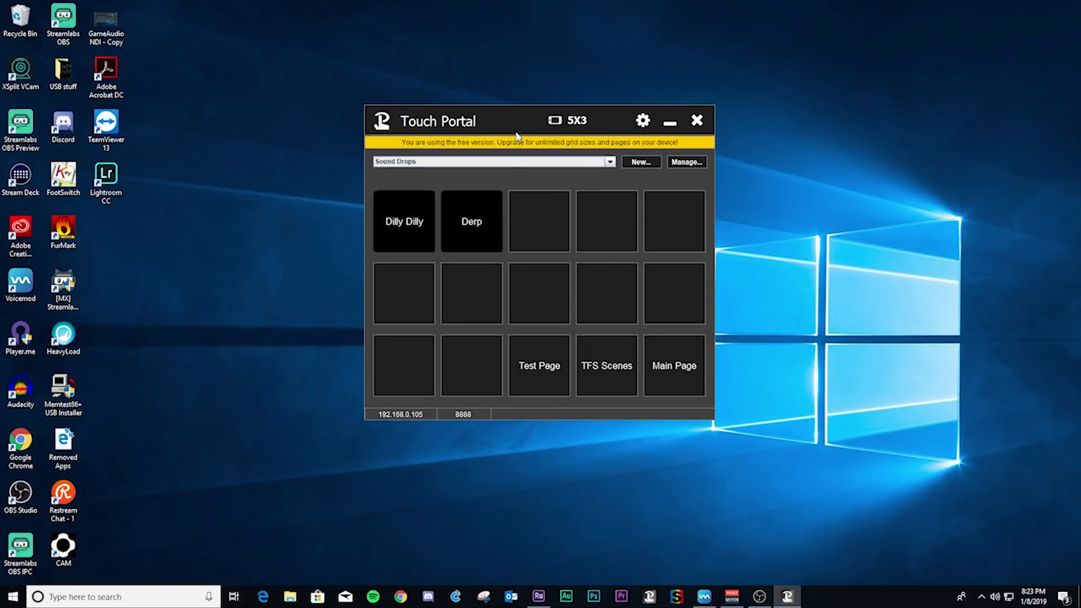
pyautogui.moveTo(538, 220)
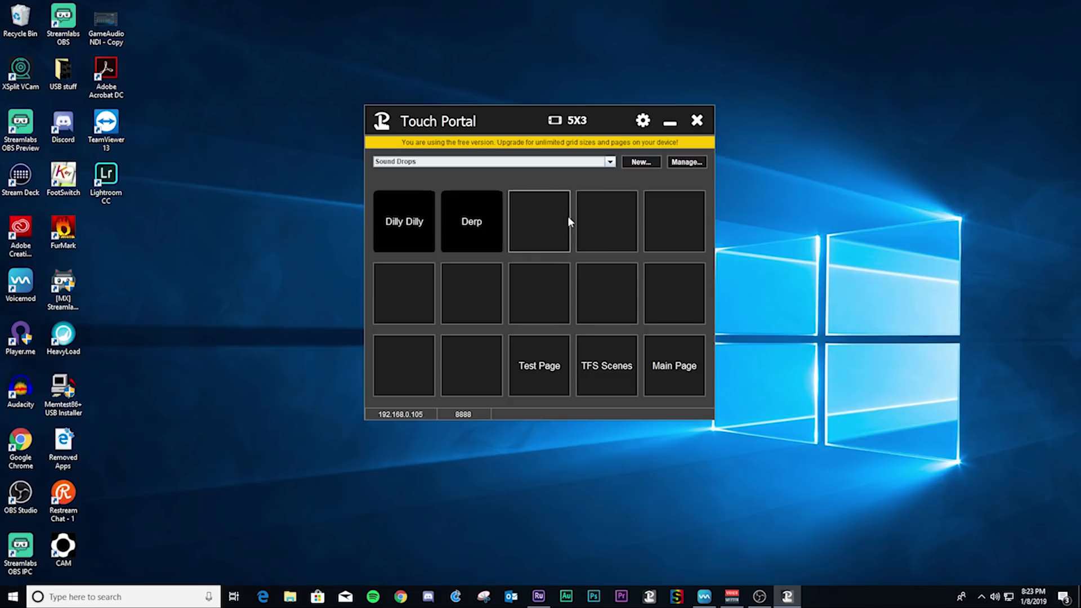
pyautogui.moveTo(597, 230)
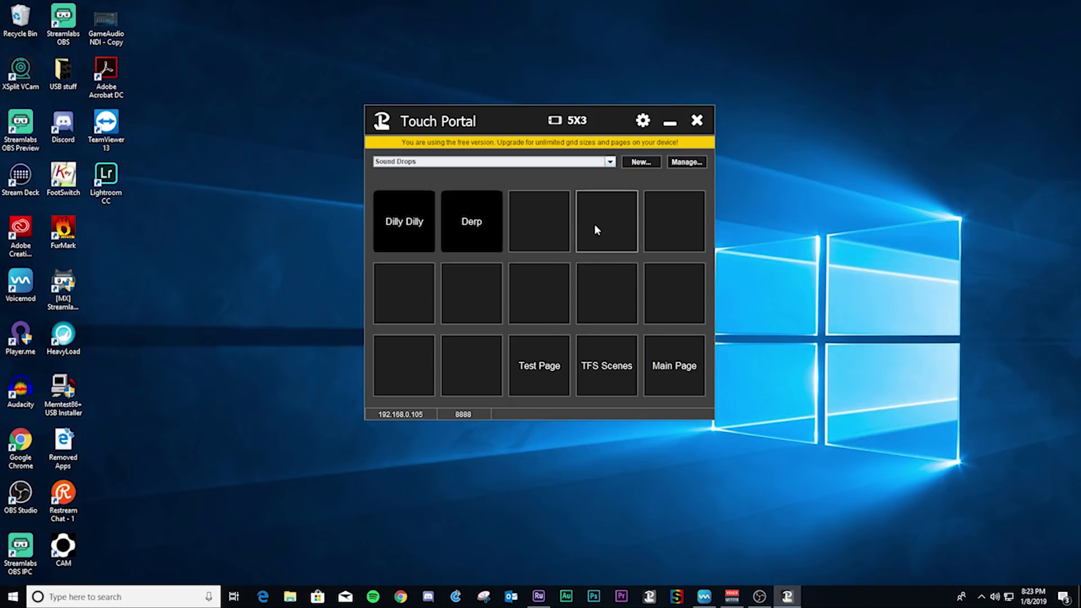
pyautogui.moveTo(607, 173)
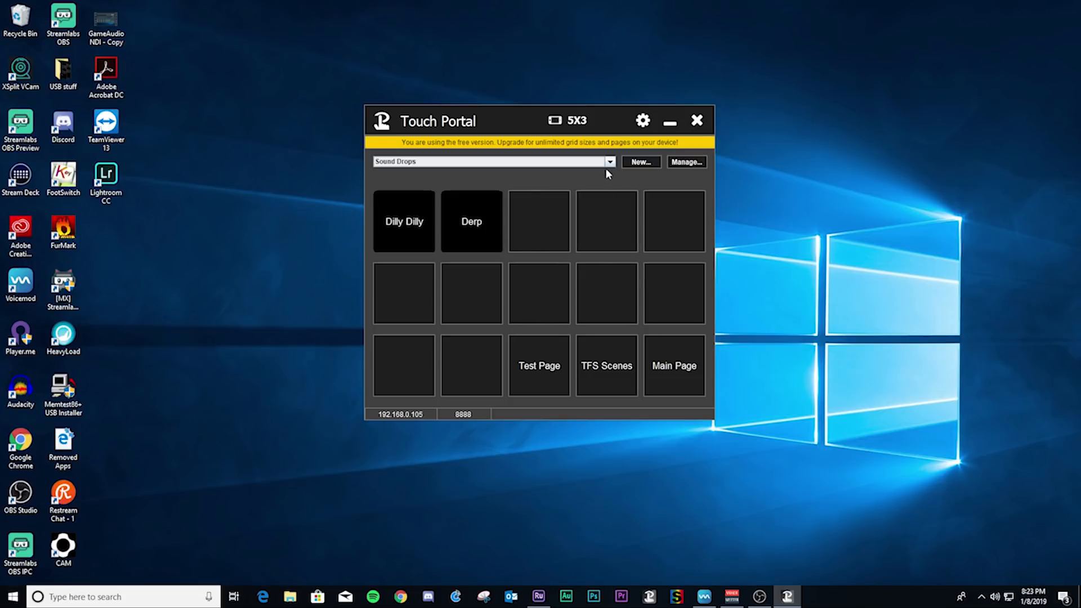
pyautogui.moveTo(613, 164)
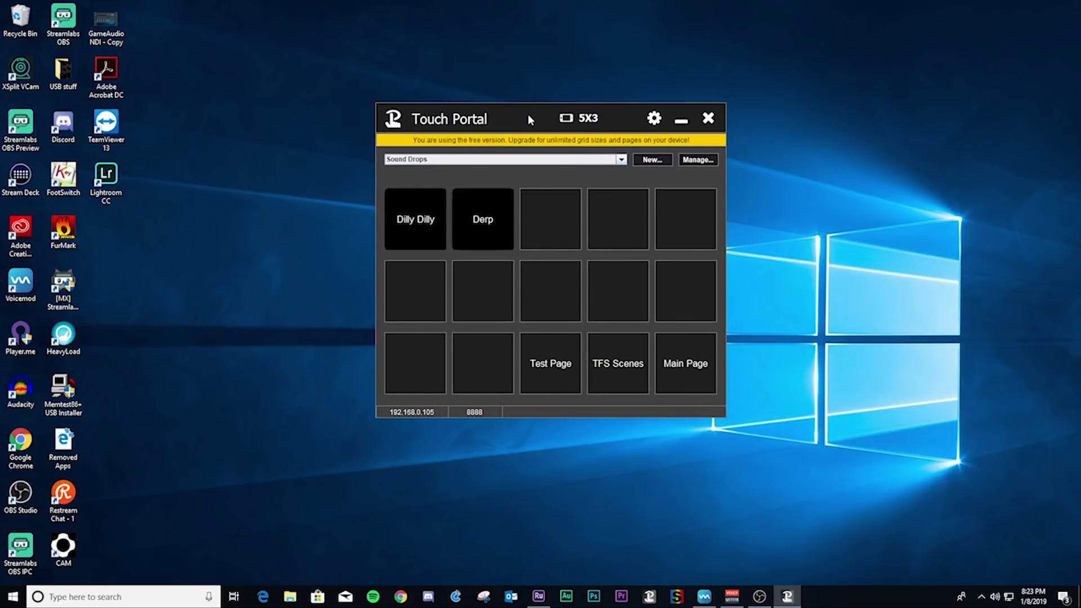
pyautogui.moveTo(517, 199)
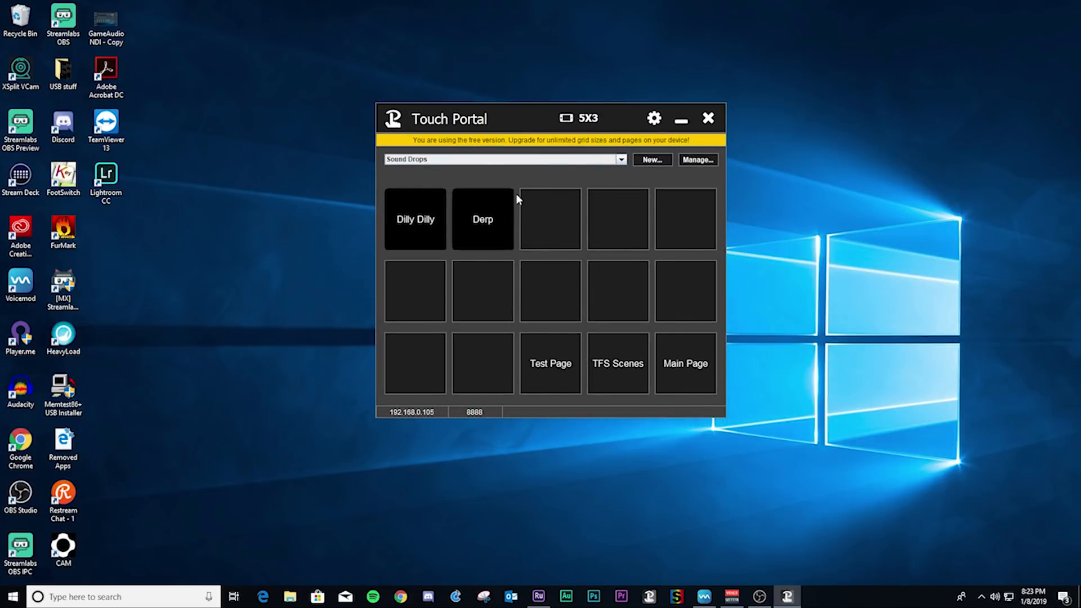
pyautogui.moveTo(549, 173)
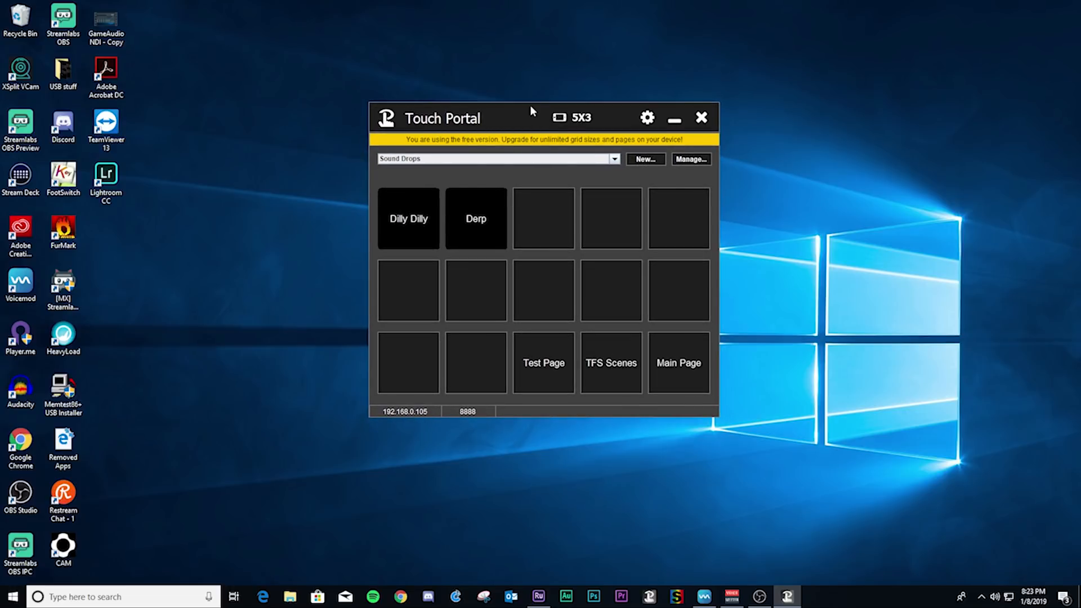
pyautogui.moveTo(543, 95)
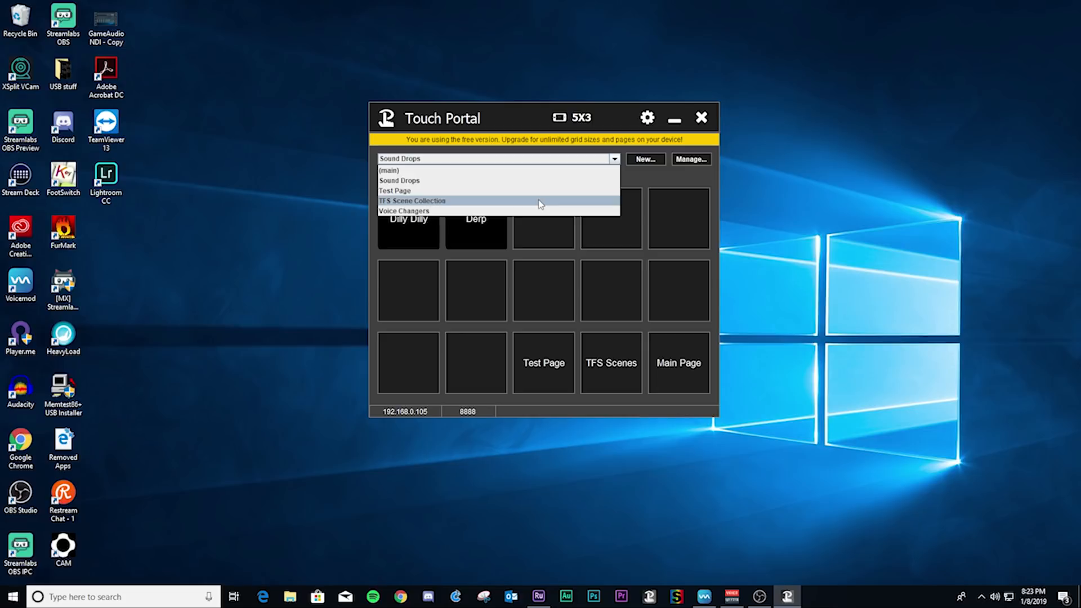
# Step: Show the TFS Scene Collection page and reposition the Touch Portal window on the desktop
pyautogui.click(412, 200)
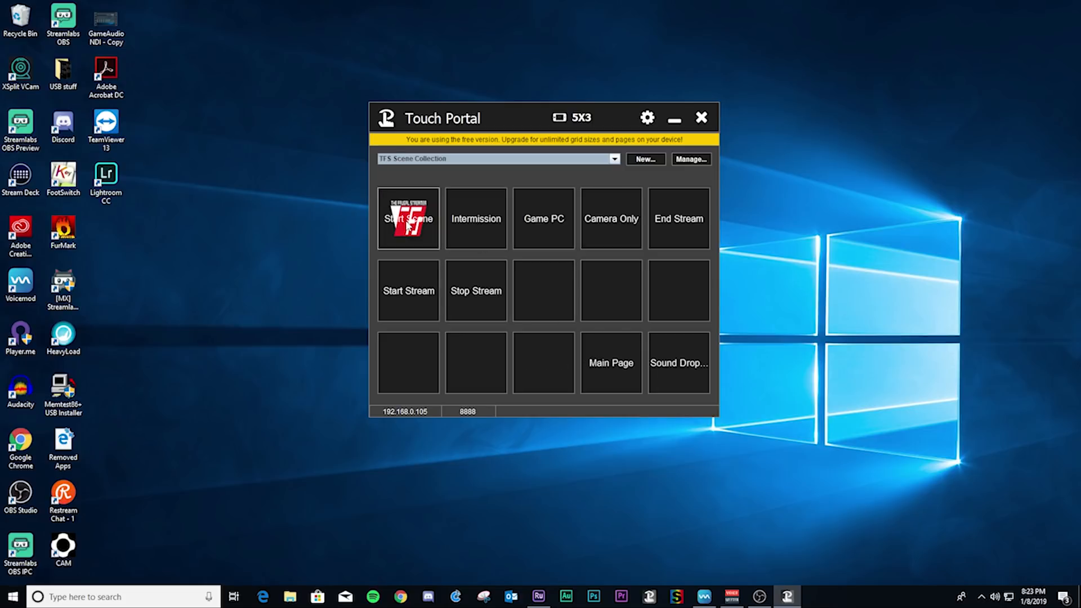
pyautogui.moveTo(638, 227)
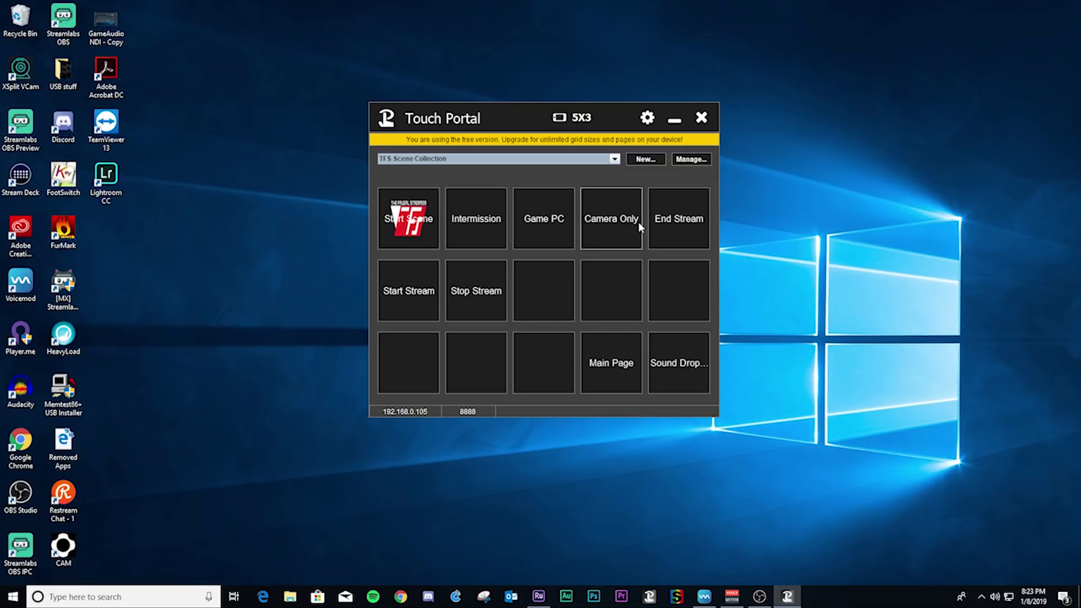
pyautogui.moveTo(475, 305)
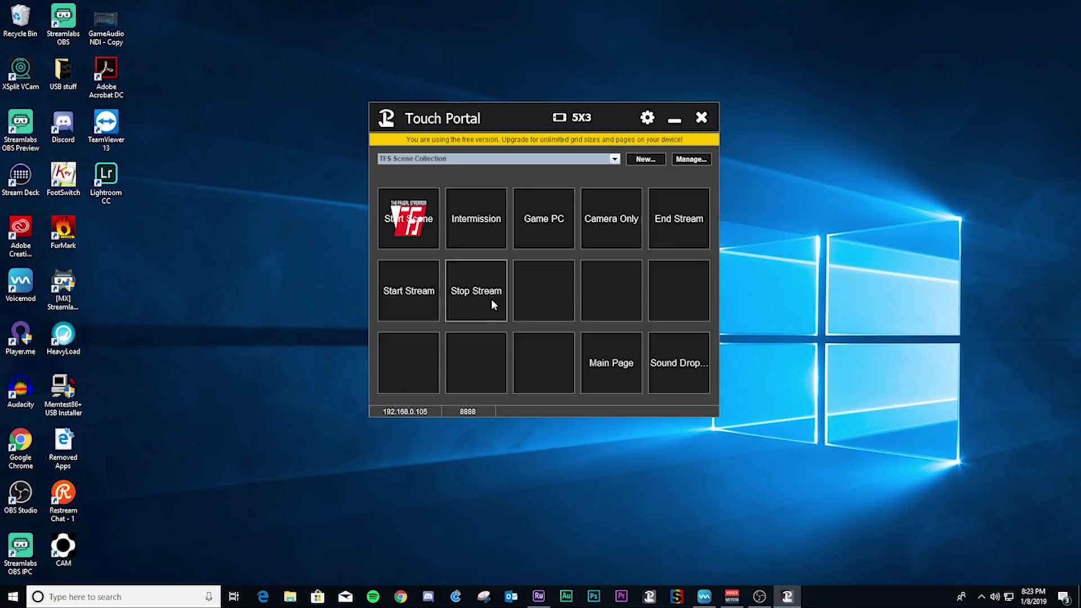
pyautogui.doubleClick(543, 219)
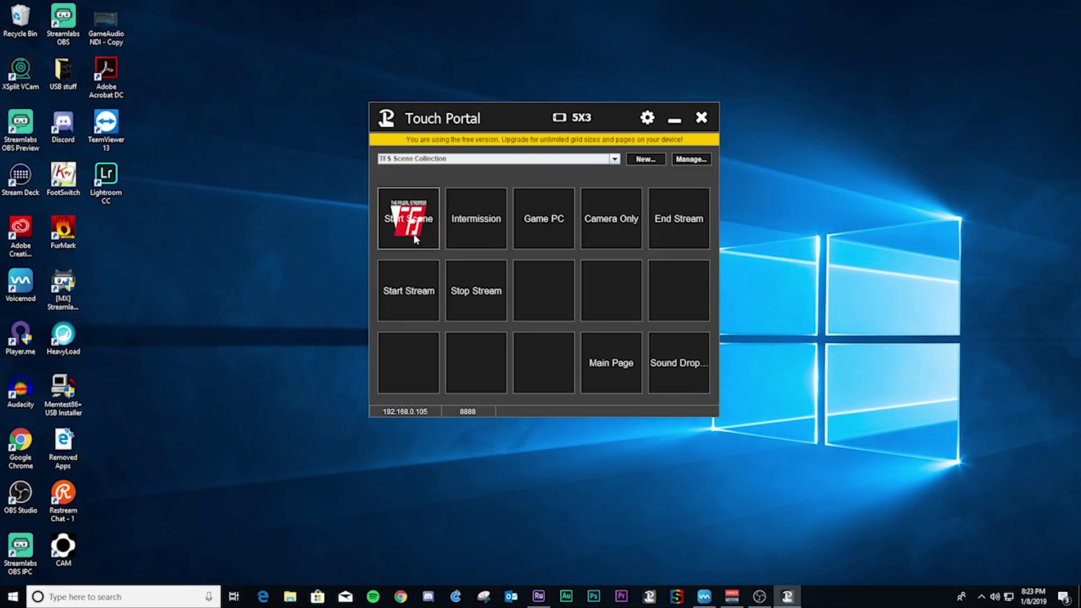
pyautogui.moveTo(479, 212)
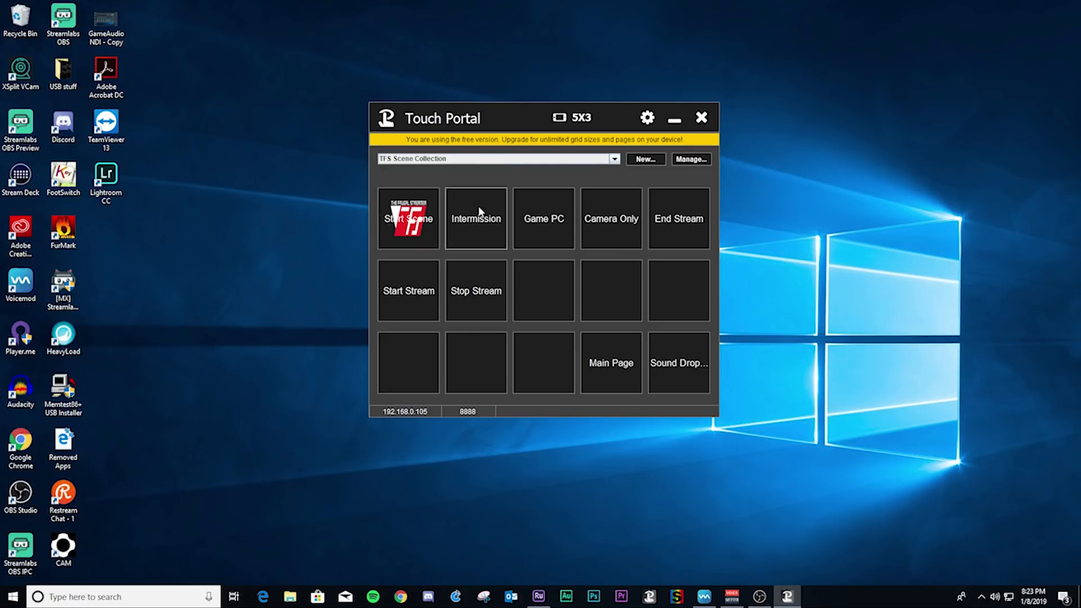
pyautogui.moveTo(670, 222)
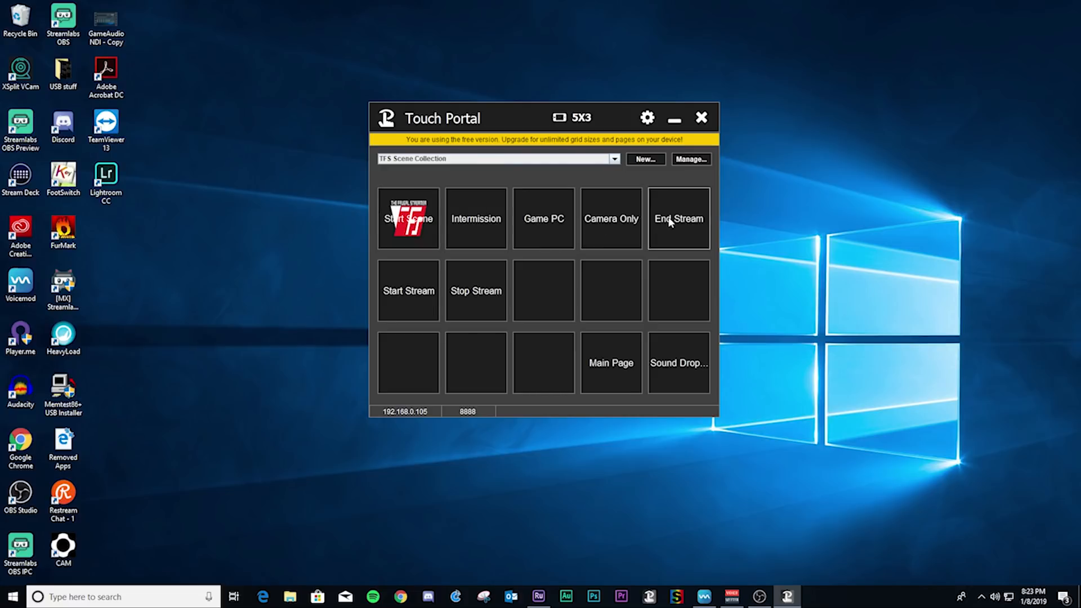
pyautogui.moveTo(613, 118)
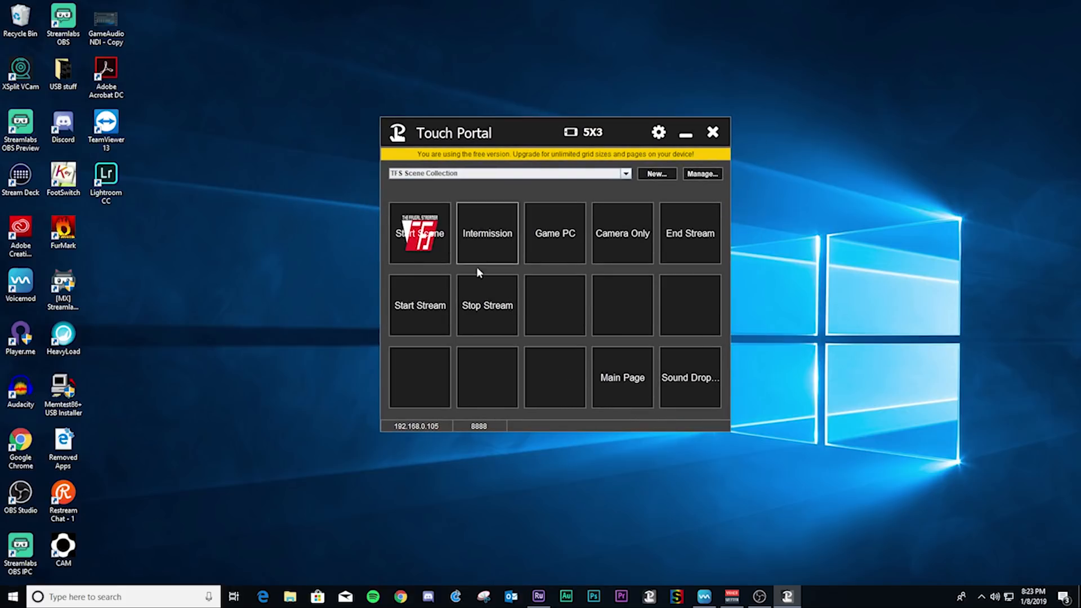
pyautogui.moveTo(521, 292)
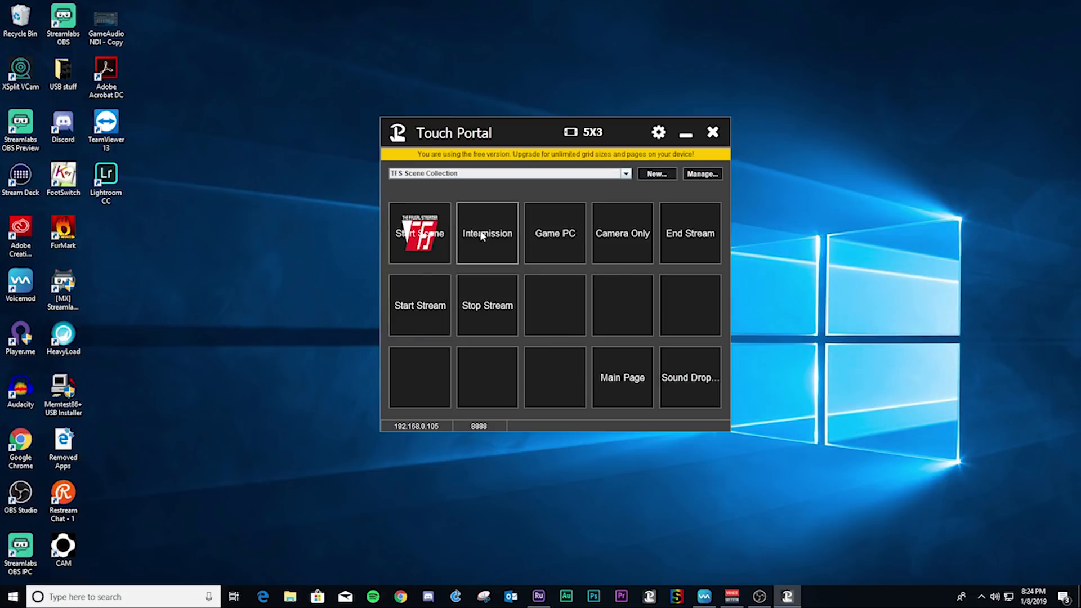
pyautogui.moveTo(621, 242)
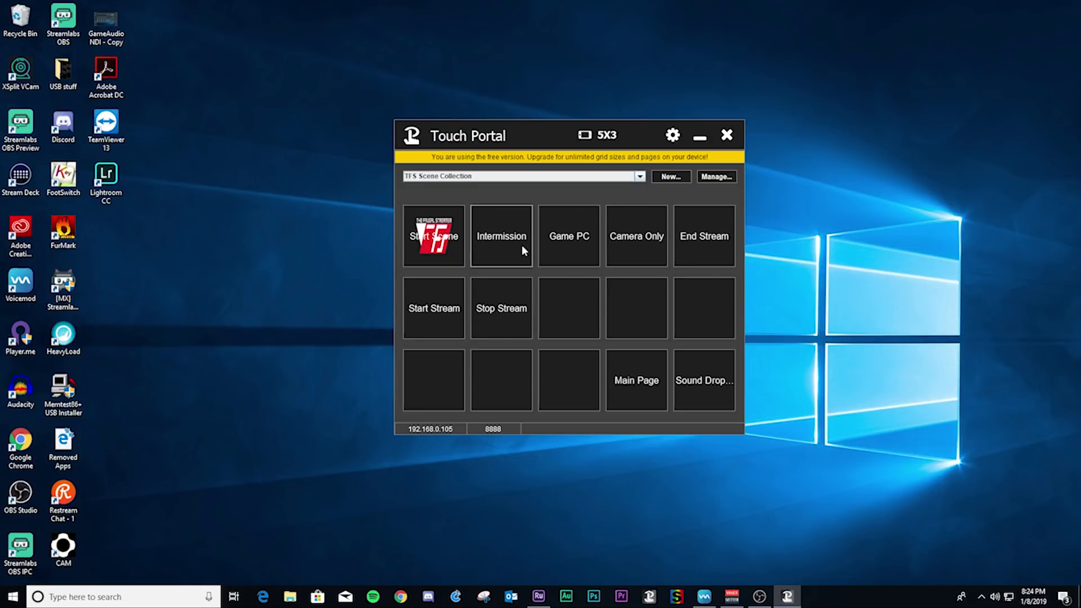
pyautogui.moveTo(696, 237)
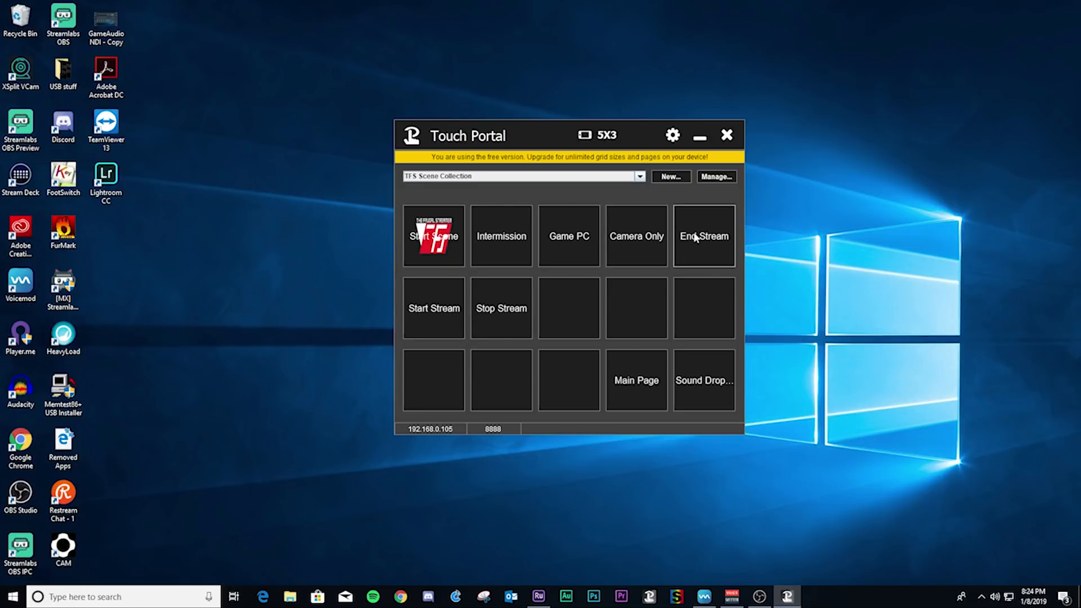
pyautogui.moveTo(501, 250)
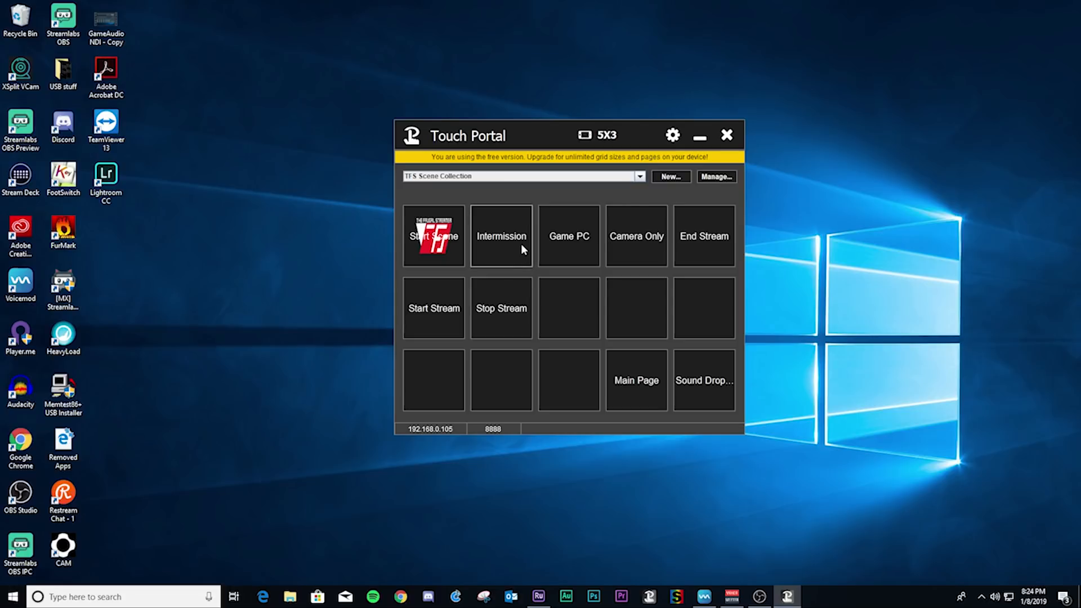
pyautogui.moveTo(702, 259)
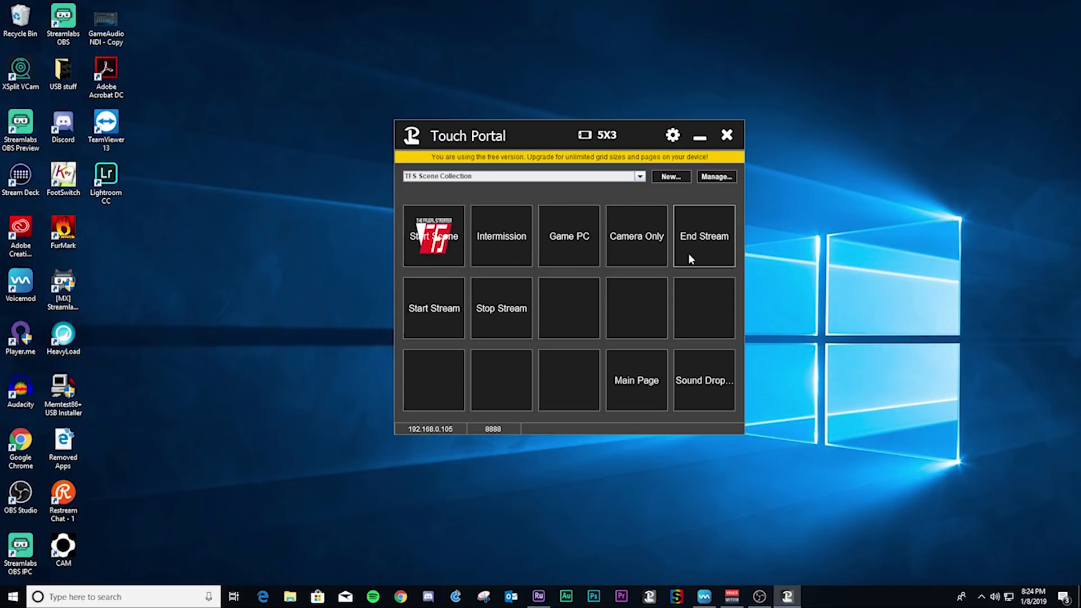
pyautogui.moveTo(501, 308)
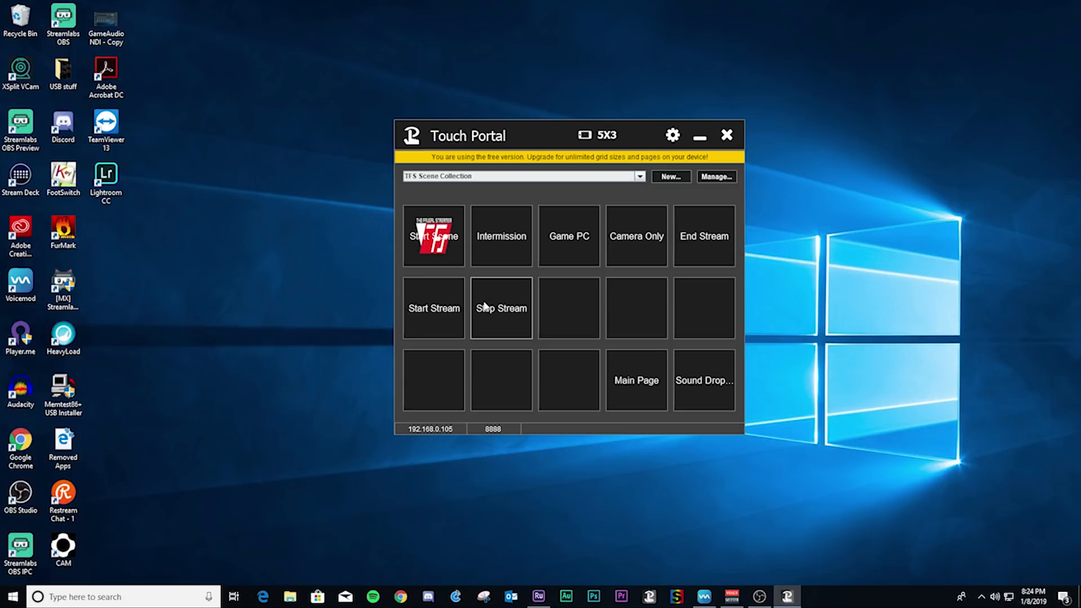
pyautogui.moveTo(544, 136)
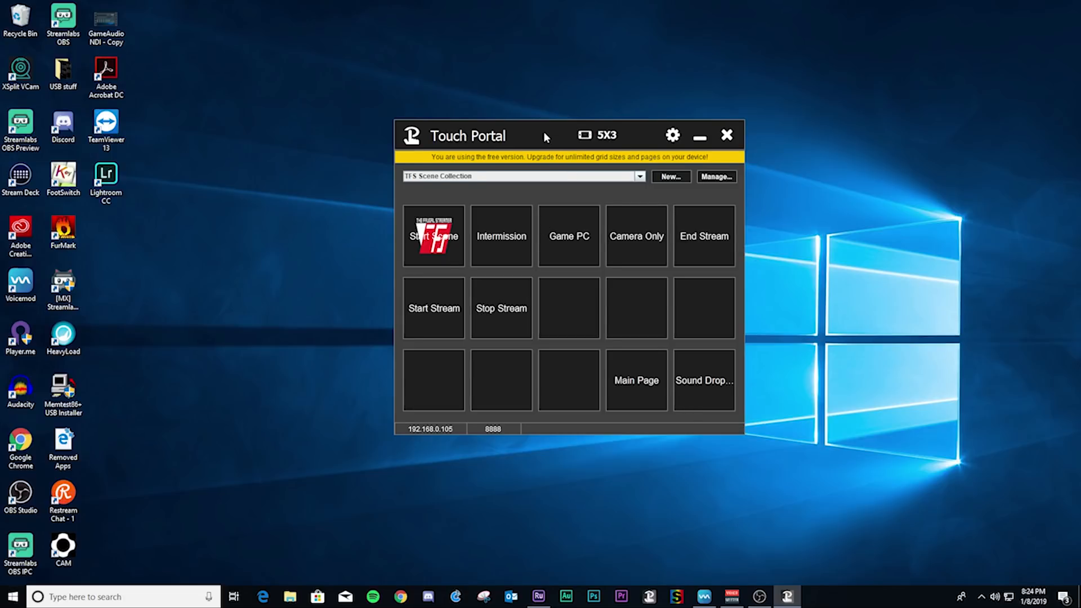
pyautogui.moveTo(545, 134); pyautogui.dragTo(495, 136)
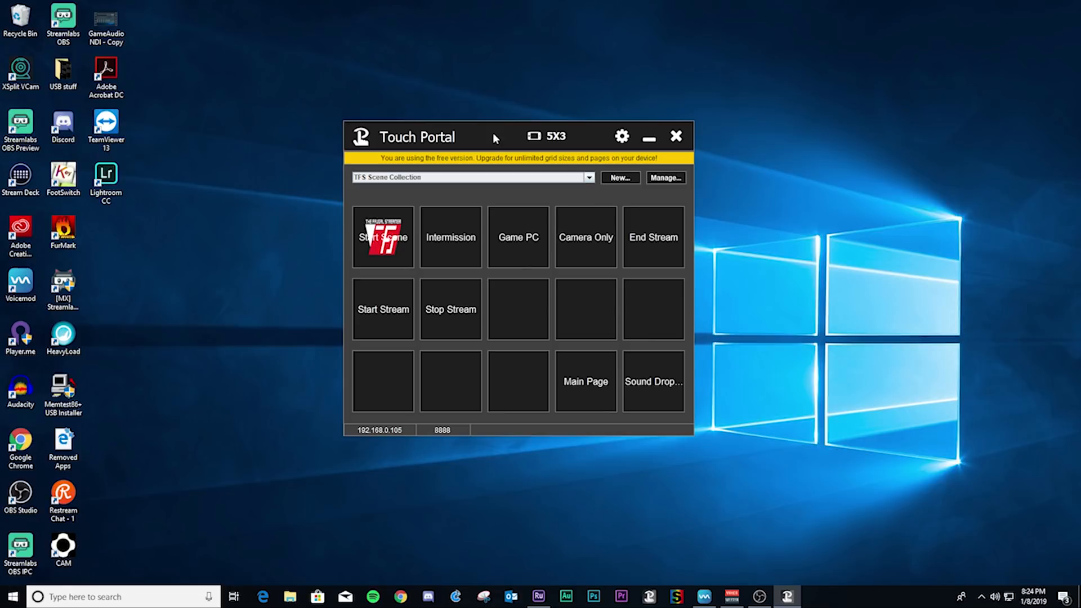
pyautogui.moveTo(493, 136); pyautogui.dragTo(506, 116)
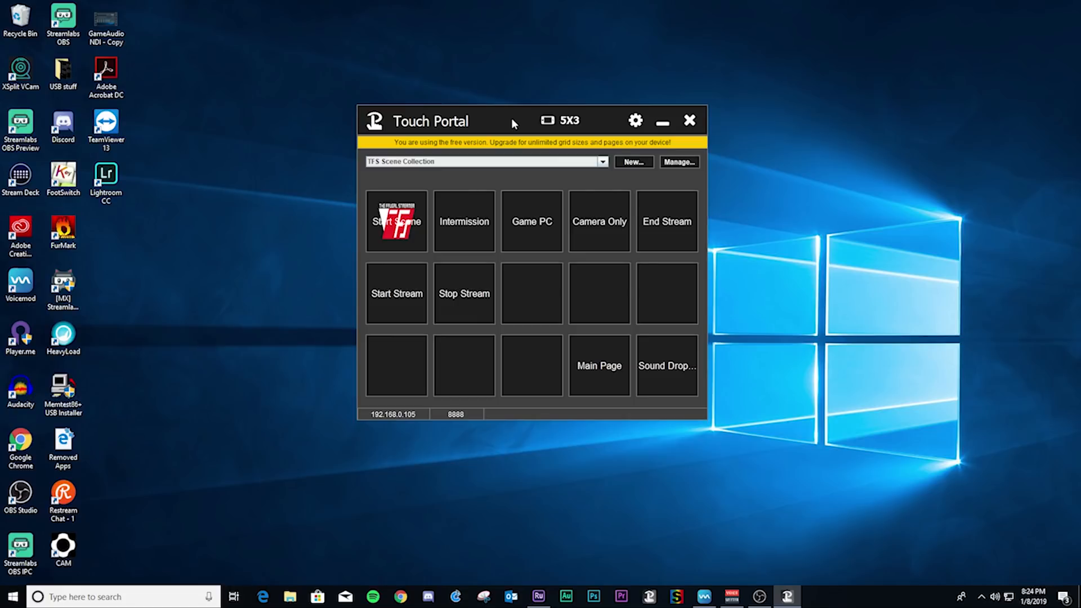
pyautogui.moveTo(503, 125)
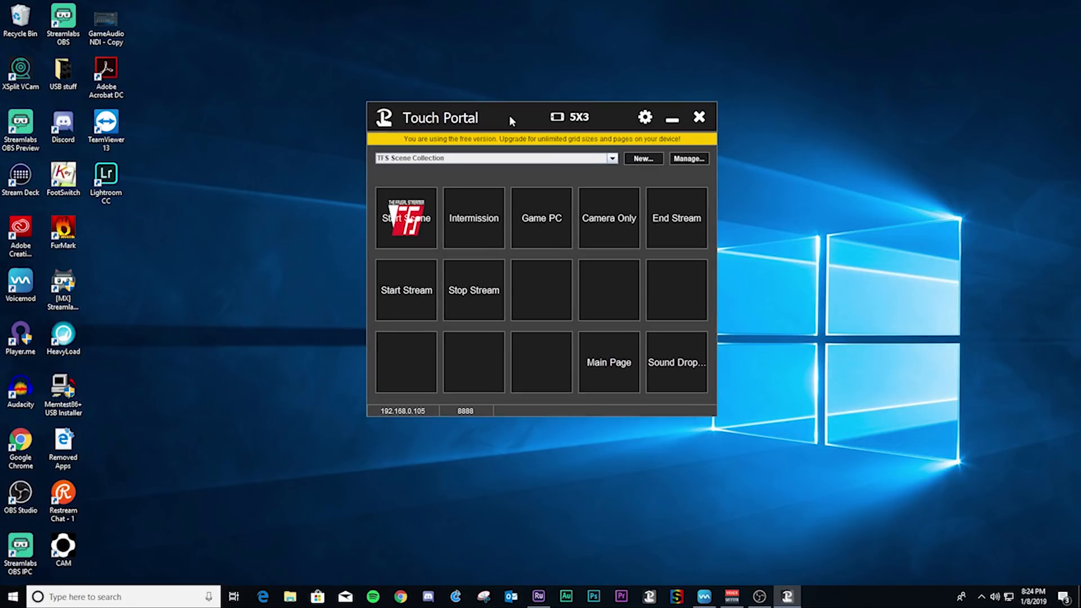
pyautogui.click(608, 158)
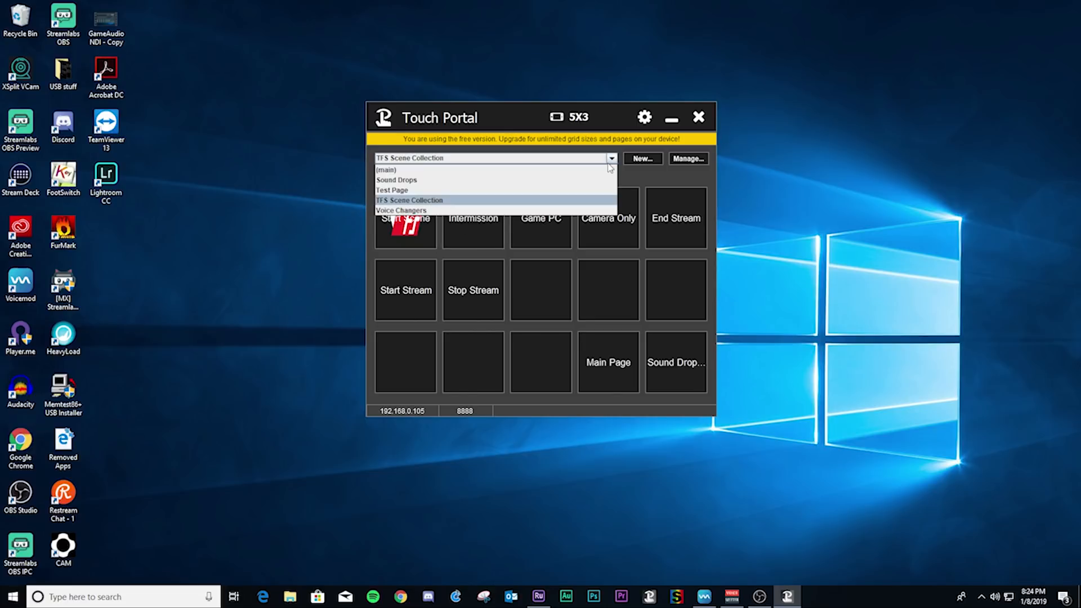
pyautogui.click(410, 200)
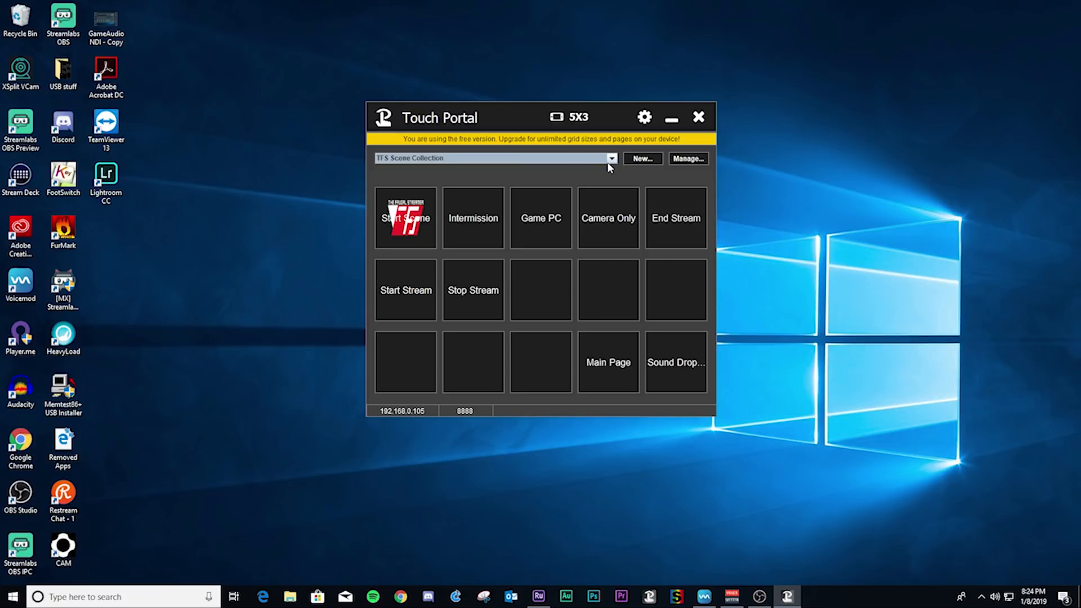
pyautogui.moveTo(606, 228)
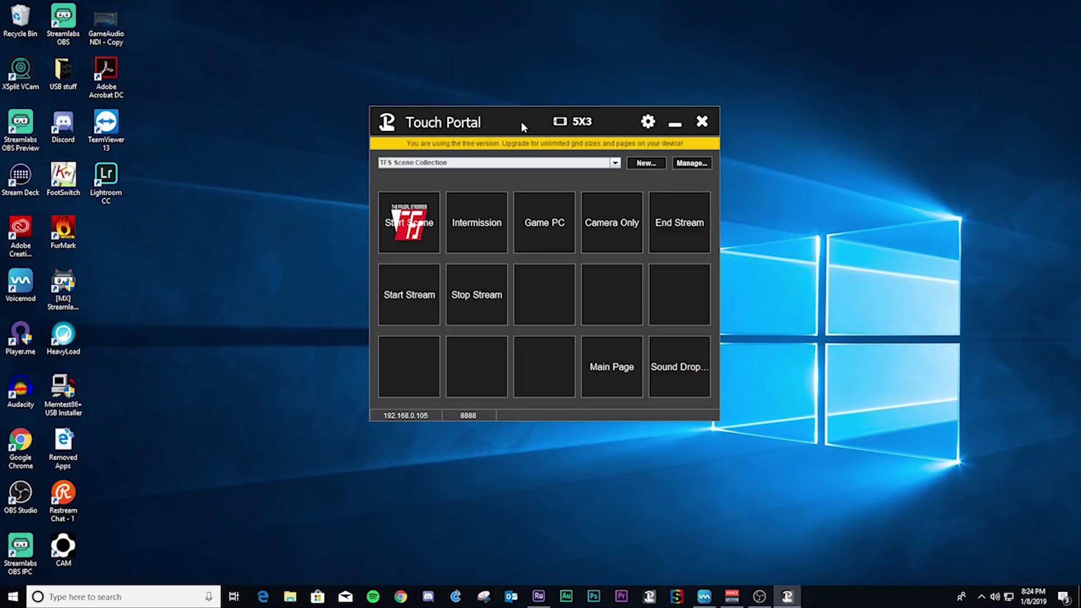
pyautogui.moveTo(720, 279)
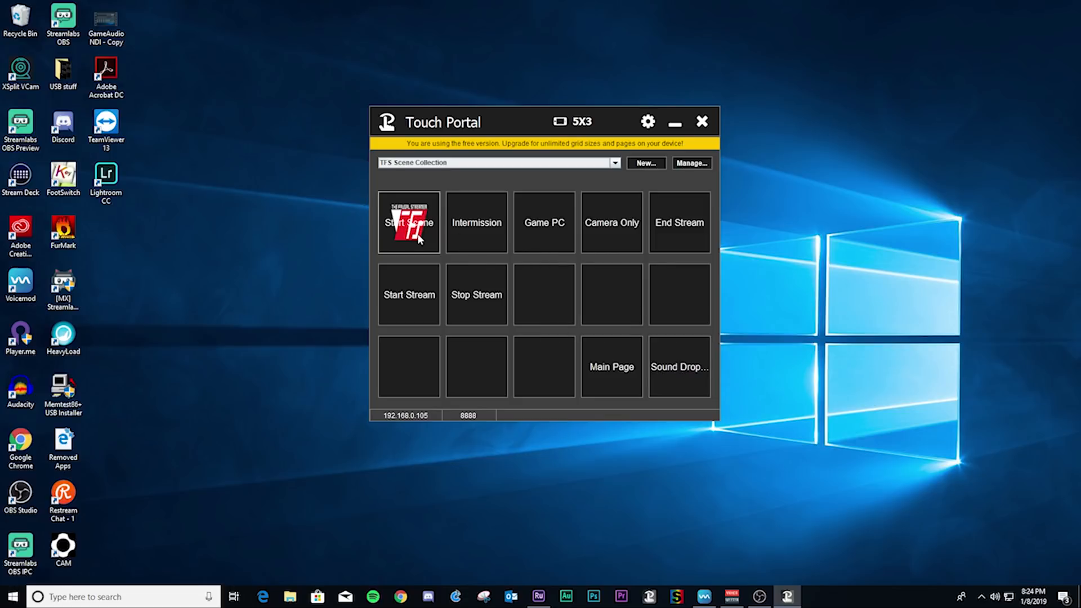
pyautogui.moveTo(611, 222)
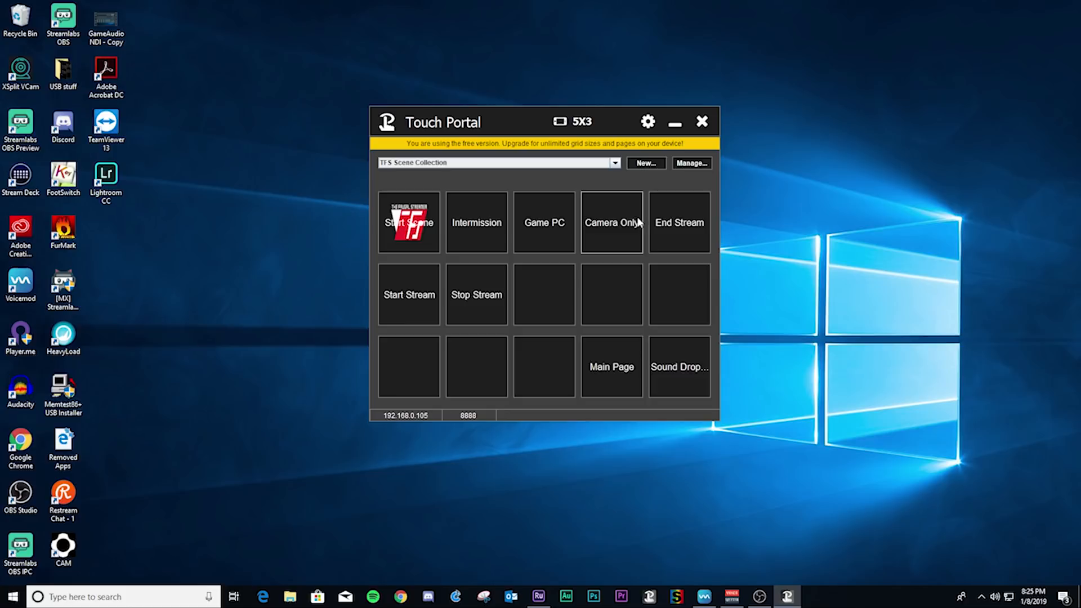
pyautogui.moveTo(530, 124)
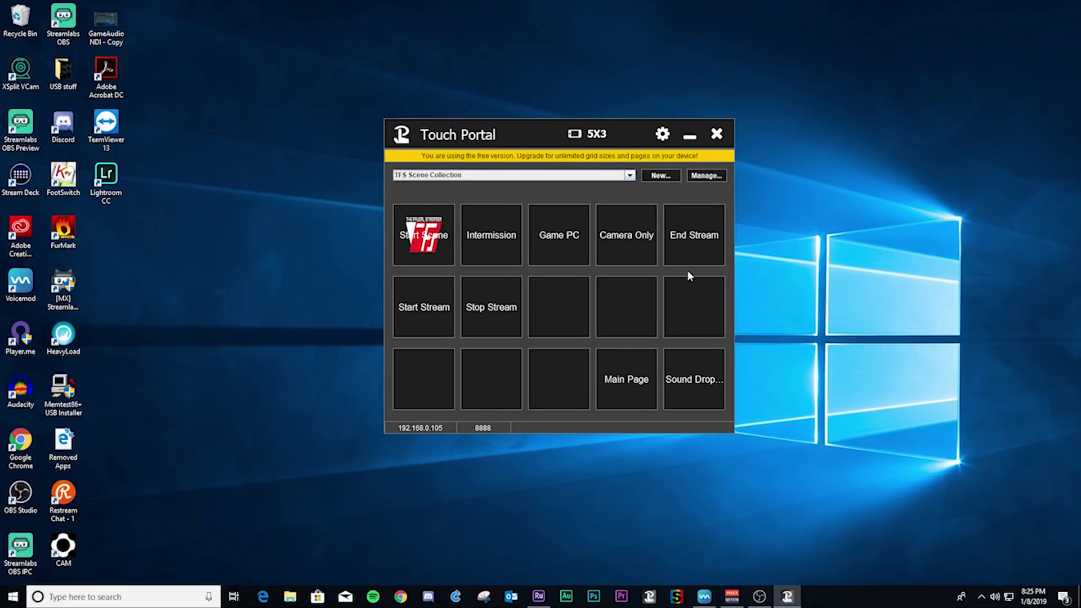
pyautogui.moveTo(561, 200)
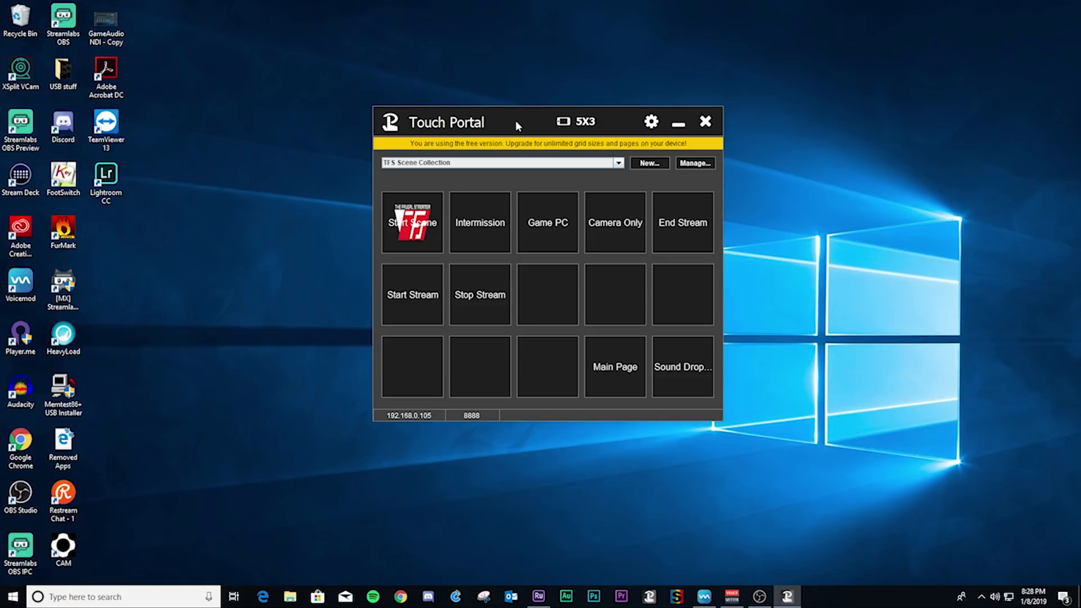
pyautogui.moveTo(526, 106)
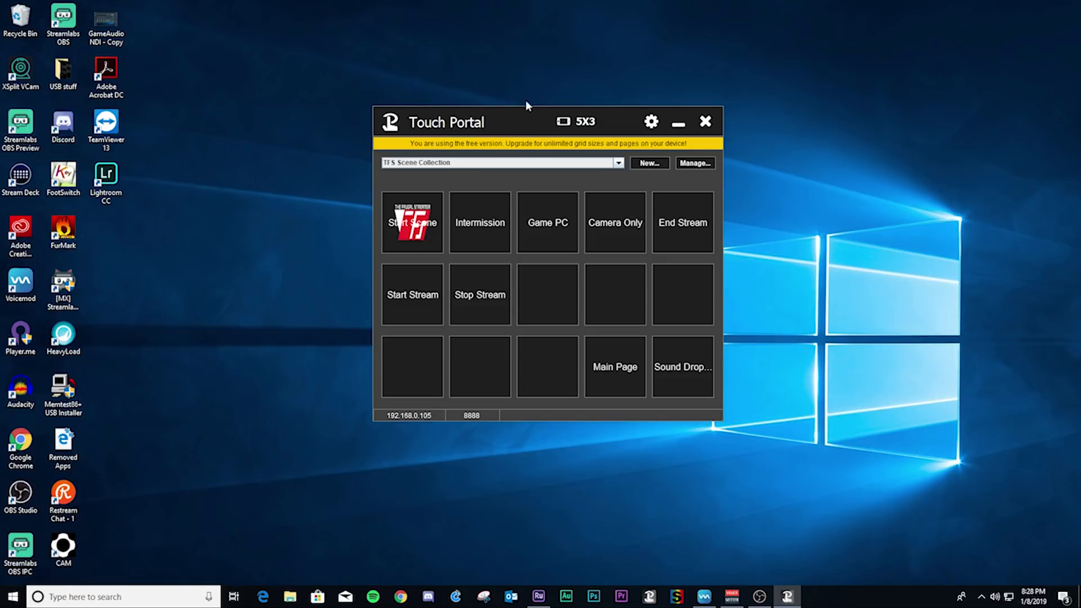